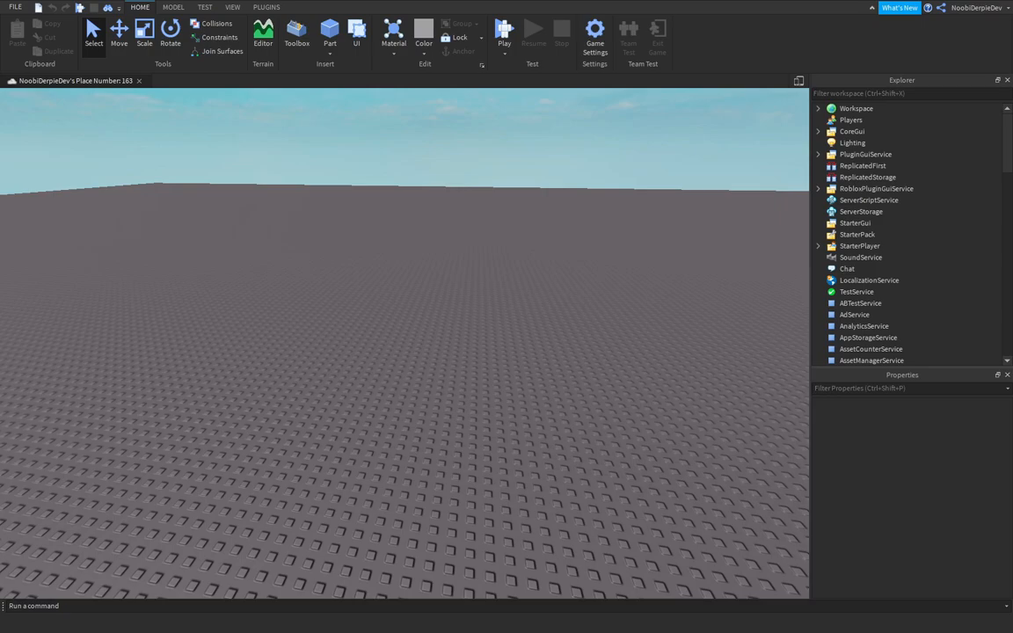
pyautogui.moveTo(370, 124)
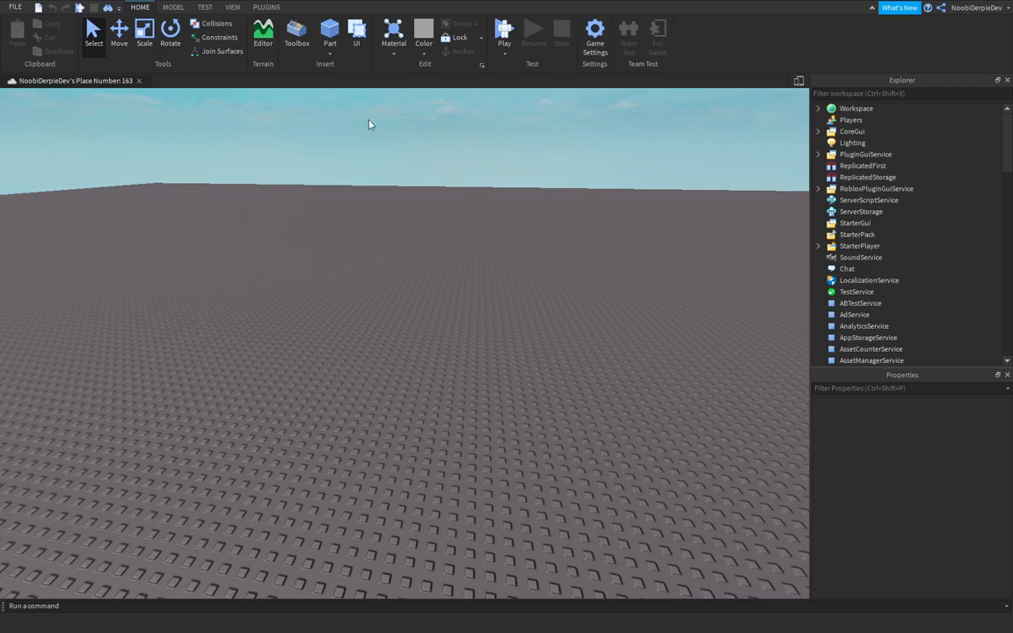
# Search the Toolbox models for 'car' to find the Tesla car model
pyautogui.click(232, 8)
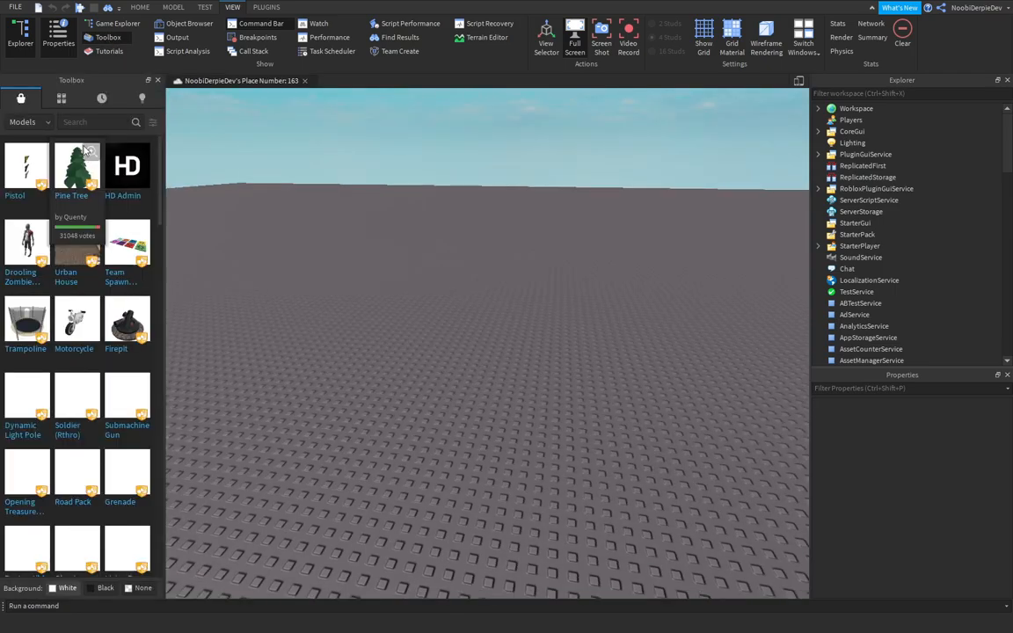
pyautogui.write('car')
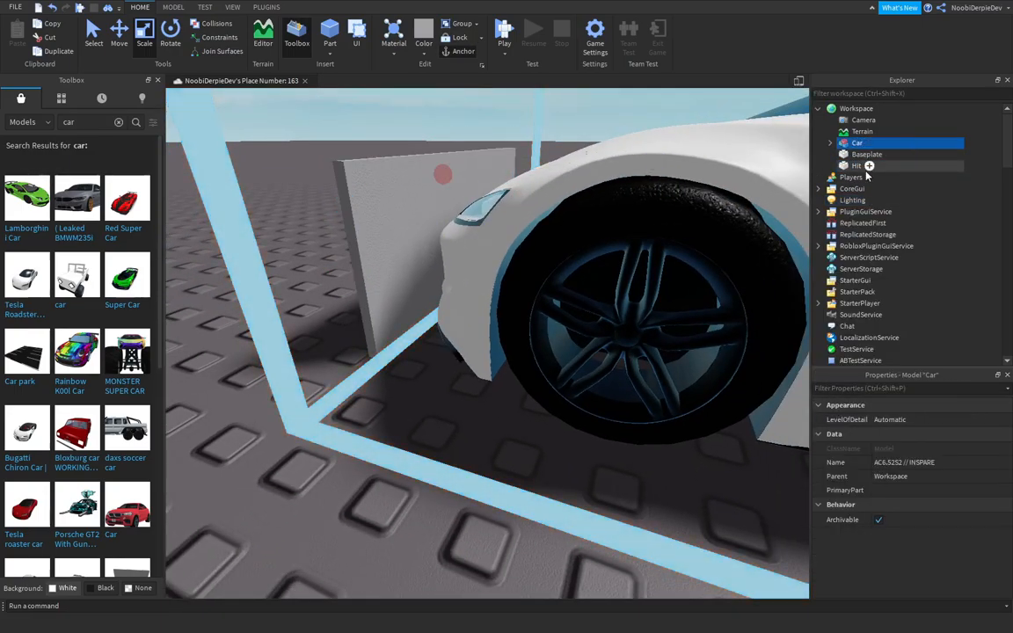
# Nest the Hit part under the car's Body, dismissing the parenting error
pyautogui.click(830, 143)
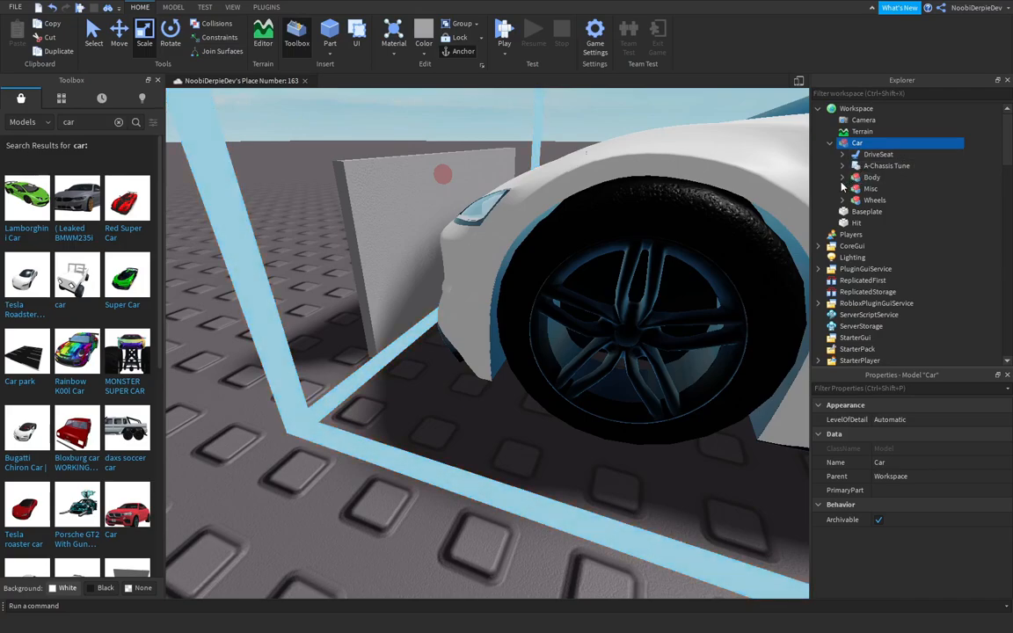
pyautogui.click(882, 187)
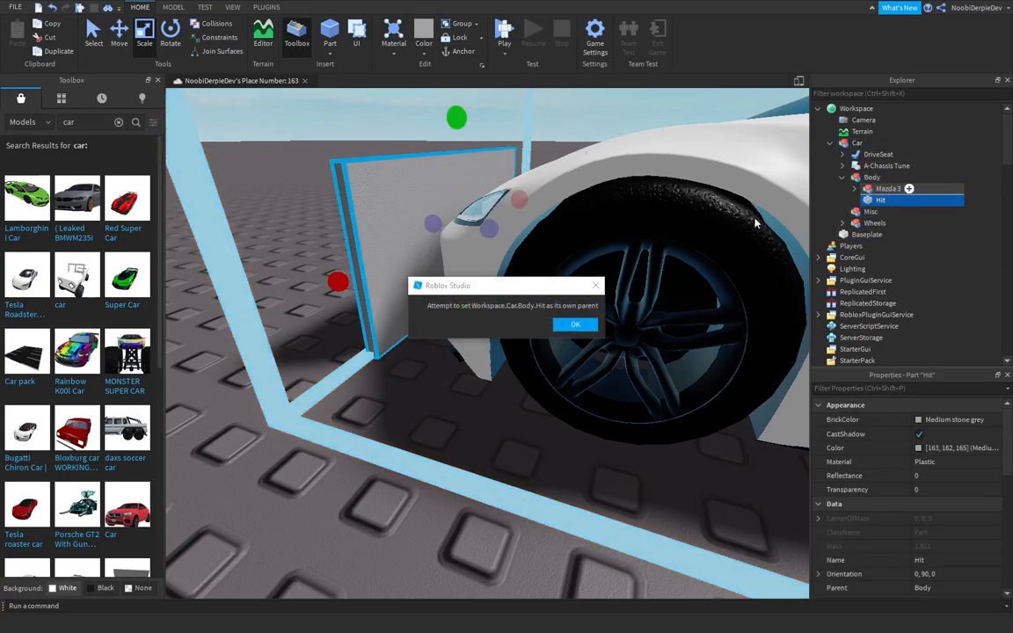
pyautogui.click(576, 325)
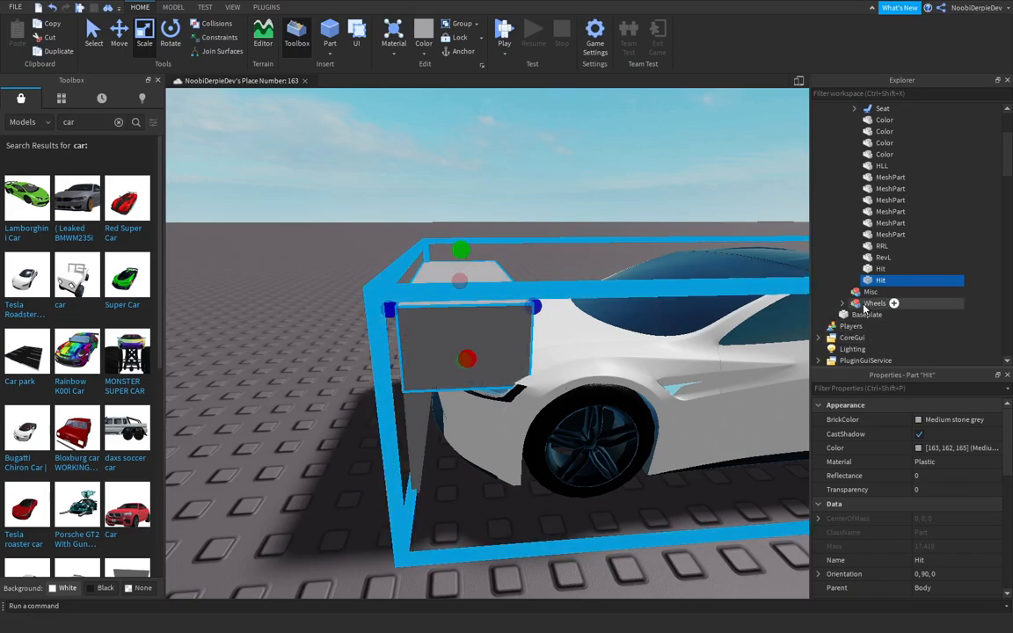
# Rename the duplicate Hit to SmokePart and insert Smoke and Fire effects into it
pyautogui.doubleClick(880, 280)
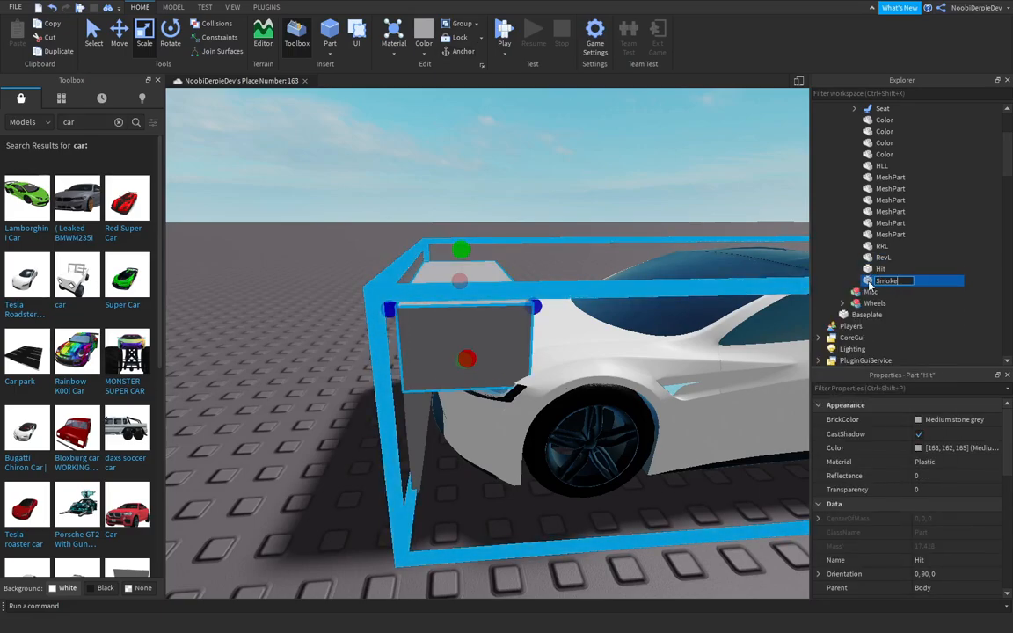
pyautogui.click(919, 279)
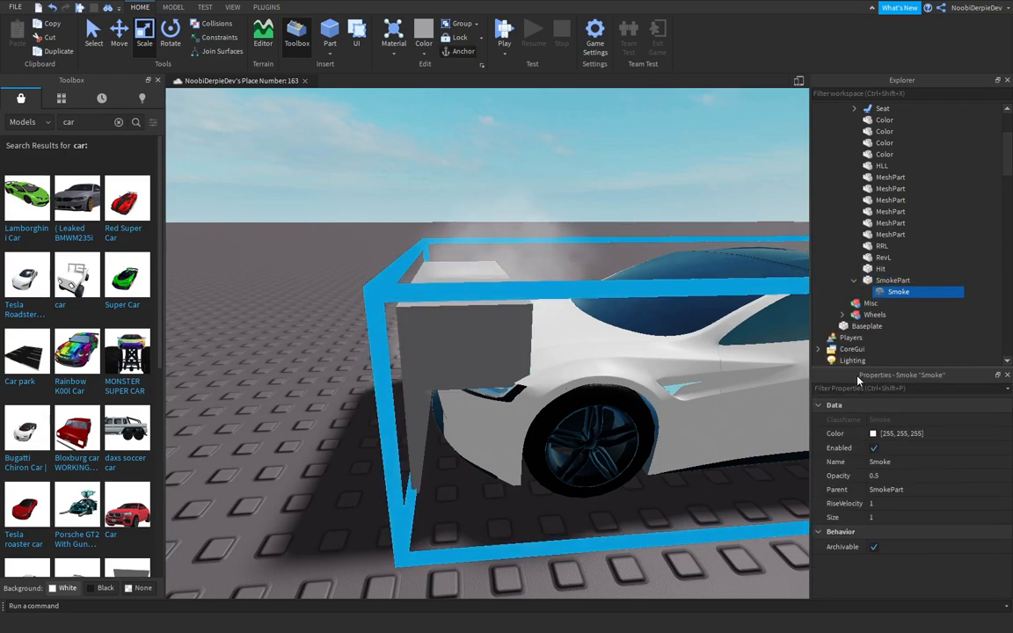
pyautogui.click(919, 280)
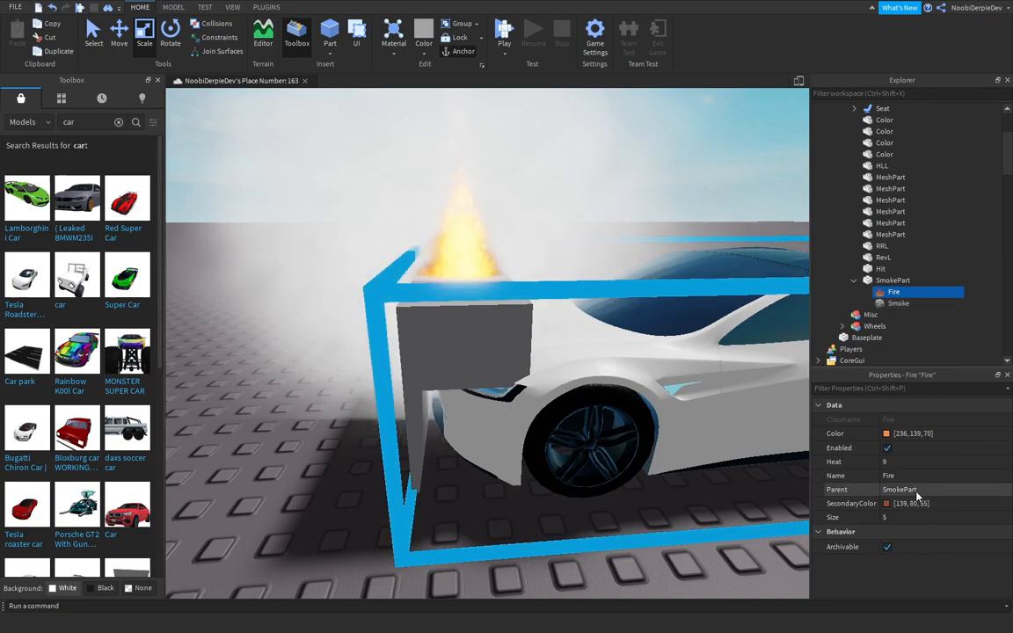
# Set fire Heat 25 and Size 15, disable Fire and Smoke, and make SmokePart transparency 1
pyautogui.click(933, 462)
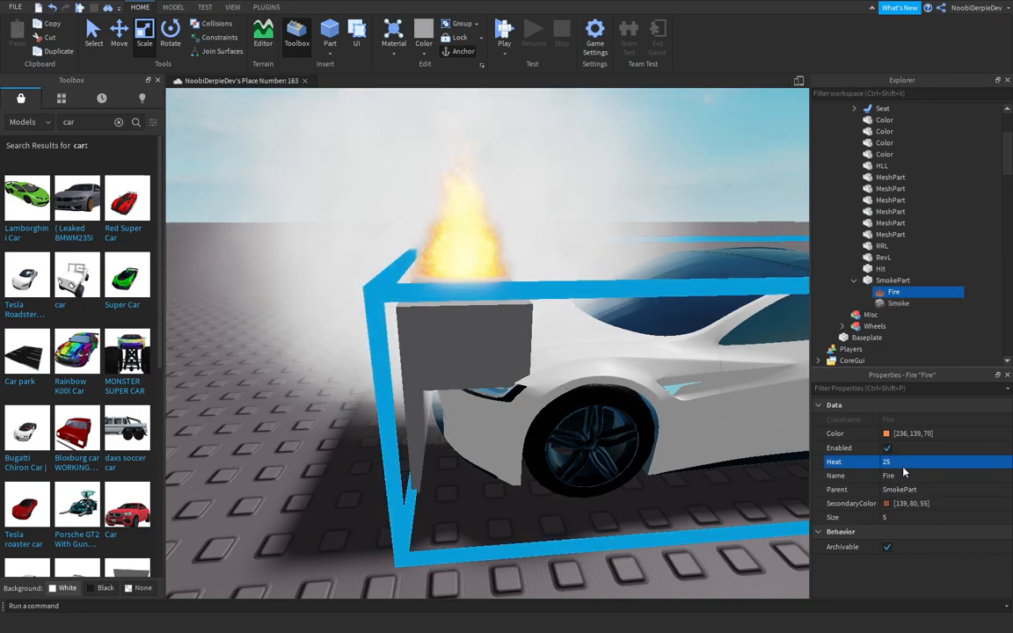
pyautogui.click(914, 518)
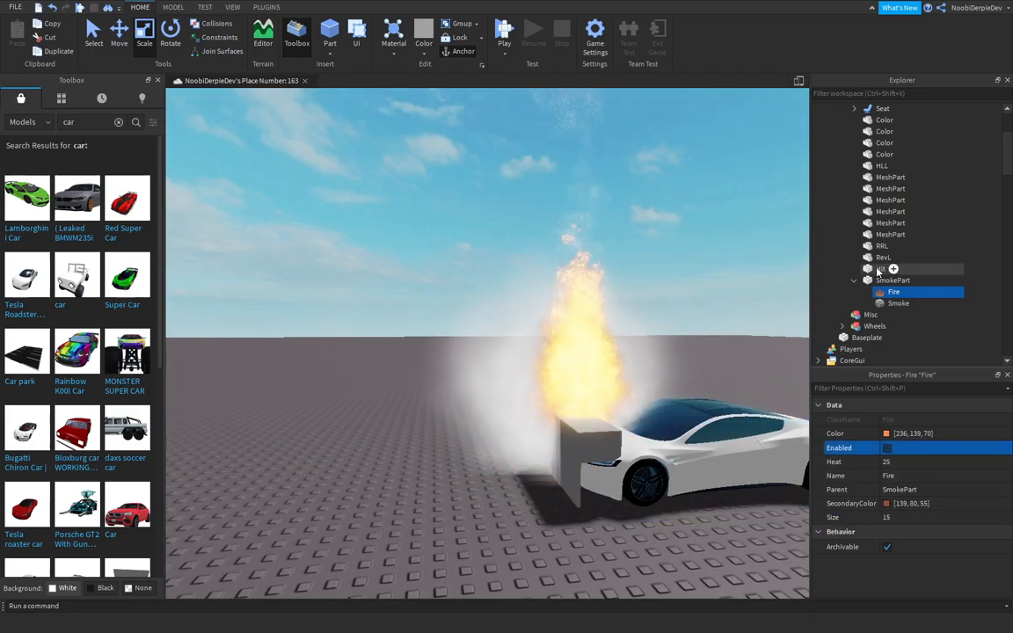
pyautogui.click(899, 303)
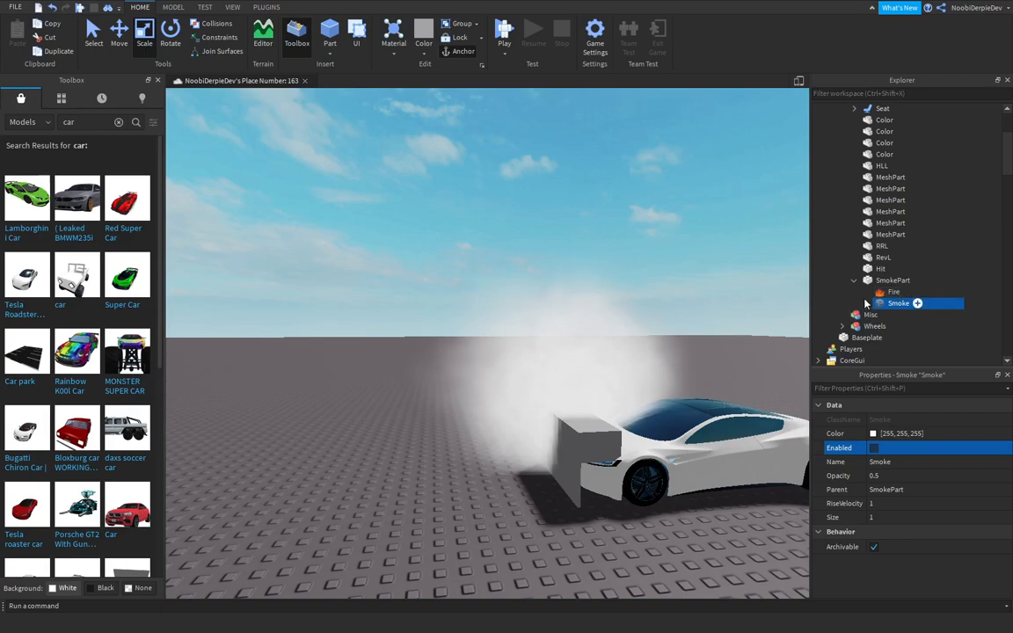
pyautogui.click(892, 280)
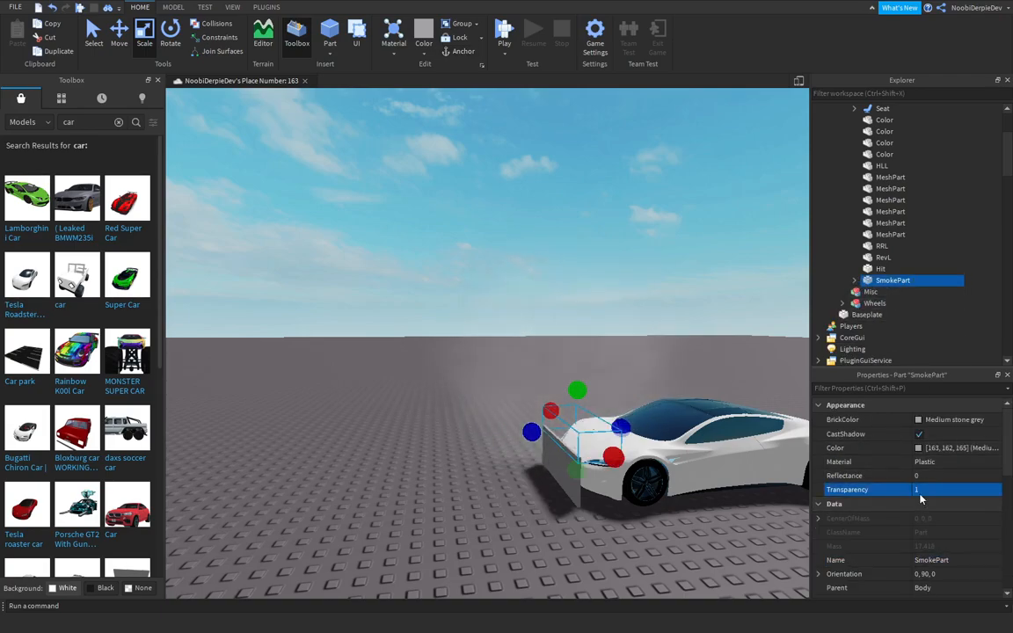
pyautogui.click(881, 269)
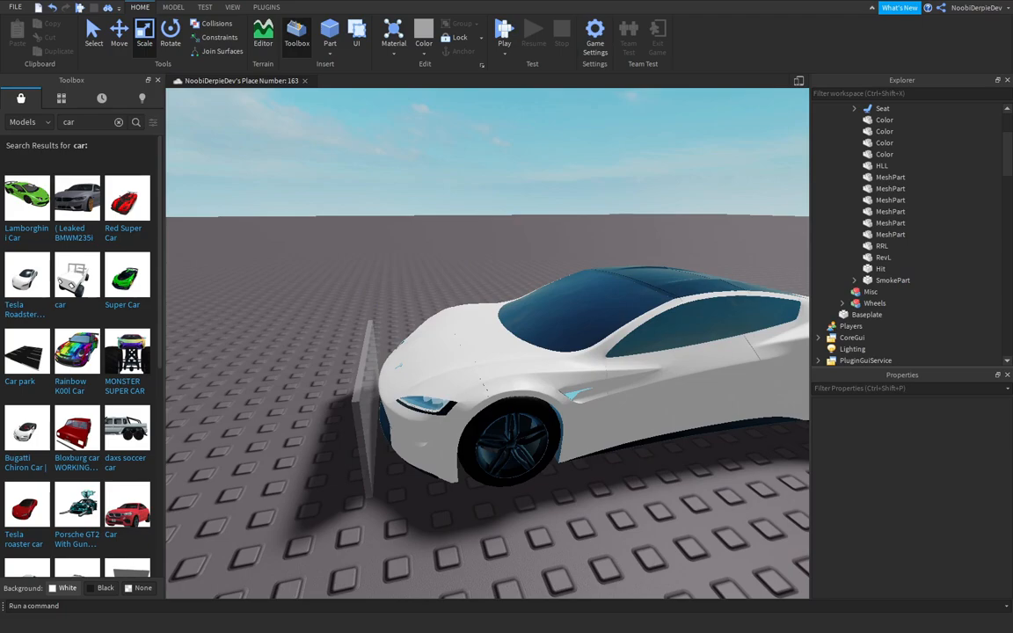
# Insert sounds, scripts and a particle emitter into the Hit part
pyautogui.click(880, 268)
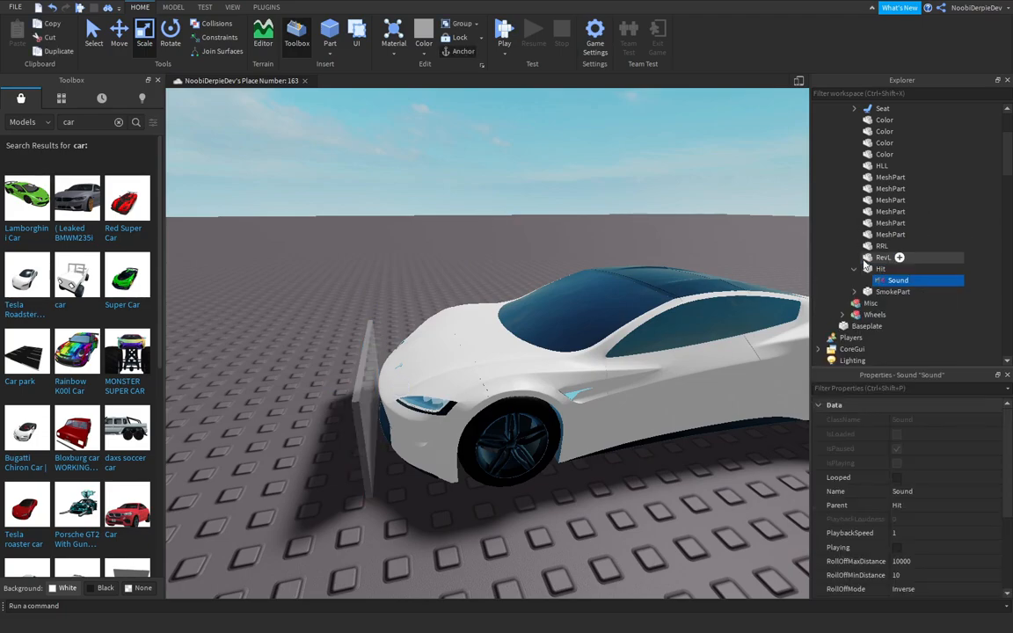
pyautogui.click(894, 269)
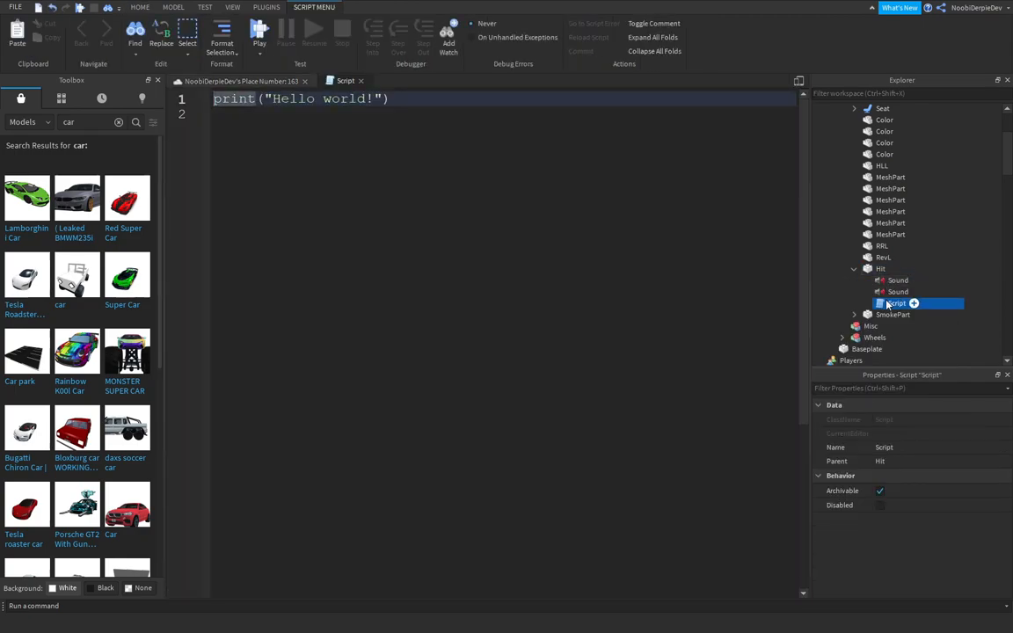
pyautogui.click(898, 291)
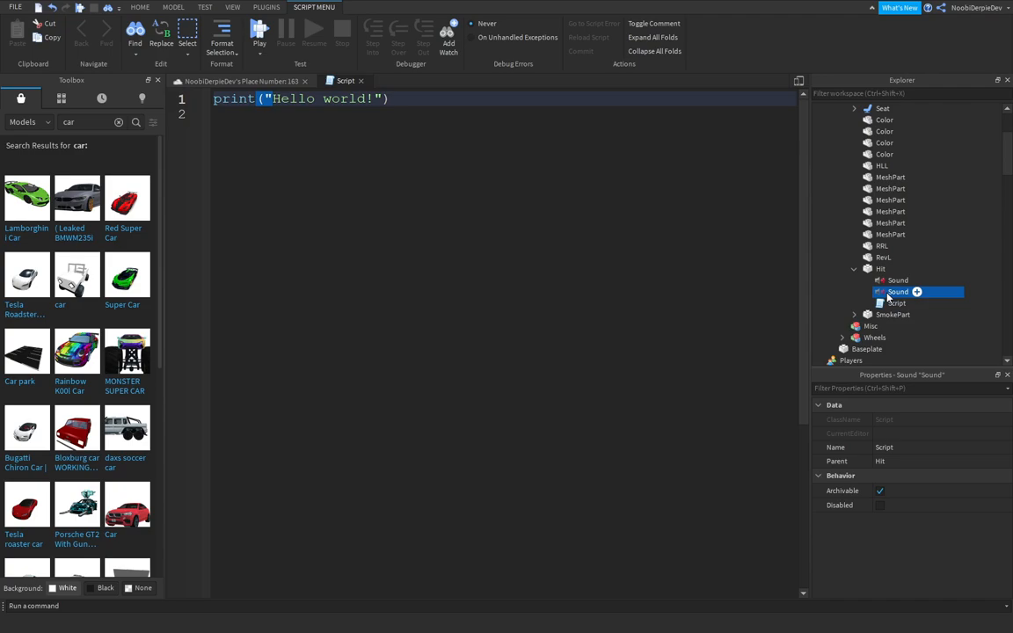
pyautogui.click(898, 291)
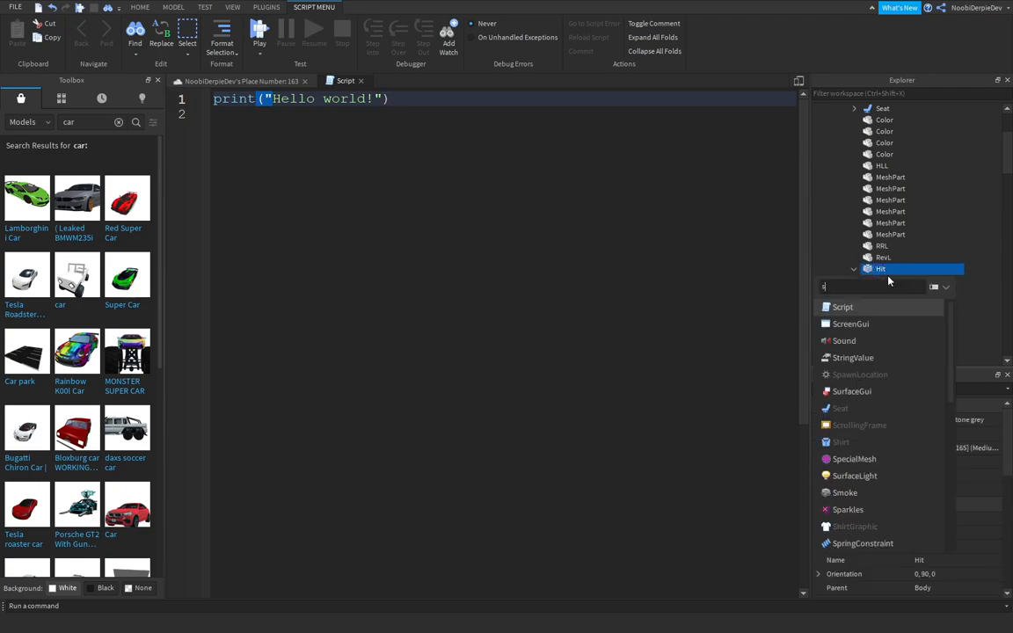
pyautogui.write('part')
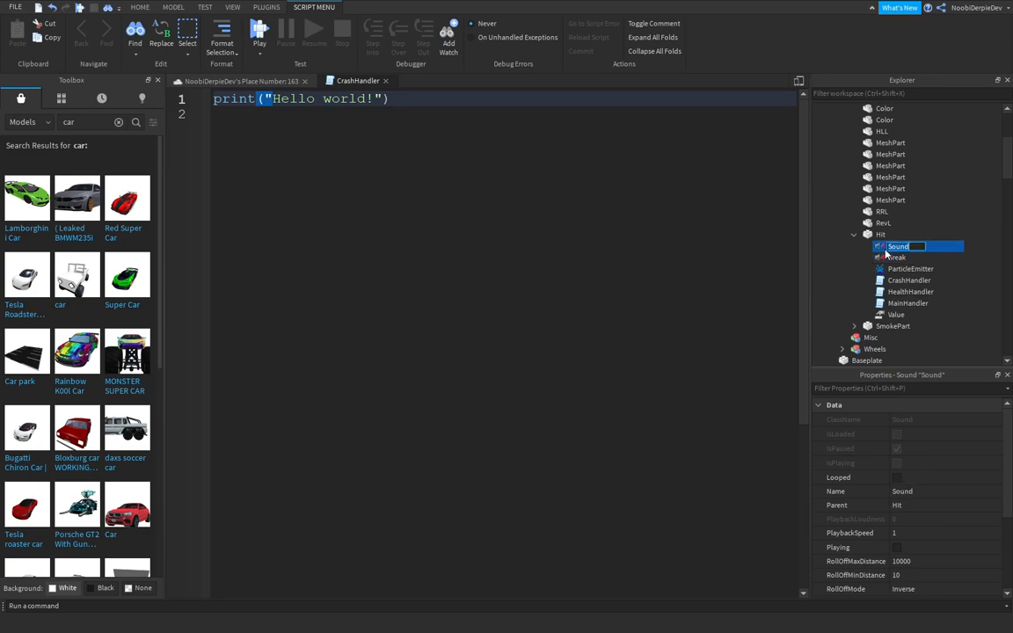
# Rename a sound to Collide and move the wrongly nested items and Health directly under Hit
pyautogui.write('Collide')
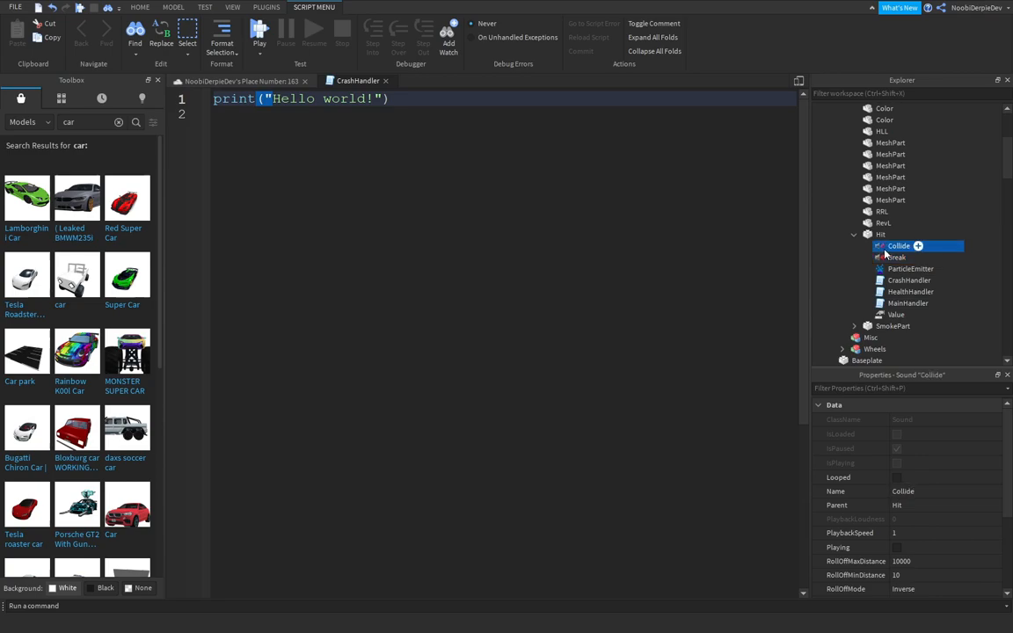
pyautogui.click(911, 268)
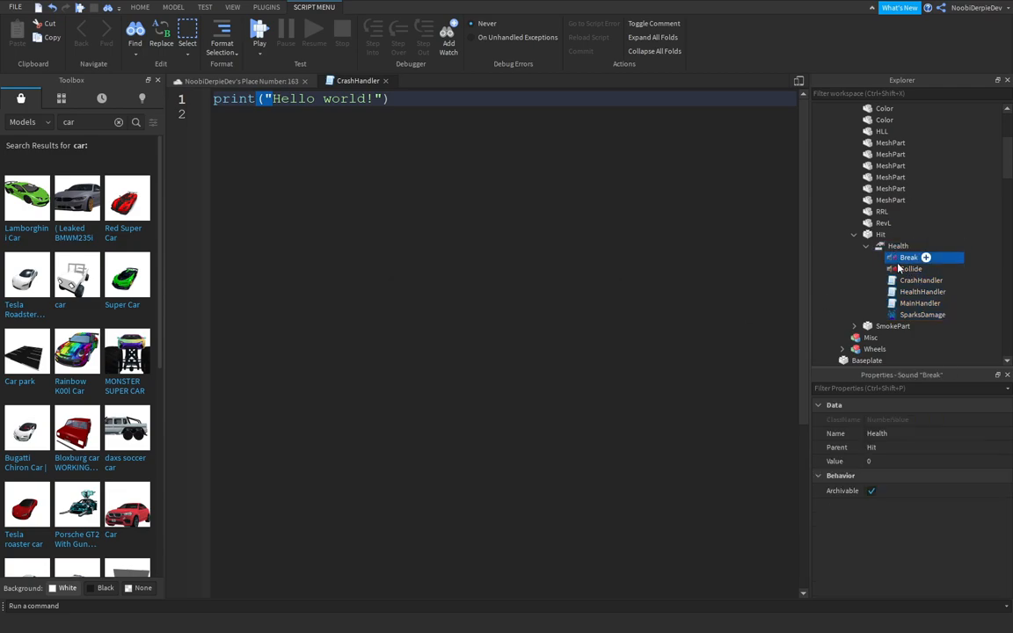
pyautogui.click(923, 257)
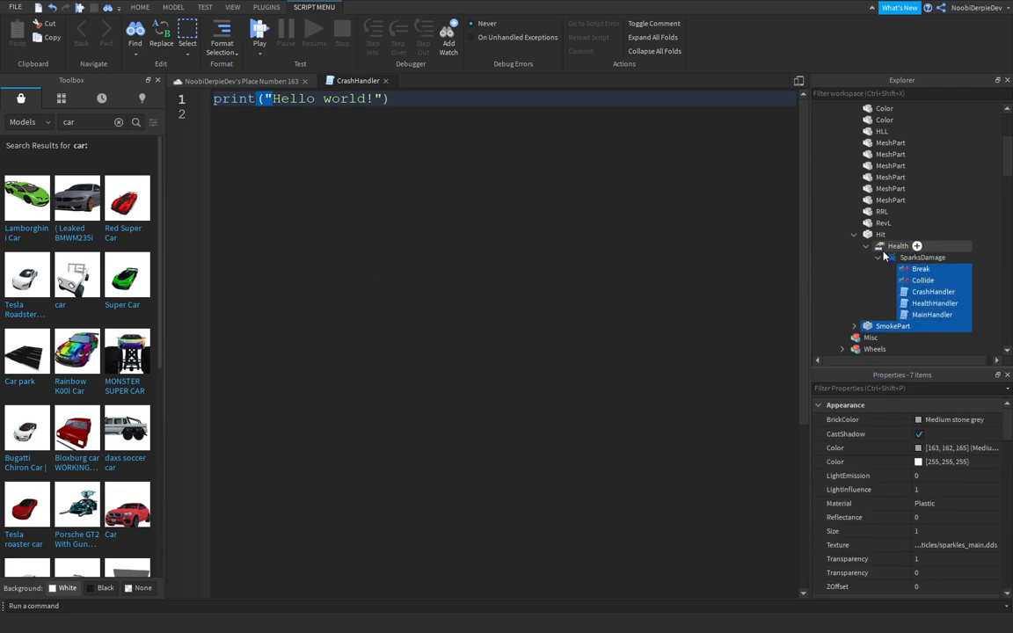
pyautogui.click(923, 257)
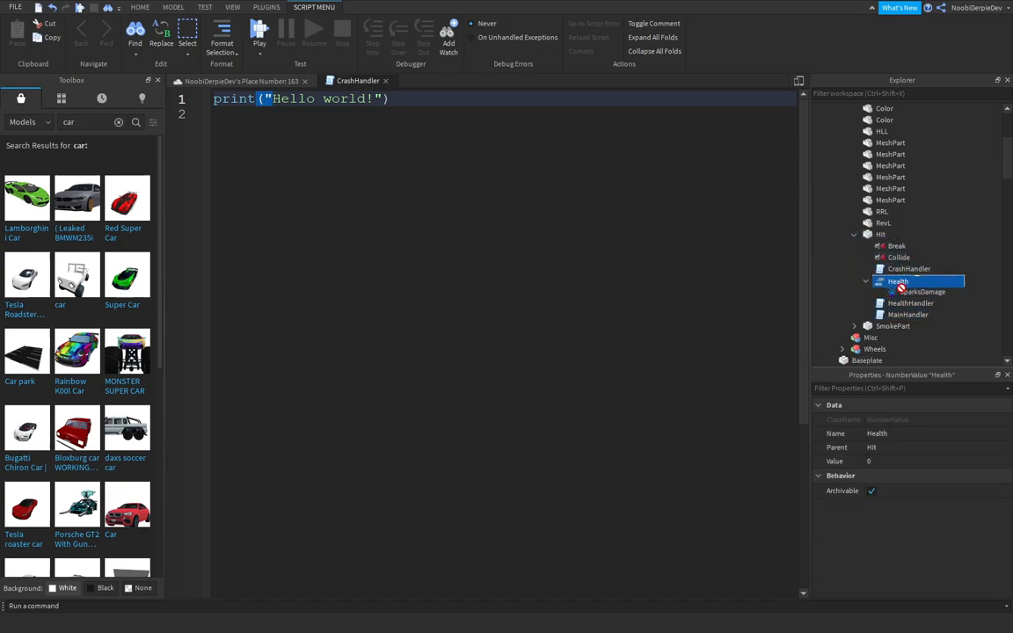
pyautogui.click(910, 314)
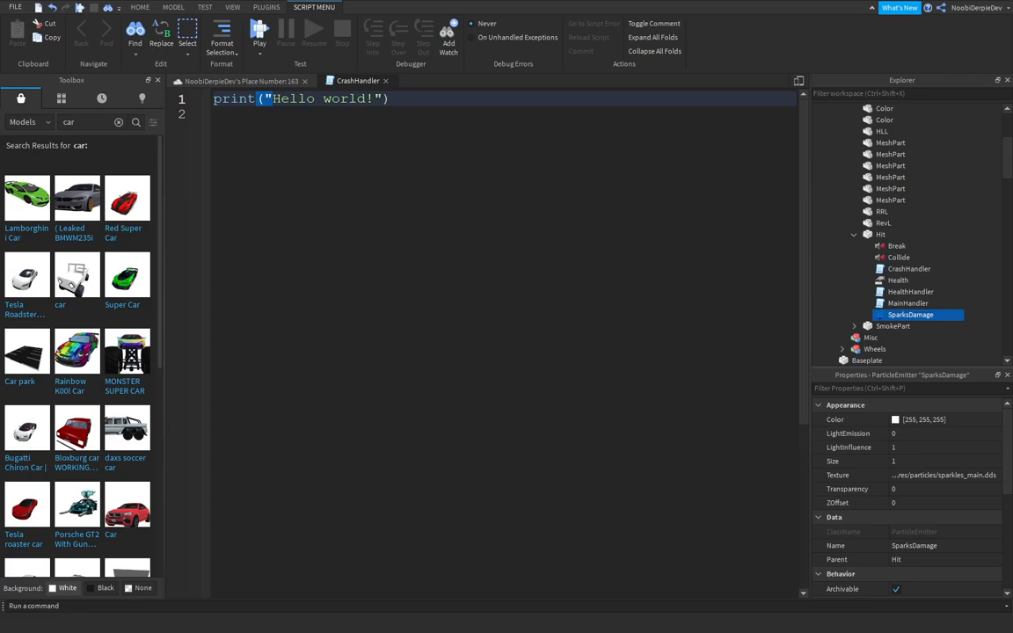
pyautogui.click(909, 269)
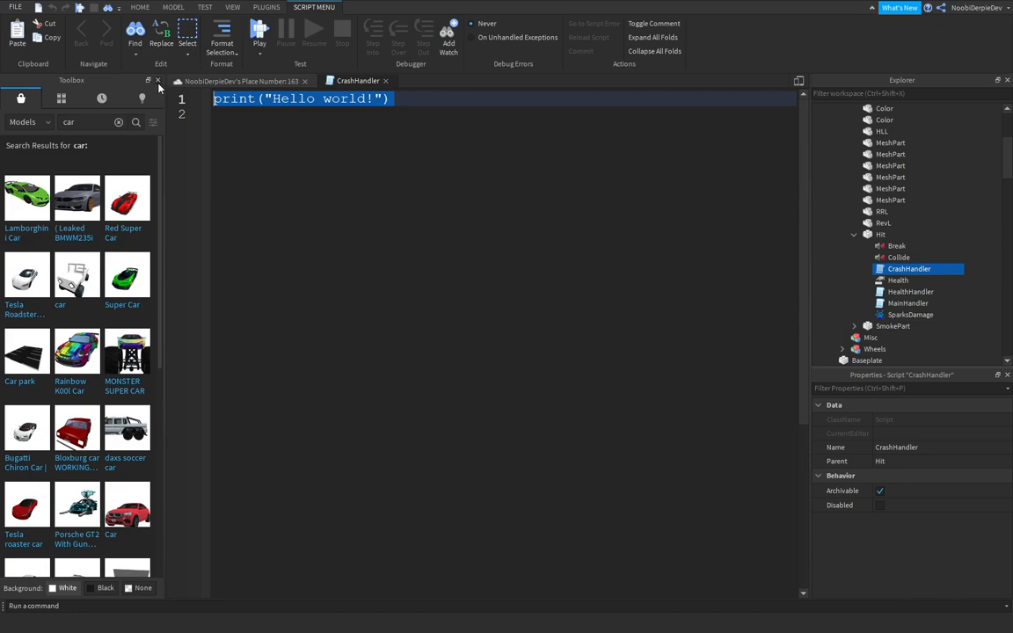
# Write a Touched handler in CrashHandler checking velocity magnitudes (+10, +35) and CanCollide true
pyautogui.click(156, 80)
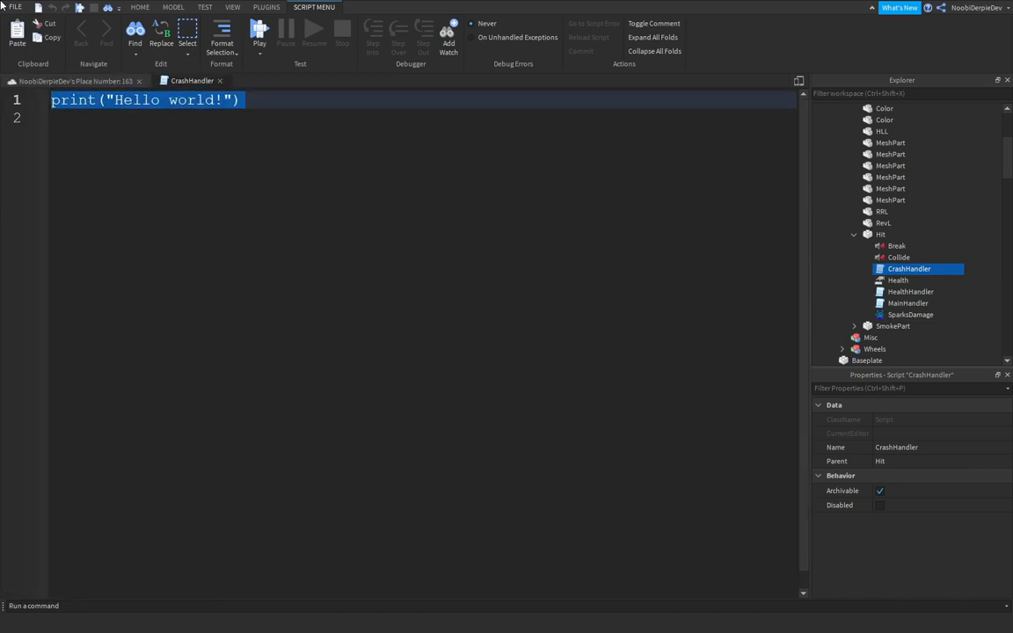
pyautogui.write('script.Parent.')
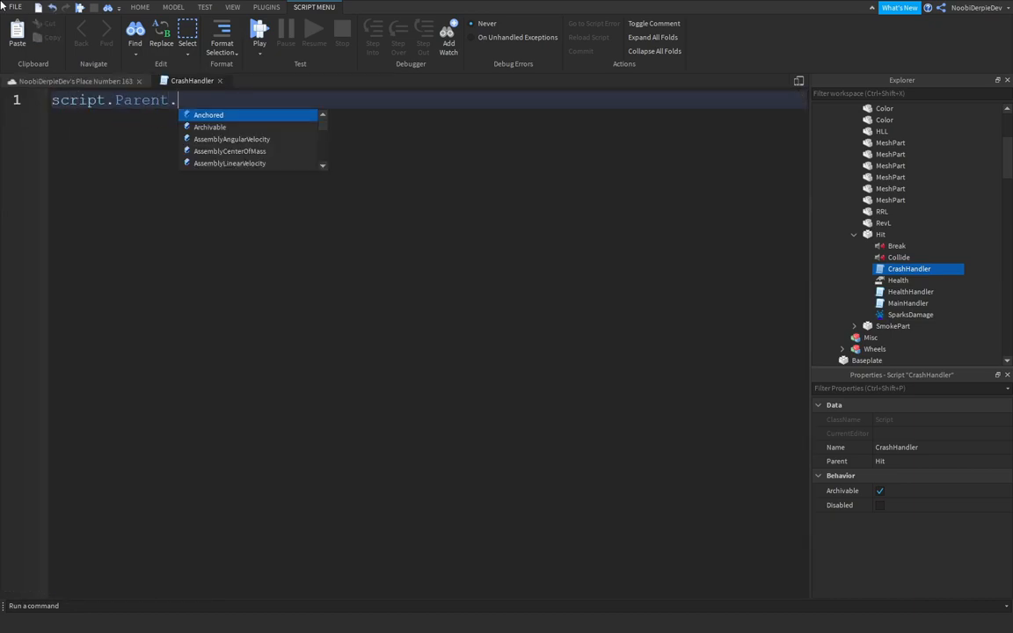
pyautogui.write('Touched:Connect(function)')
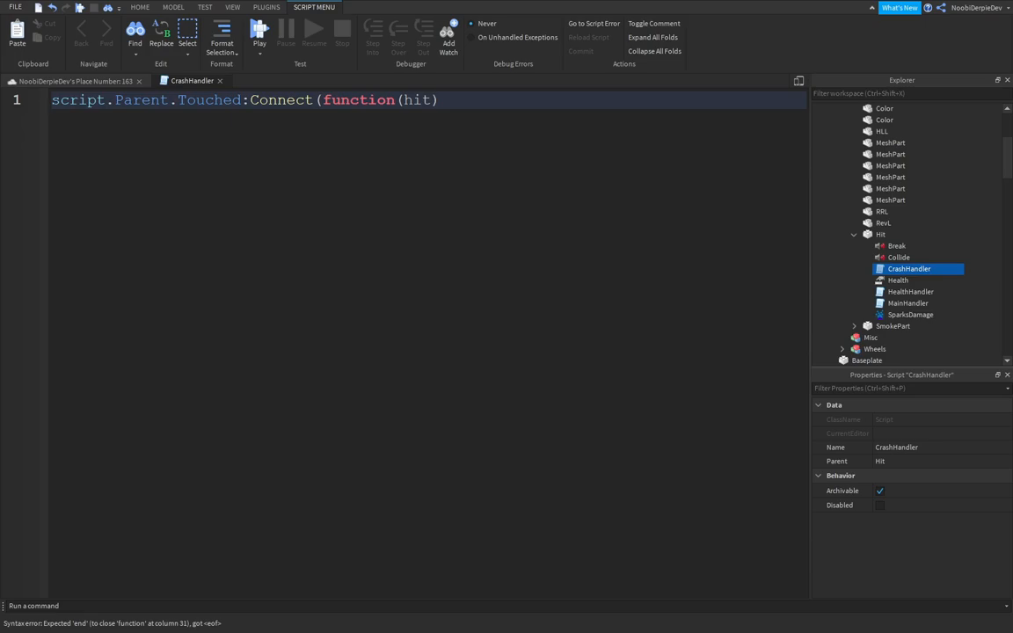
pyautogui.press('enter')
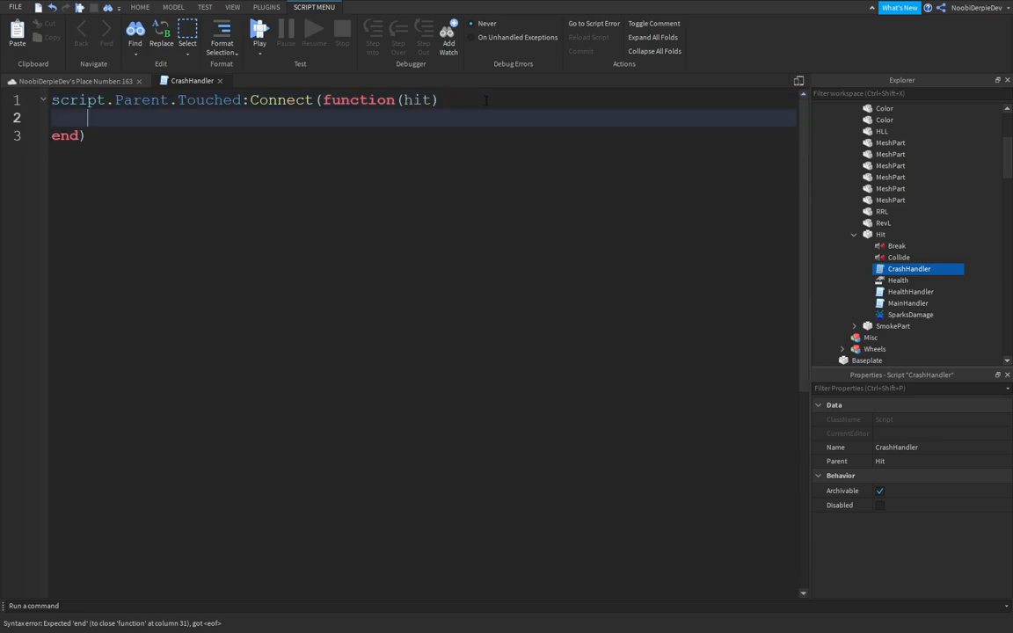
pyautogui.write('if script.Pasret')
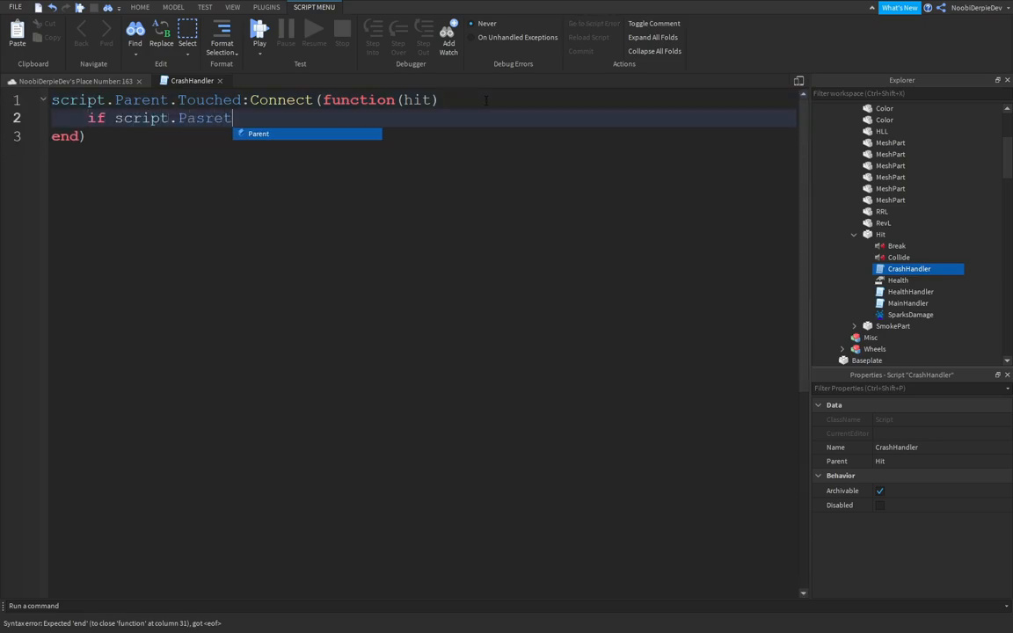
pyautogui.write('Parent.Velocity')
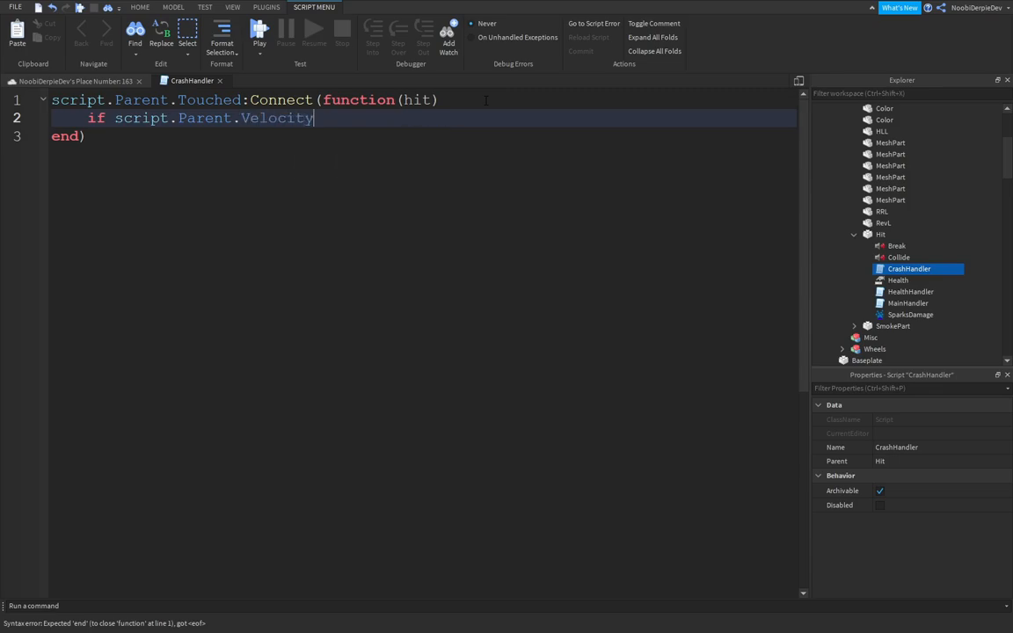
pyautogui.write('.Magnitude >')
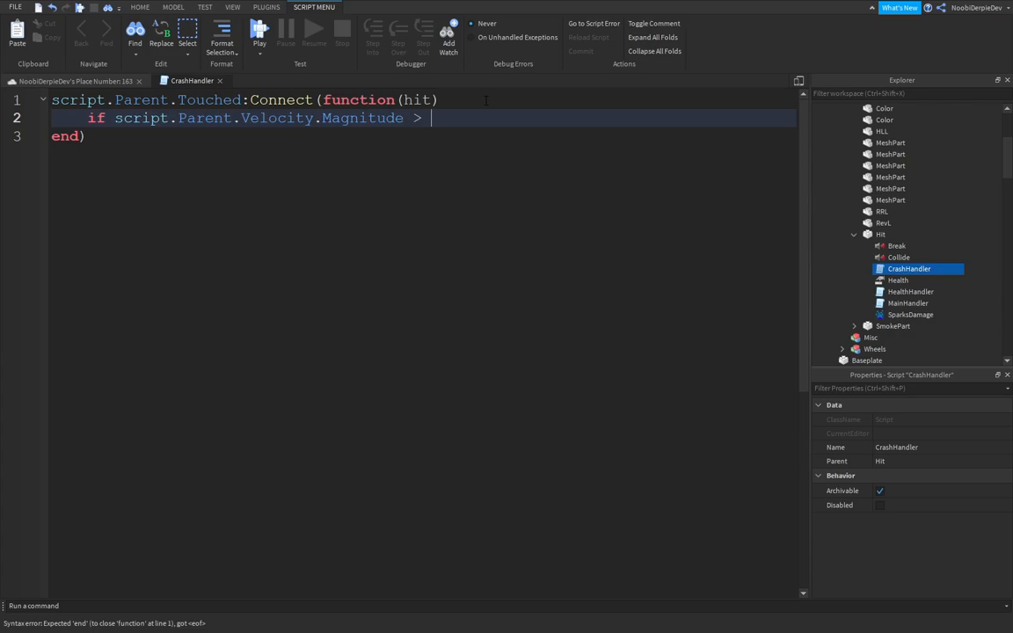
pyautogui.write('hit.Velocity')
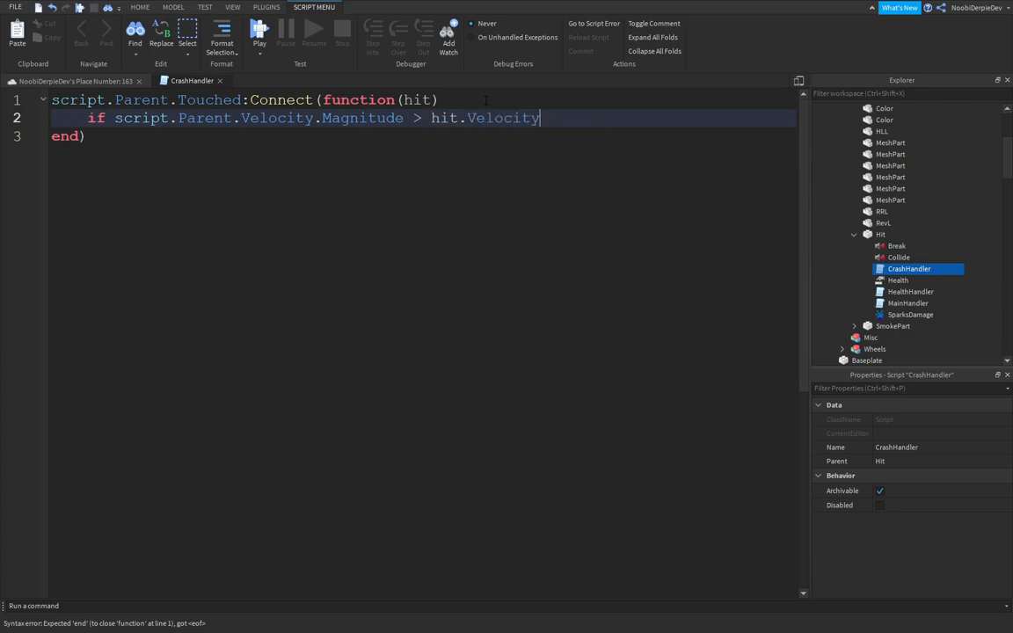
pyautogui.write('.Magnitude +')
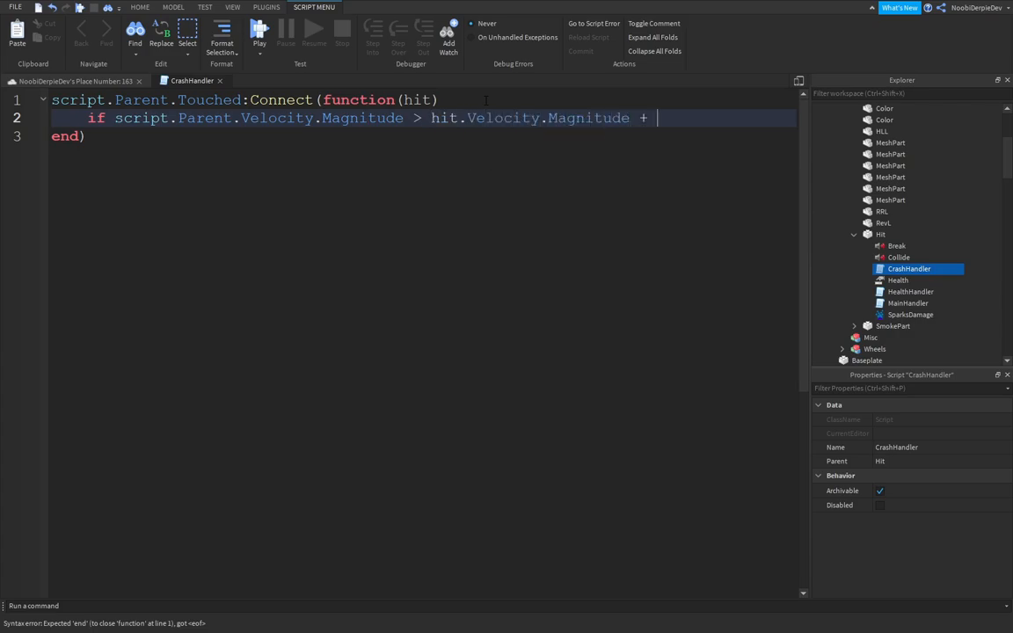
pyautogui.write('10 and hit.CanCollide == tur')
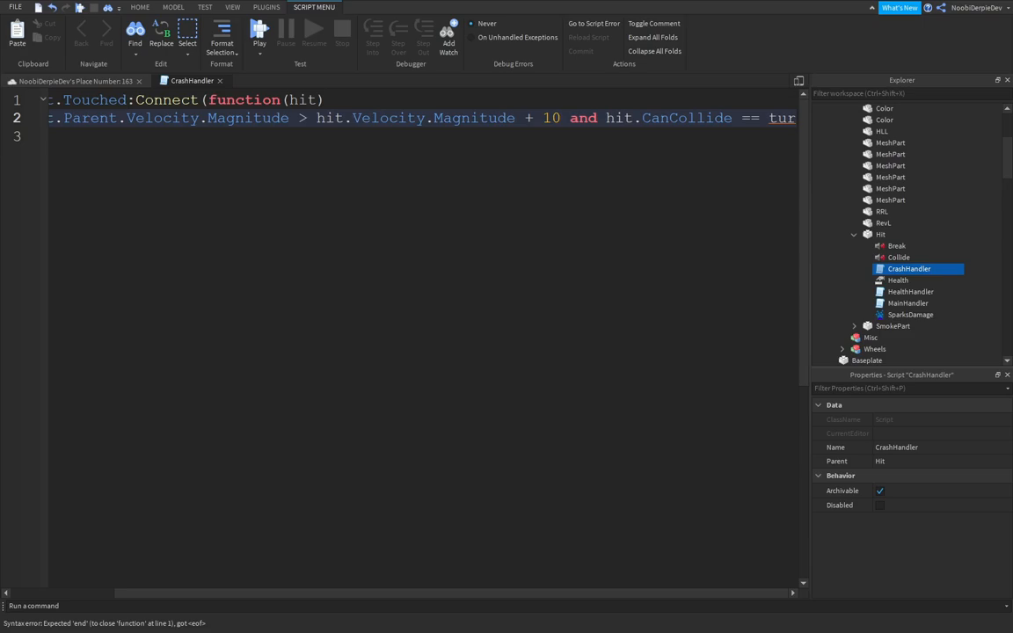
pyautogui.doubleClick(781, 118)
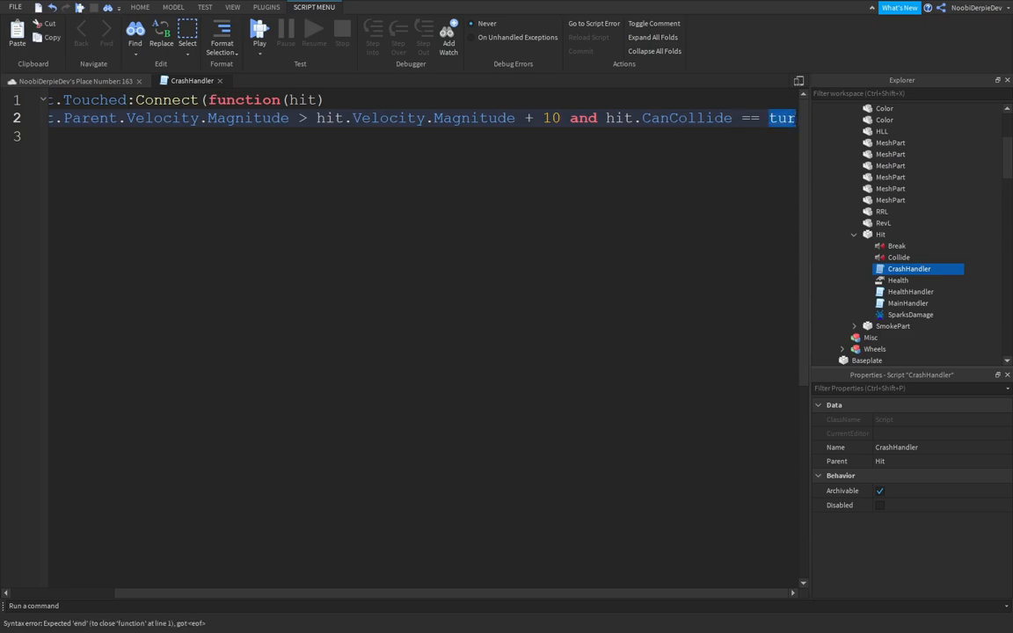
pyautogui.write('true or hit.Velocity.Magnitude > script.Parent.Velocity.Mag')
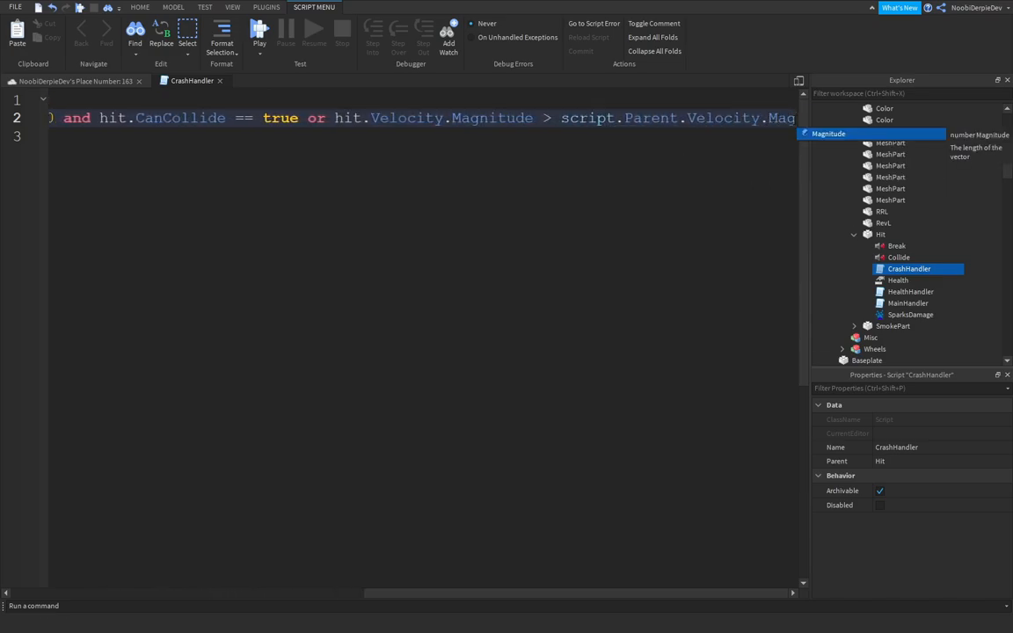
pyautogui.write('+ 35')
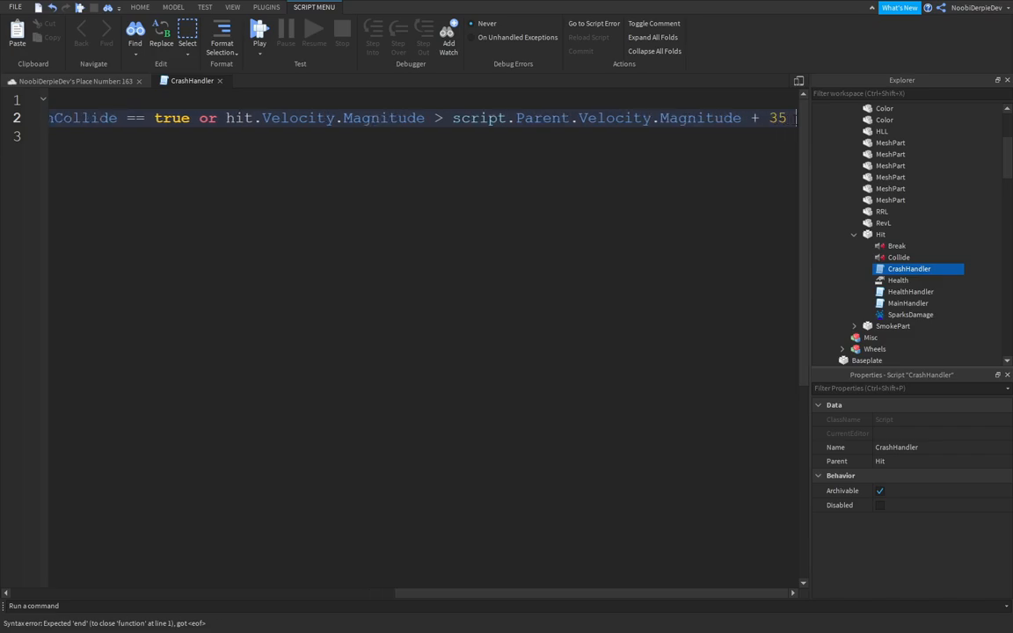
pyautogui.write('then')
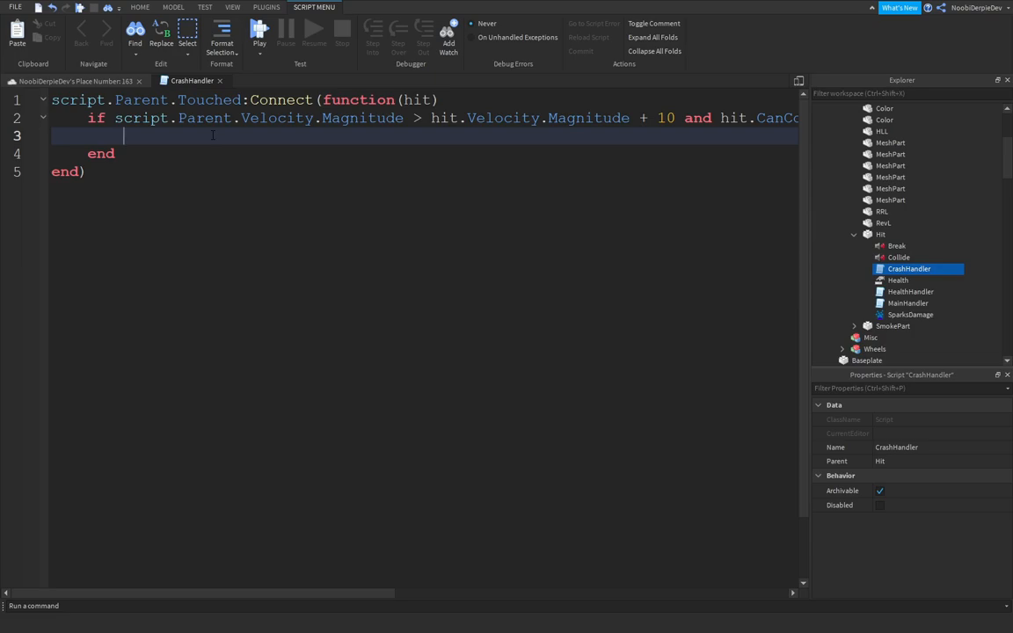
# Disable the script, subtract 0.25 times velocity magnitude from Health, then wait
pyautogui.write('script.')
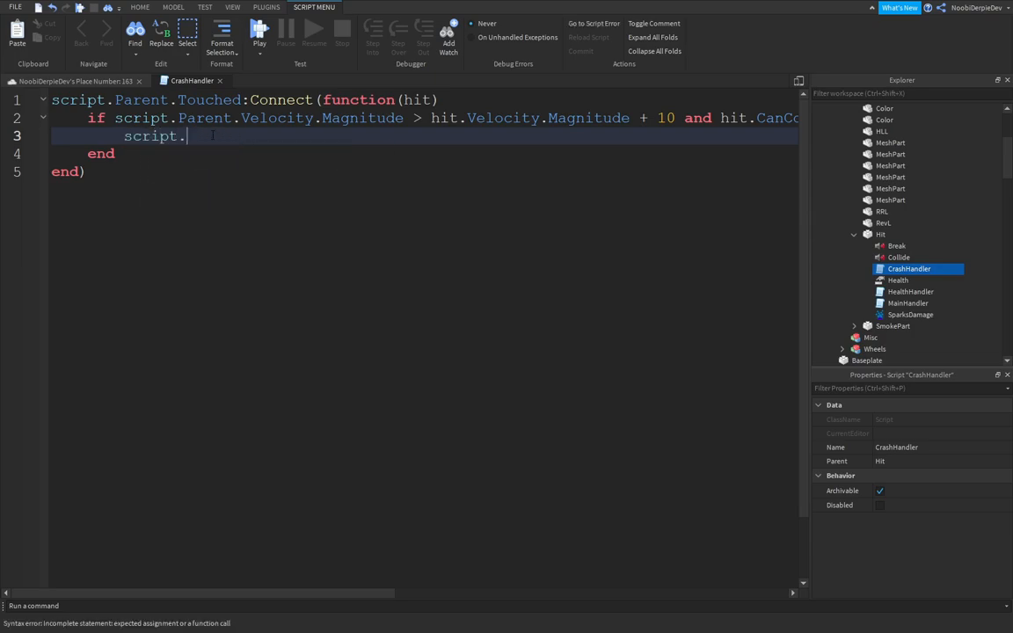
pyautogui.write('Disabled = true')
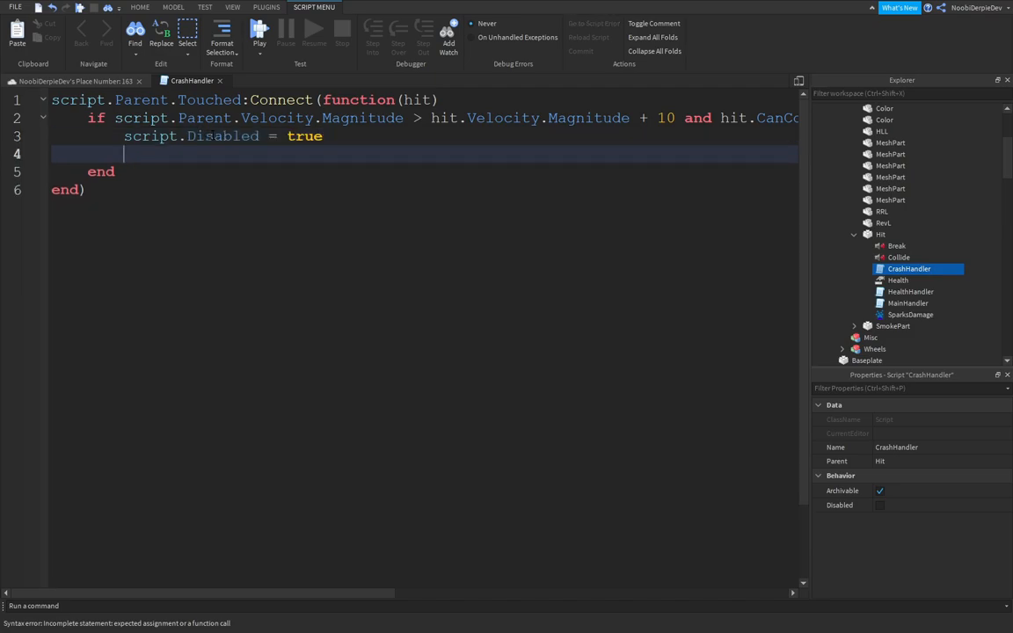
pyautogui.write('script.p')
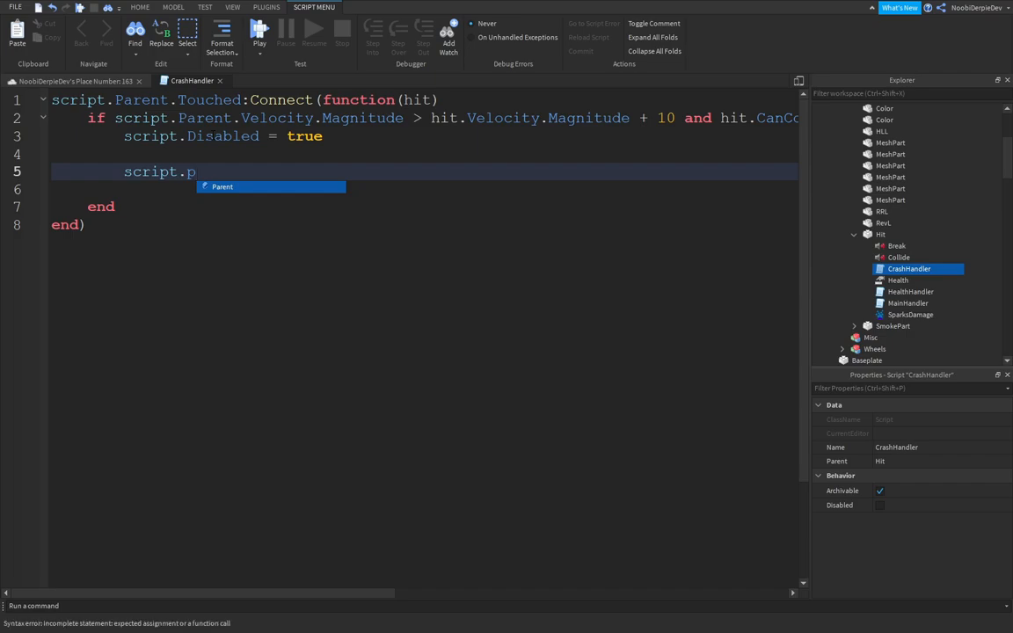
pyautogui.write('local health = s')
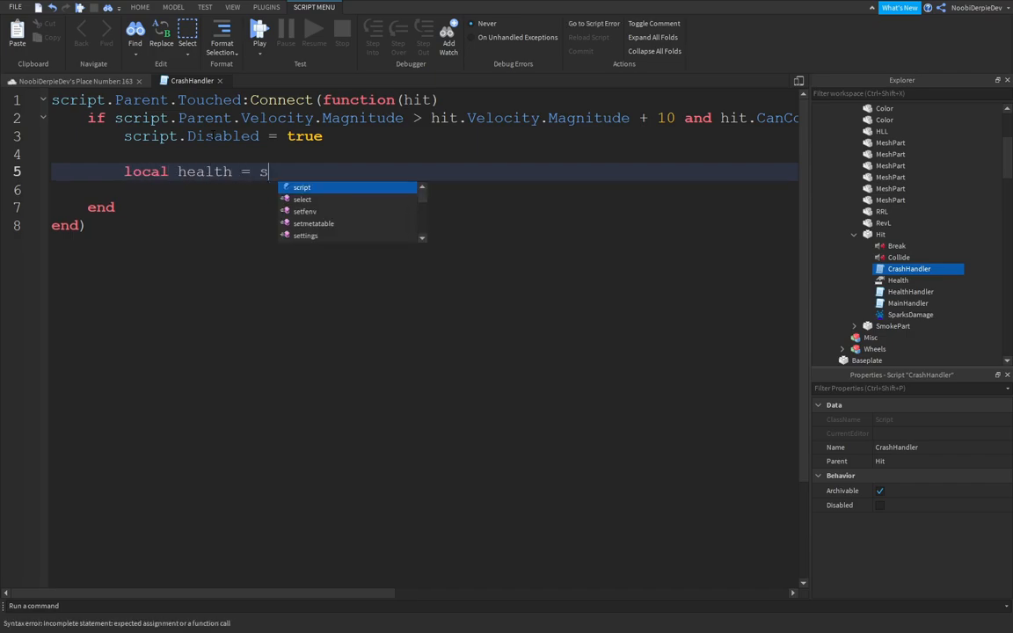
pyautogui.write('cript.Parent.health')
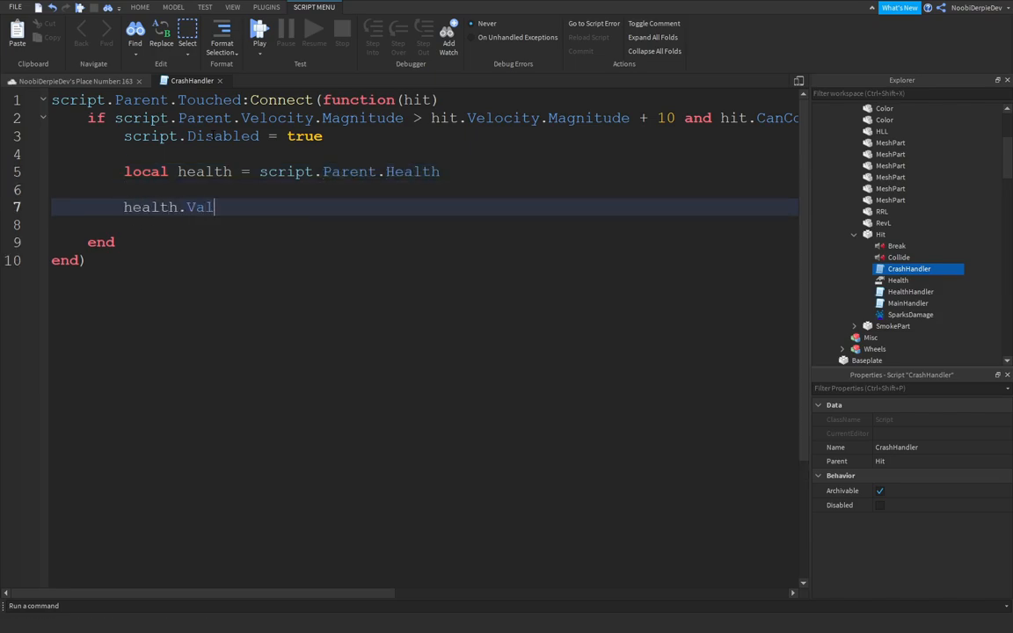
pyautogui.write('ue = health.')
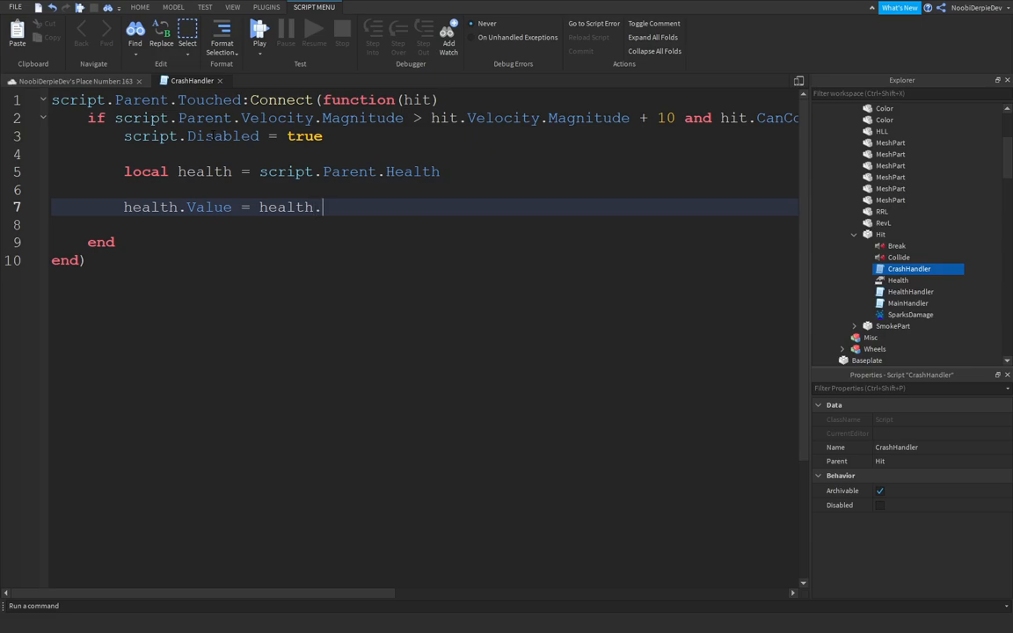
pyautogui.write('Value - script')
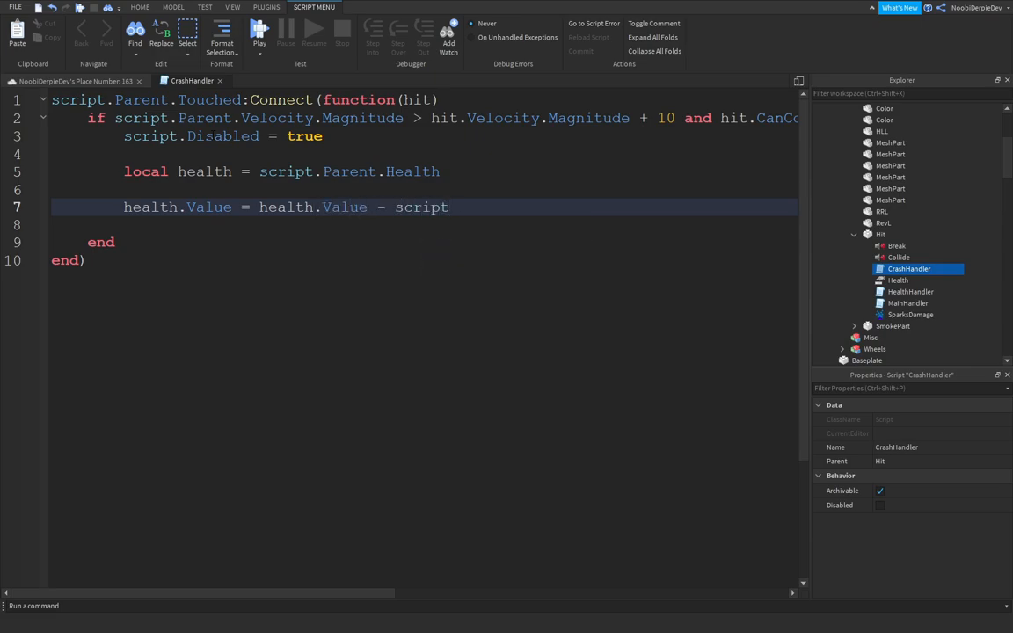
pyautogui.write('.Parent.')
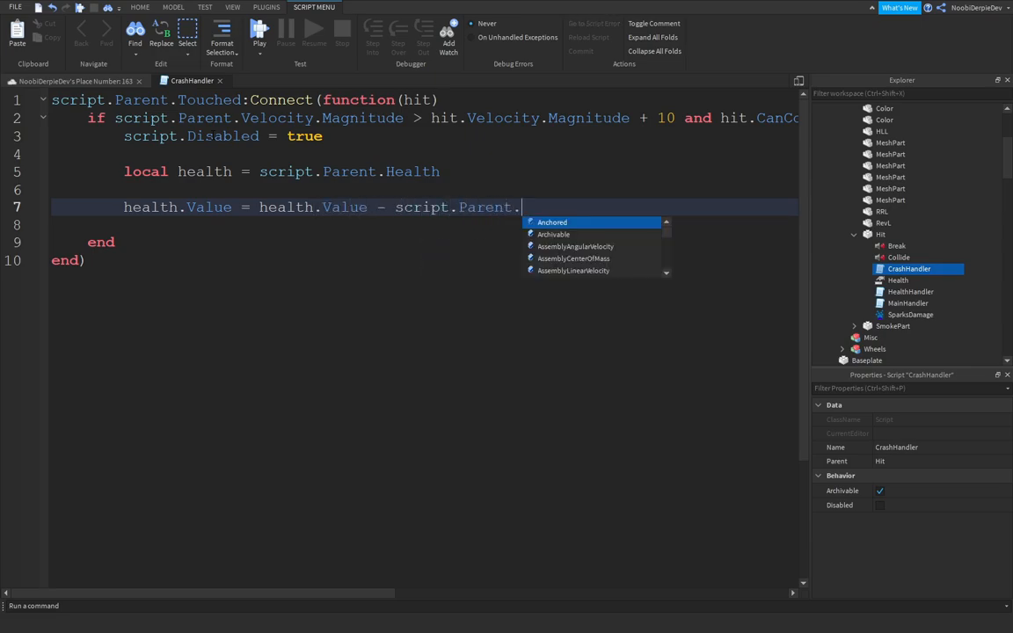
pyautogui.write('Velocity.Magnitude / 1')
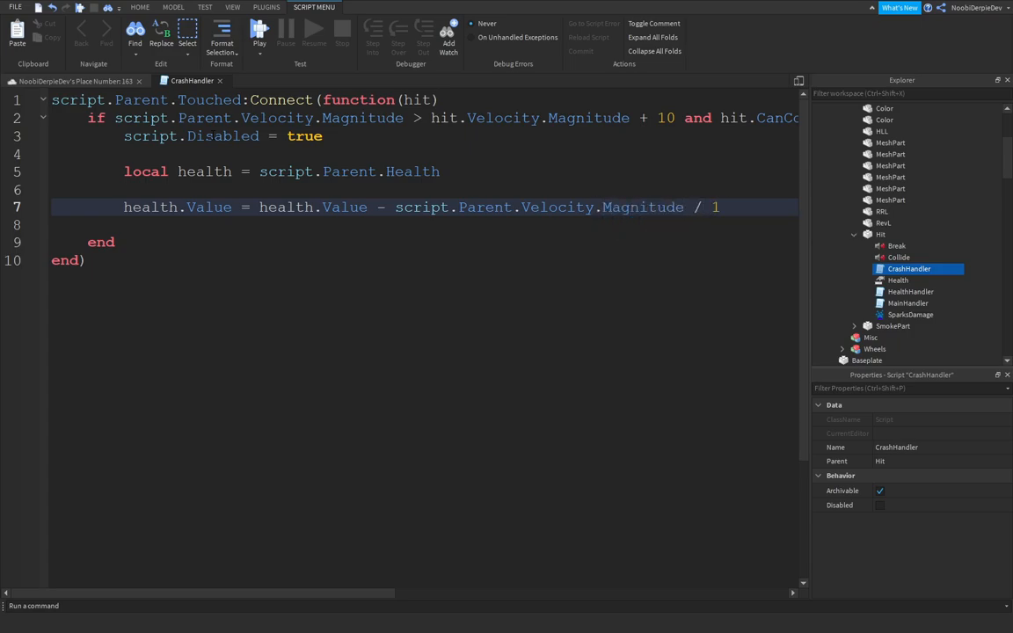
pyautogui.write('.25')
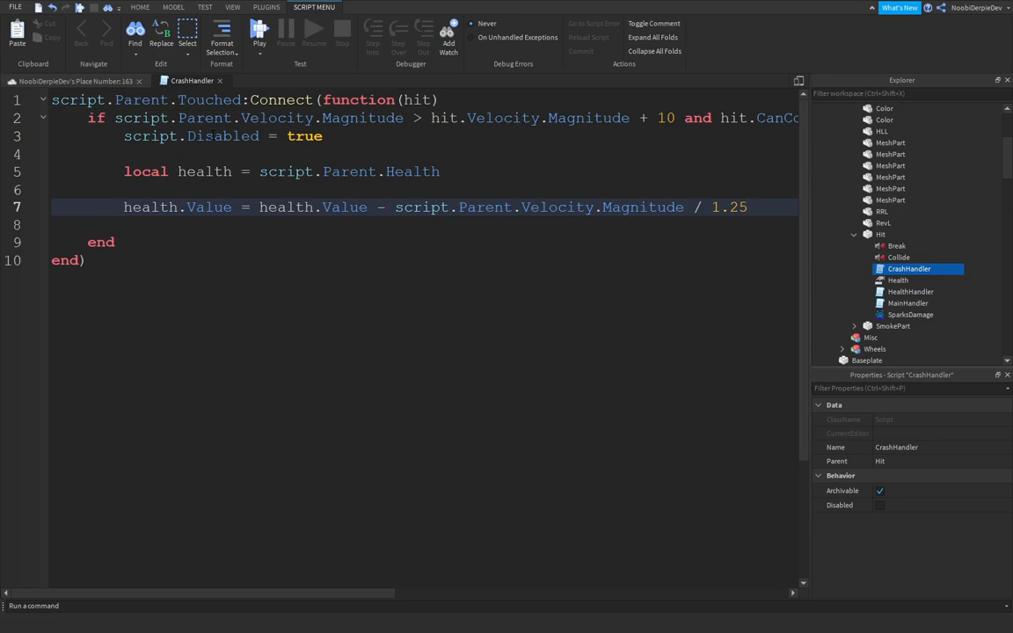
pyautogui.write('wait')
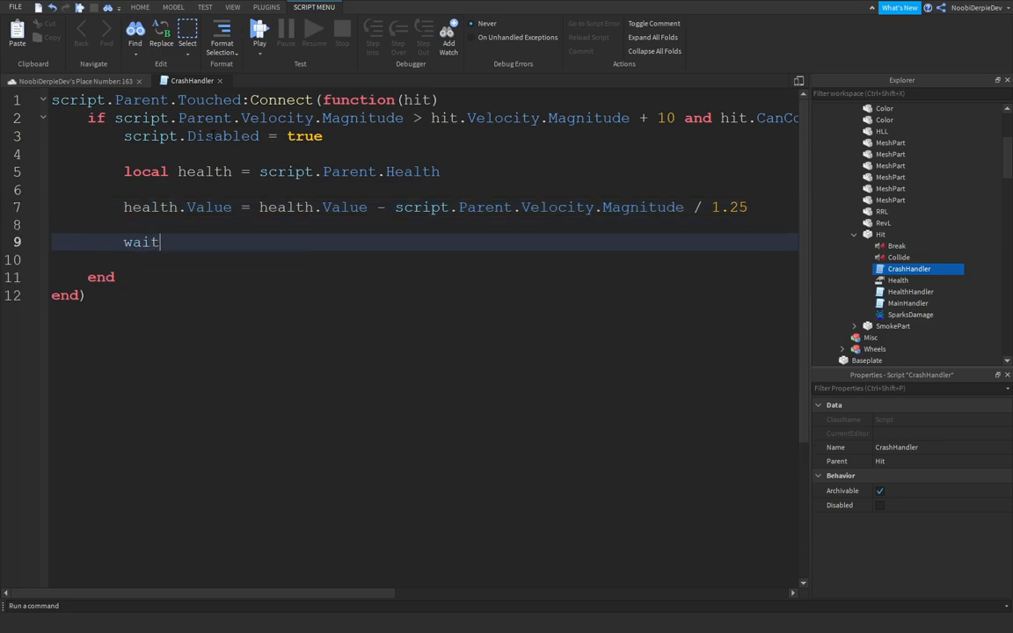
pyautogui.write('()')
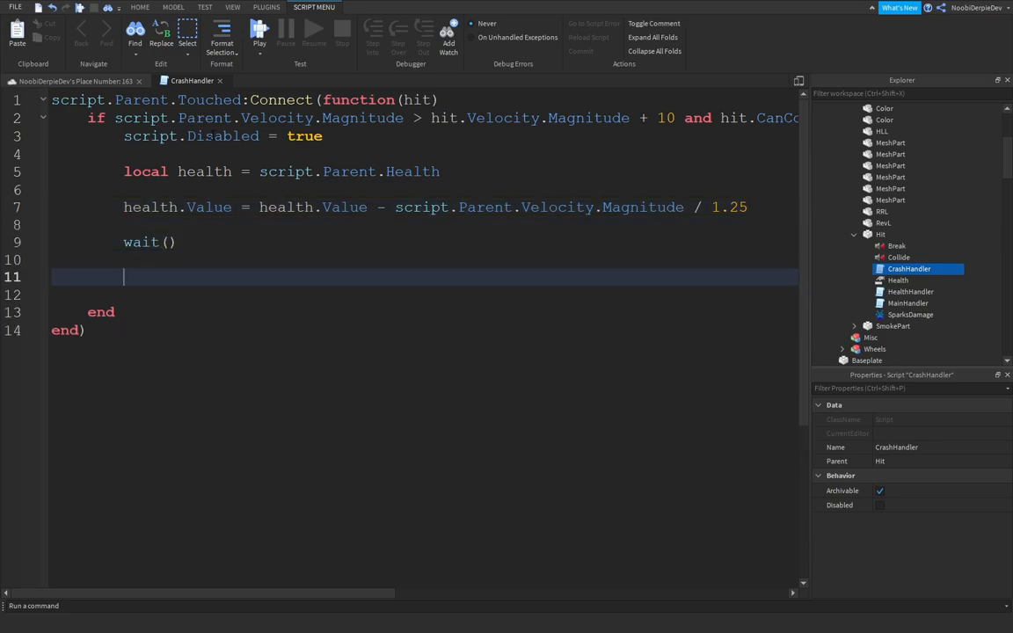
# If health remains, enable SparksDamage, pick random sound 1 or 2, and begin the branches
pyautogui.write('if health.Value > 0')
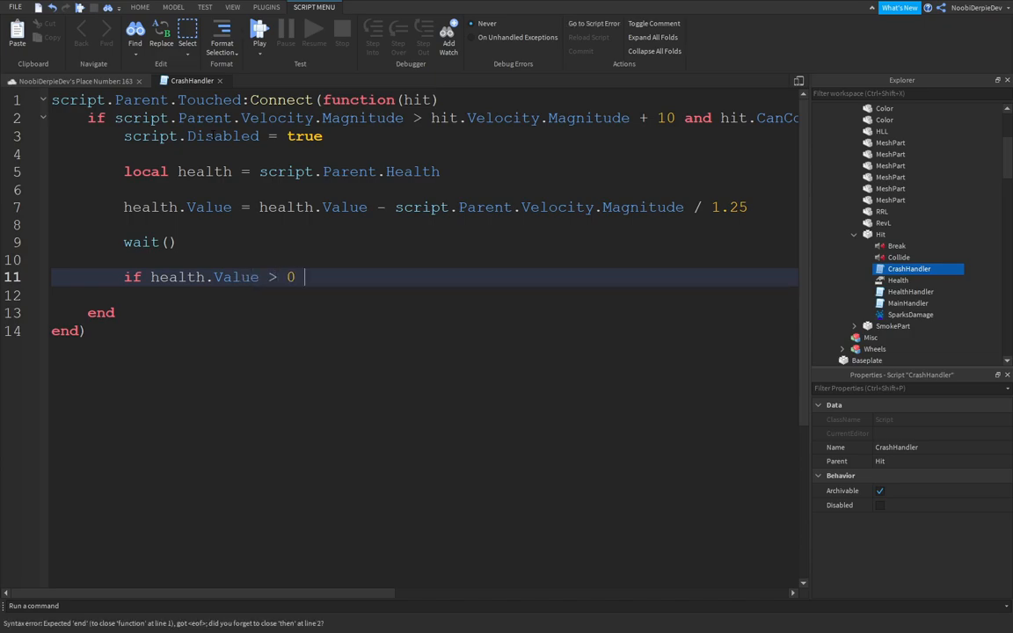
pyautogui.write('then')
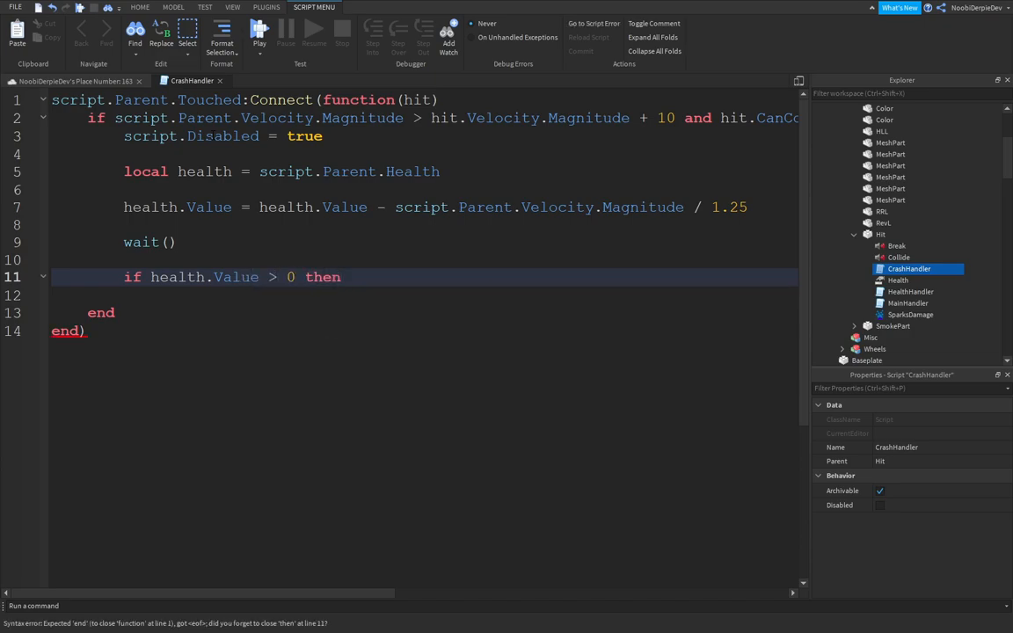
pyautogui.write('script.P')
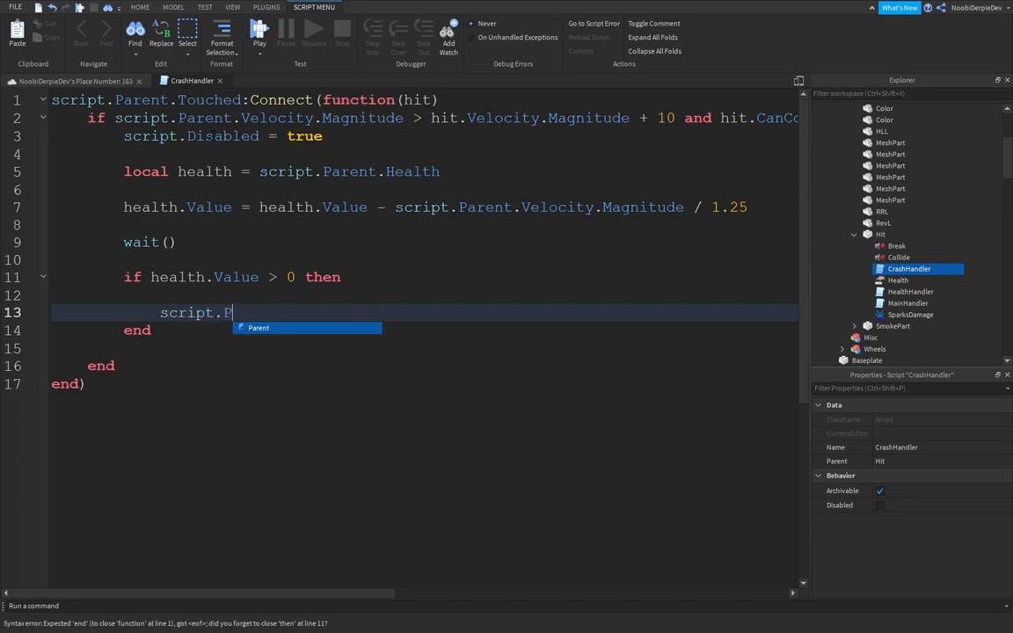
pyautogui.write('arent.SparksDamage')
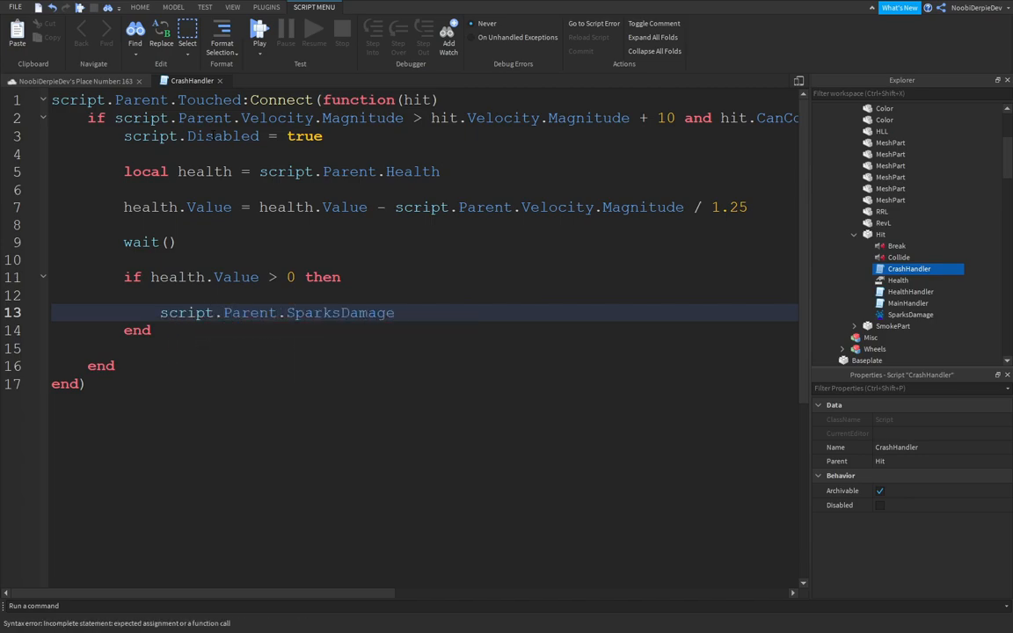
pyautogui.write('.Enabled')
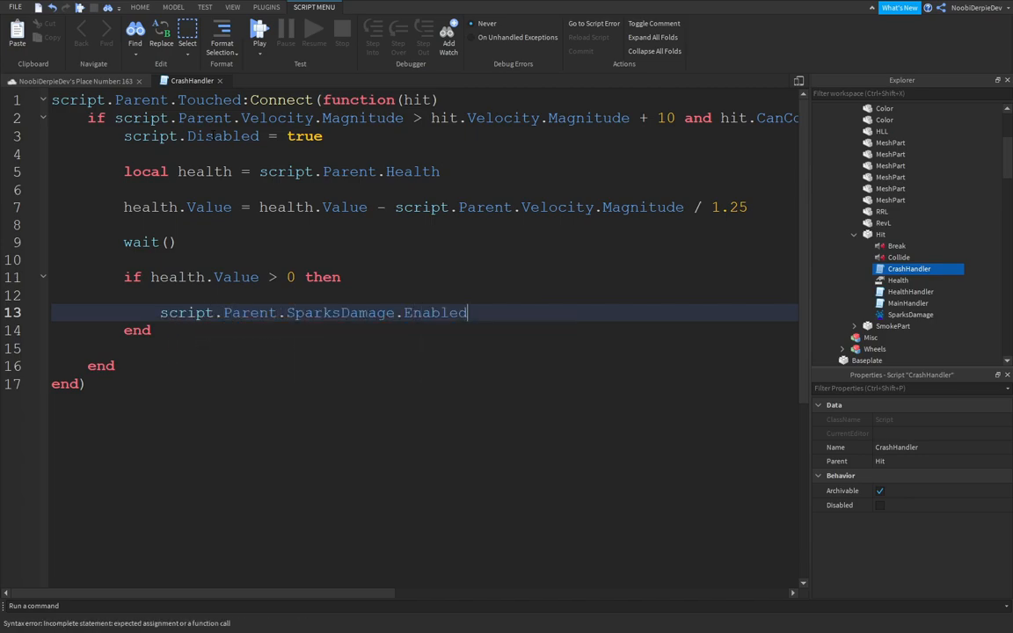
pyautogui.write('= true')
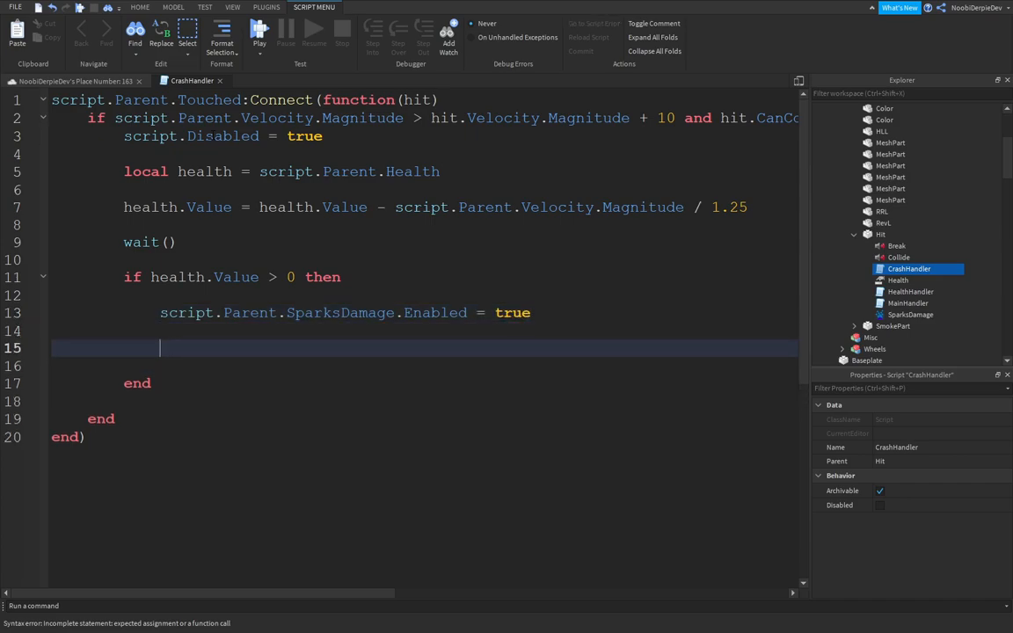
pyautogui.write('local sound = math.random')
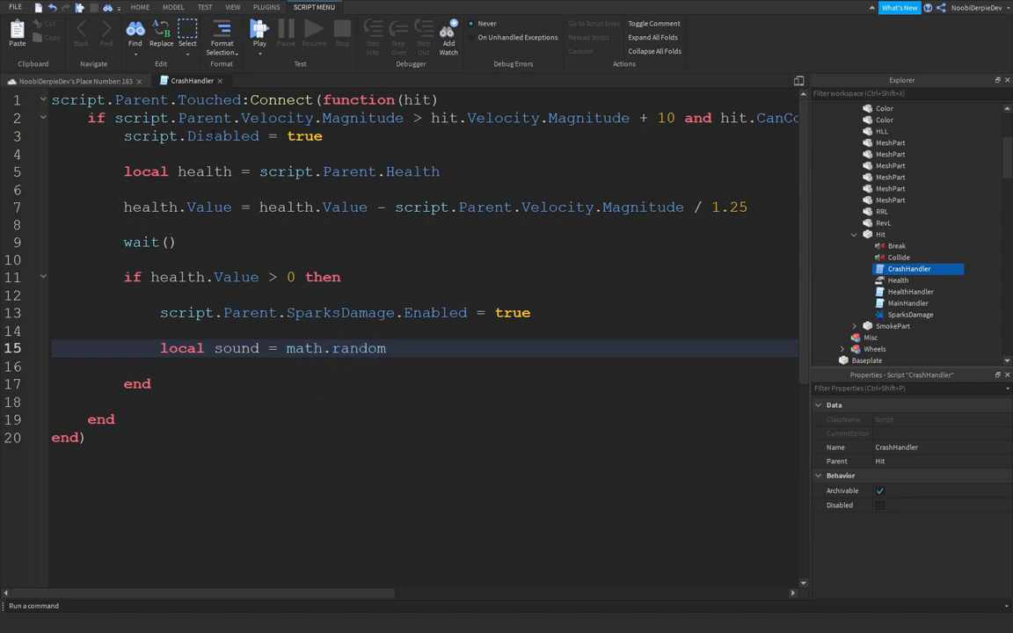
pyautogui.write('(1, 2)')
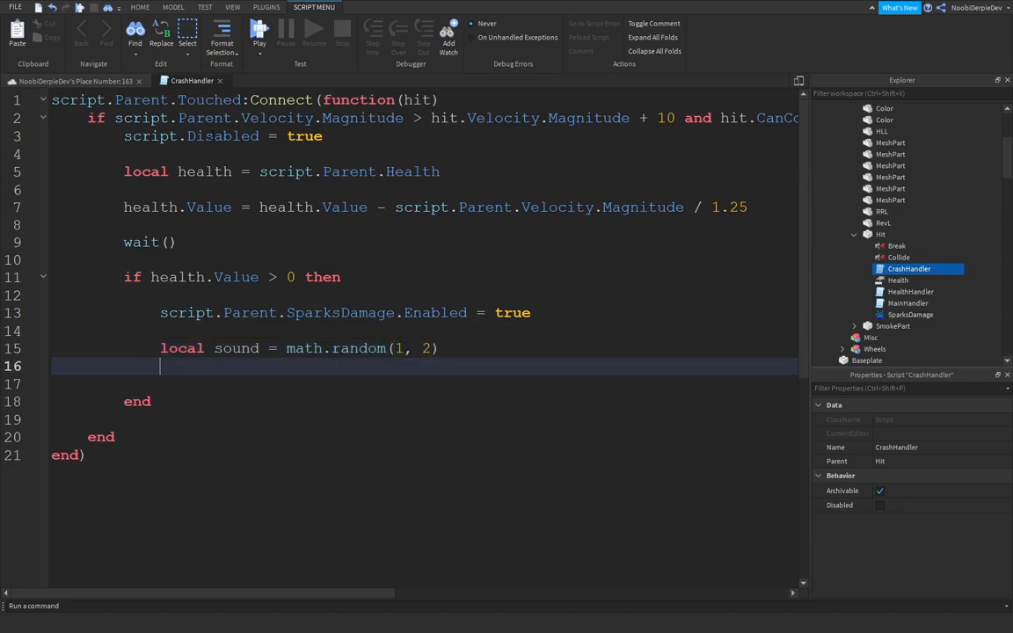
pyautogui.press('enter')
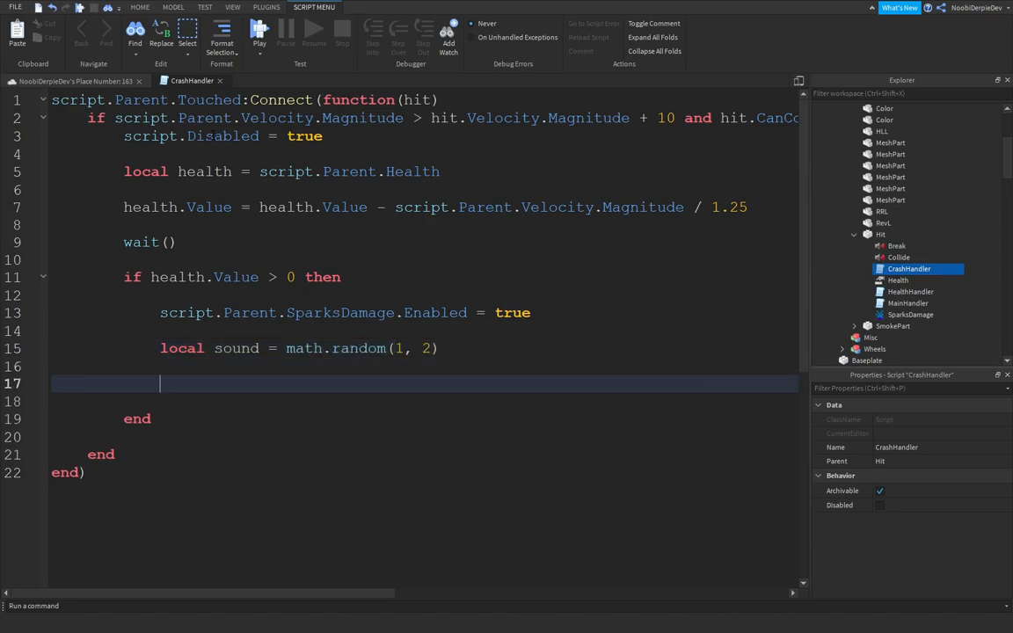
pyautogui.write('if sound == 1 then')
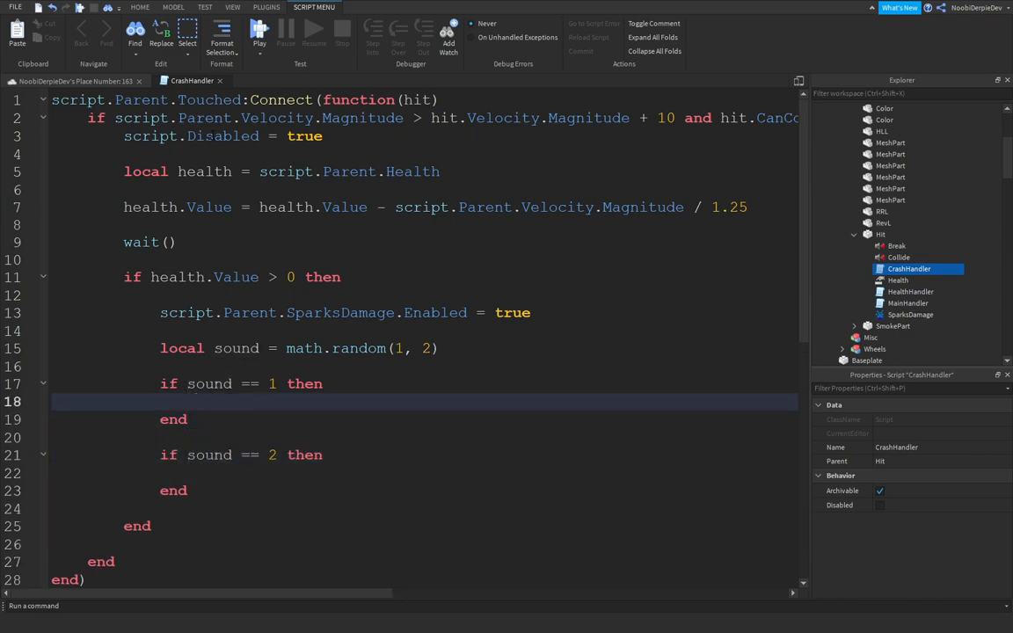
# Check the Break sound, then give Collide sound id 215550851 and volume 5
pyautogui.click(896, 246)
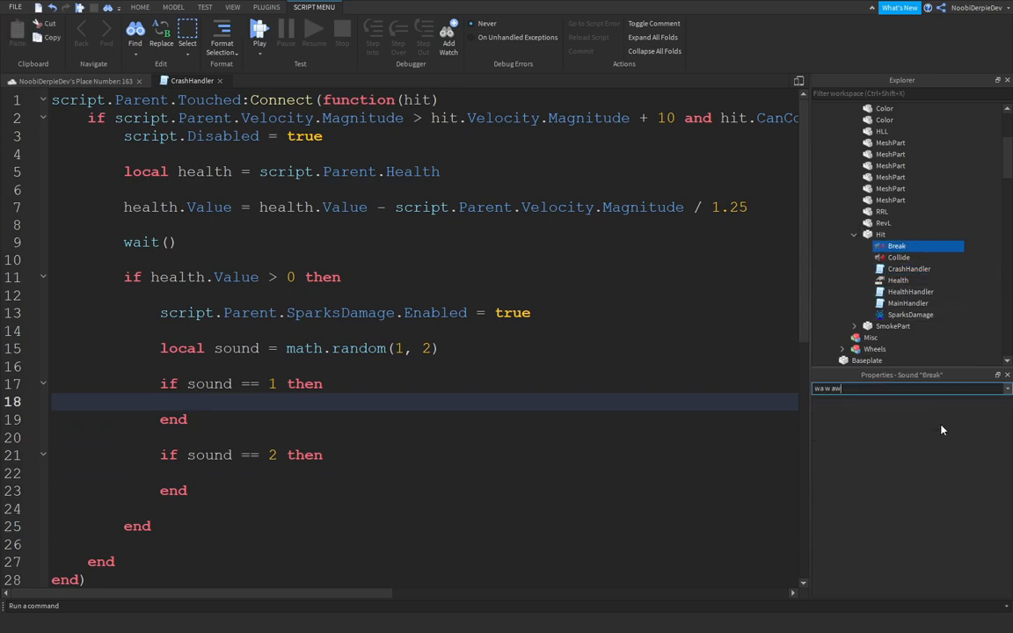
pyautogui.click(880, 234)
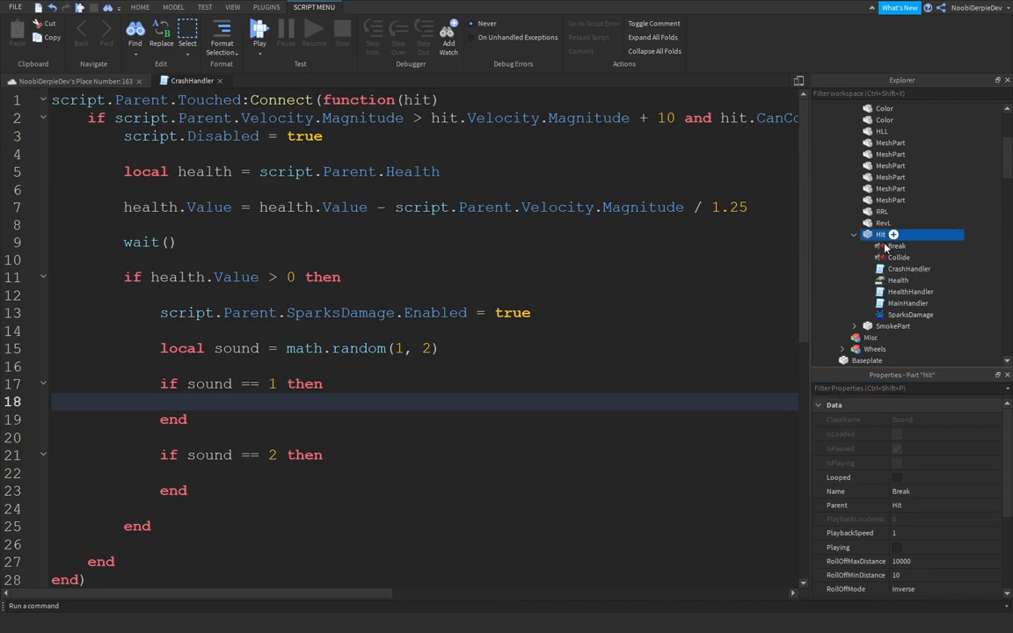
pyautogui.click(896, 246)
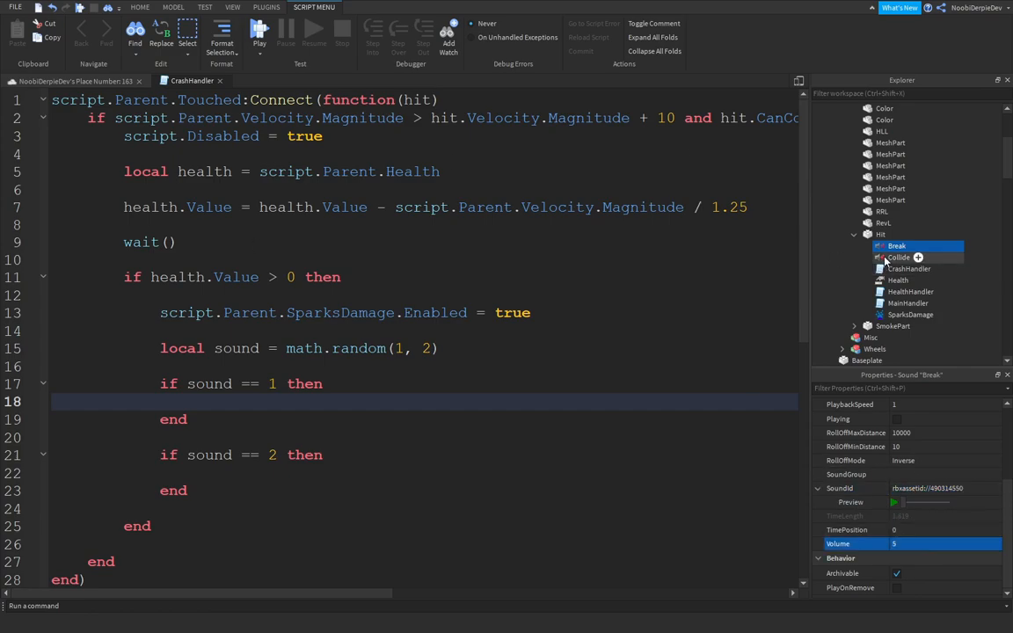
pyautogui.click(899, 256)
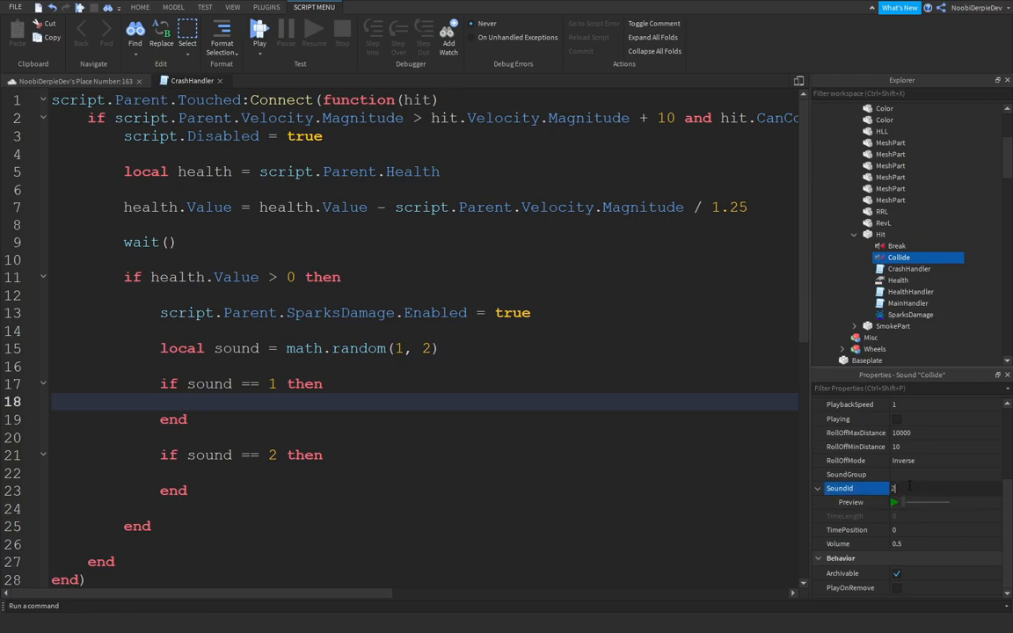
pyautogui.write('15550851')
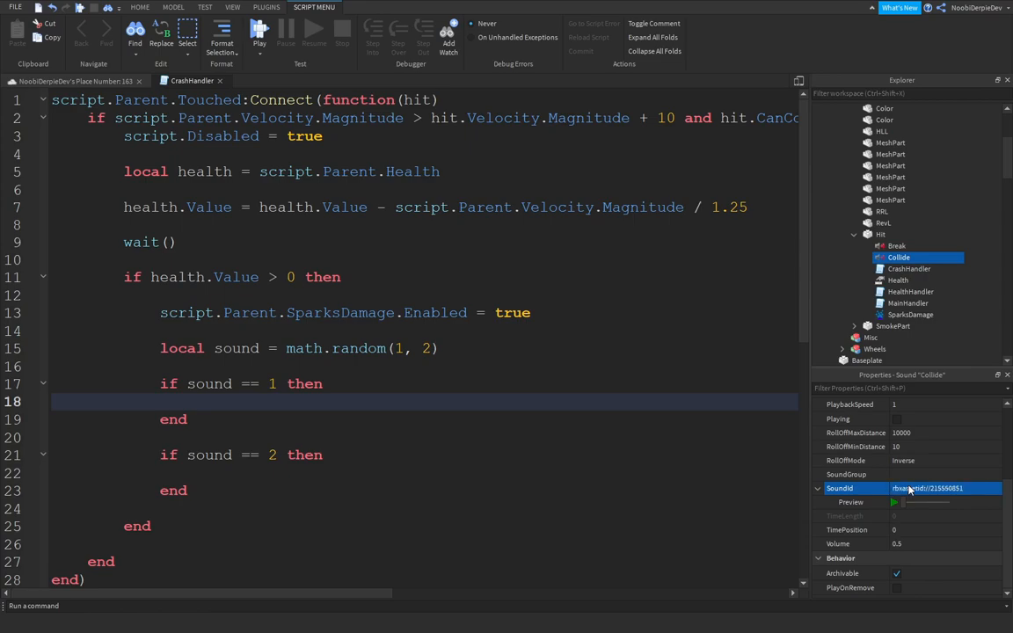
pyautogui.click(945, 544)
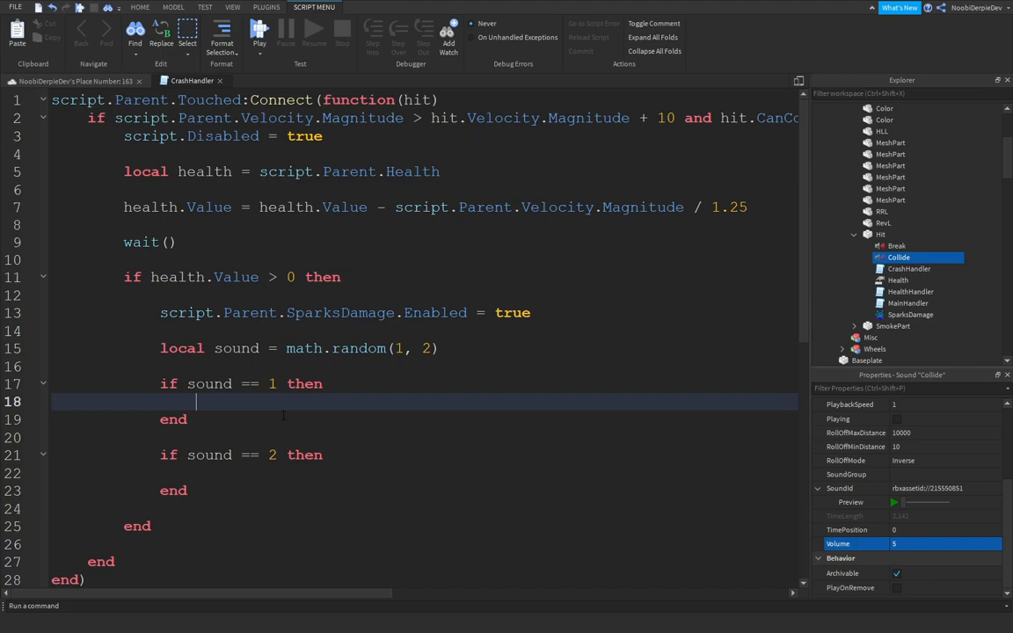
pyautogui.write('script.')
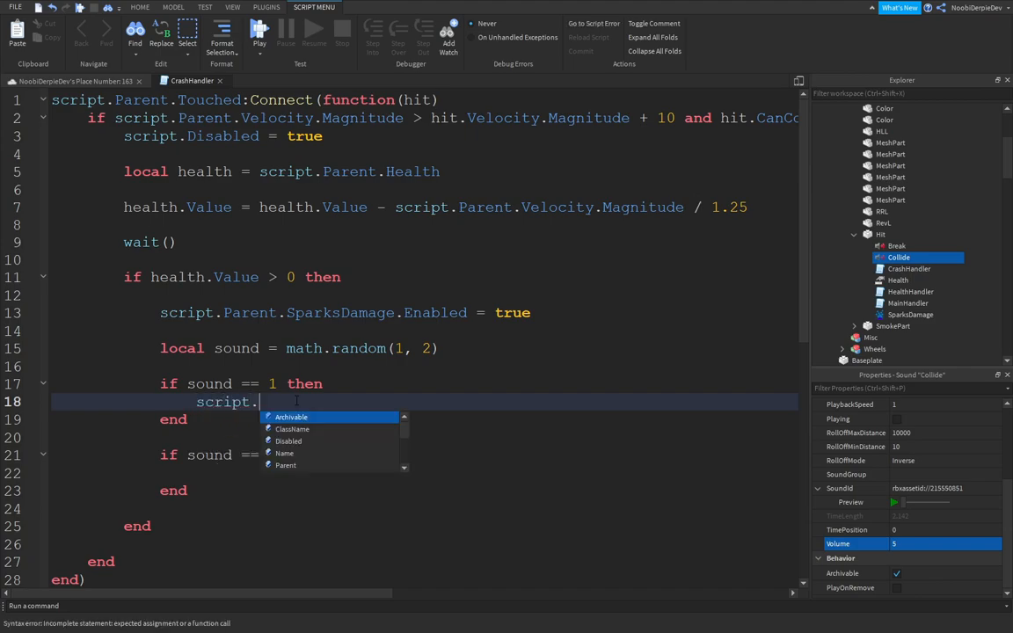
pyautogui.write('Parent.')
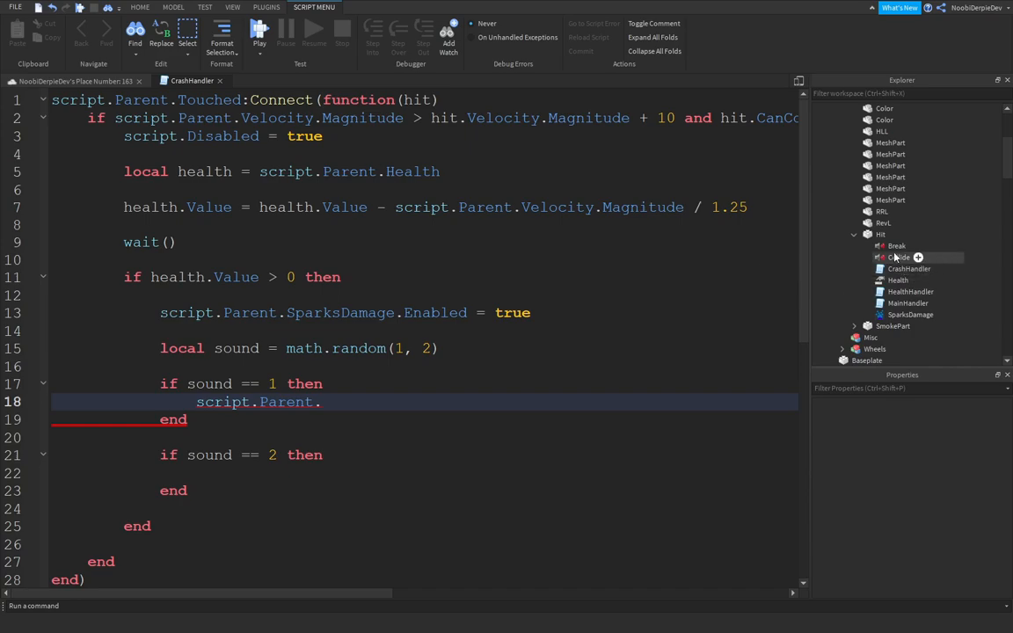
pyautogui.click(897, 245)
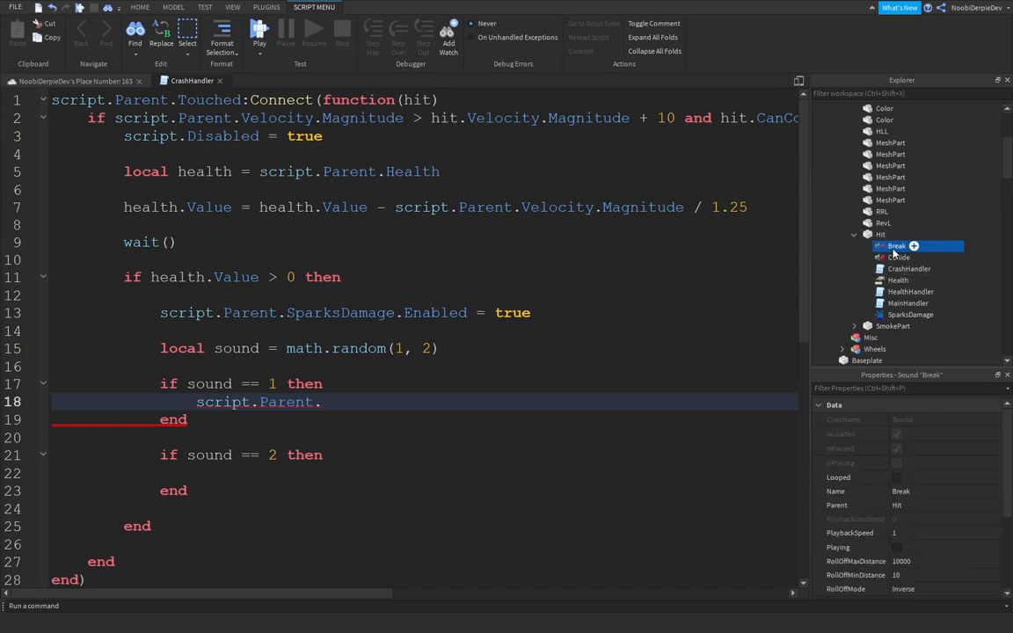
pyautogui.scroll(-3)
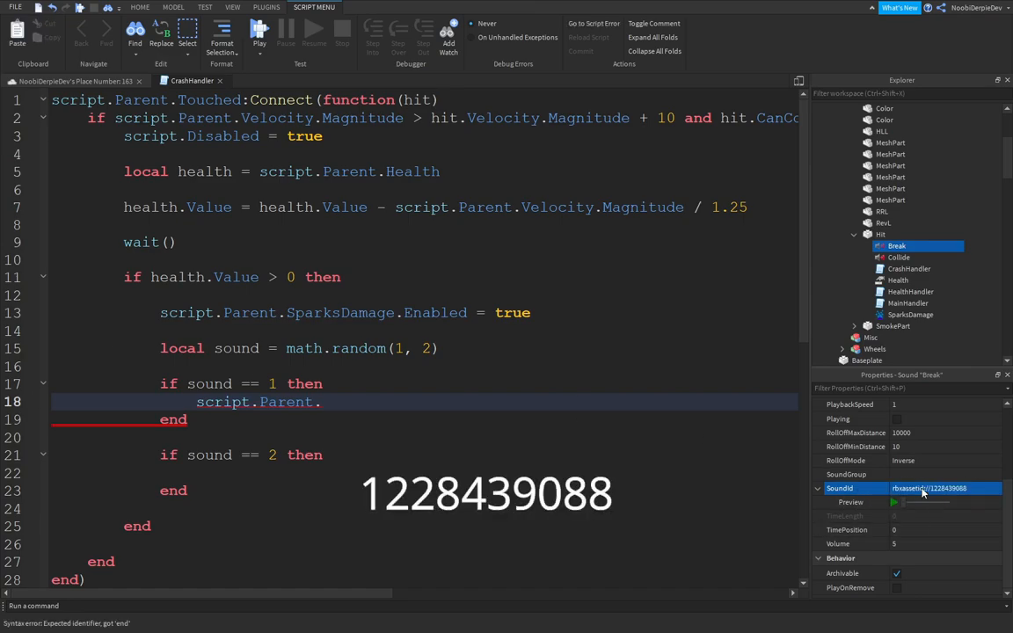
# Set Collide's SoundId to 490314550 in branch 1 and 215550851 in branch 2
pyautogui.click(895, 502)
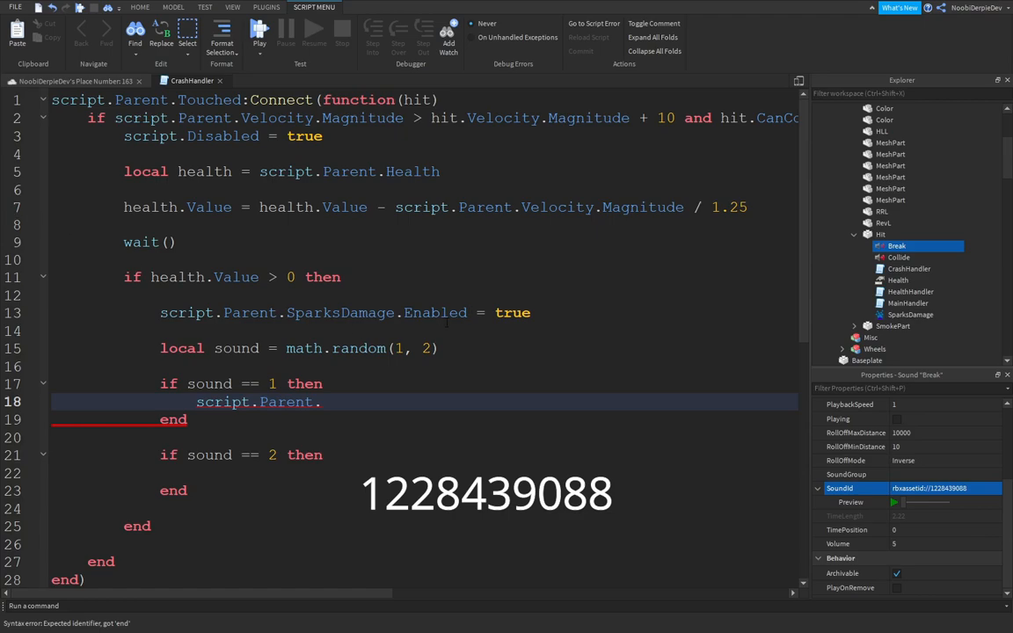
pyautogui.write('co')
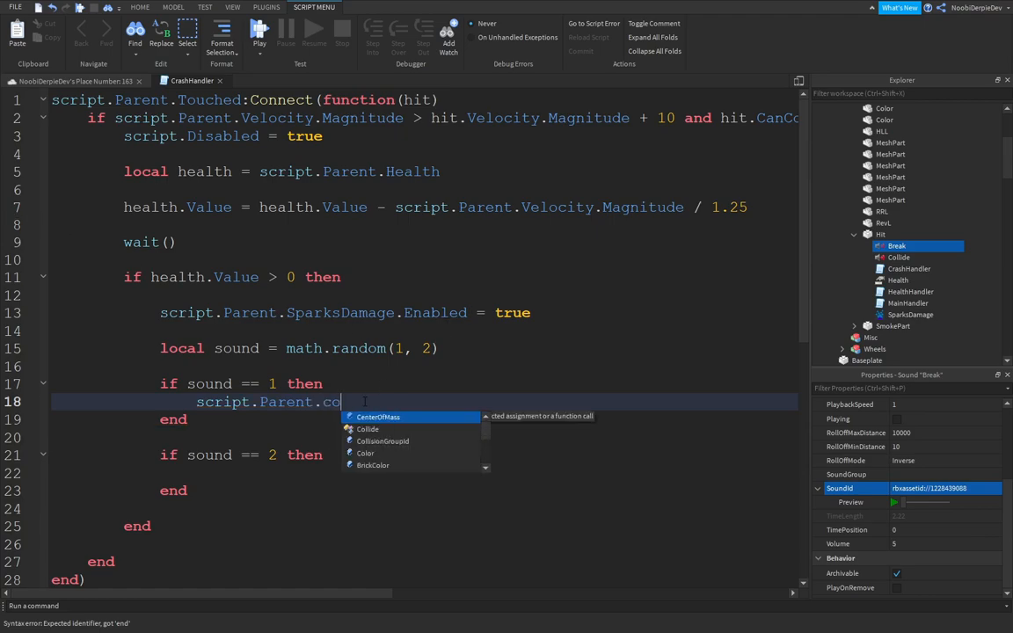
pyautogui.write('llide.')
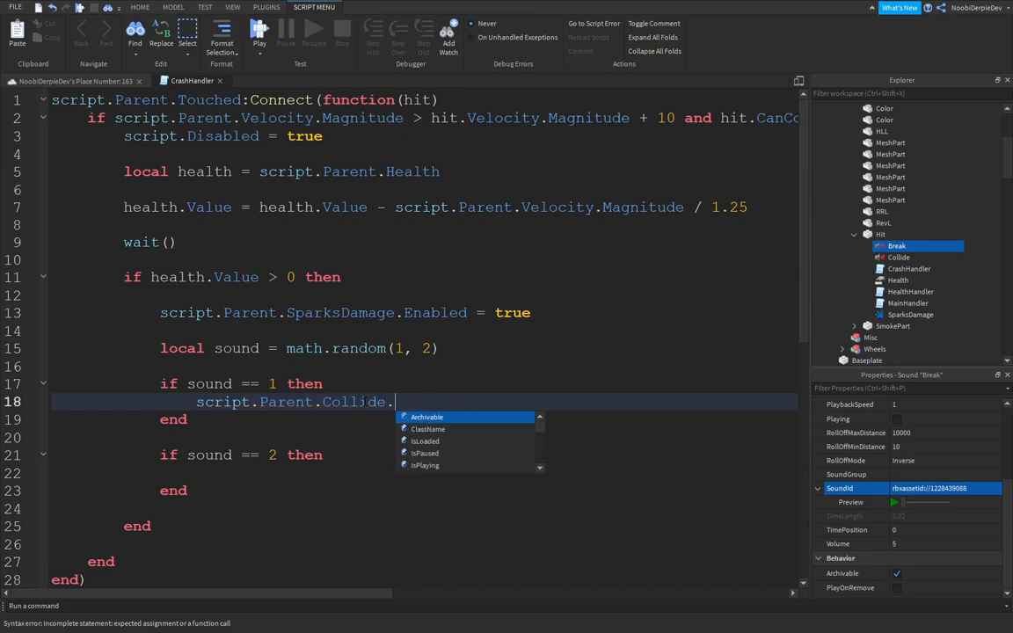
pyautogui.write('SoundID')
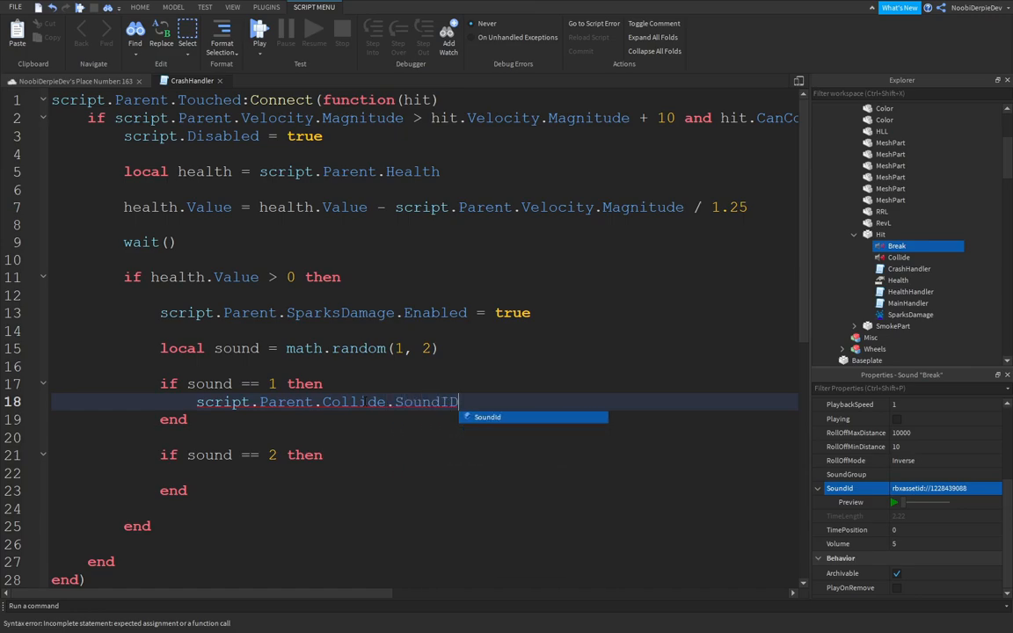
pyautogui.write('= ""')
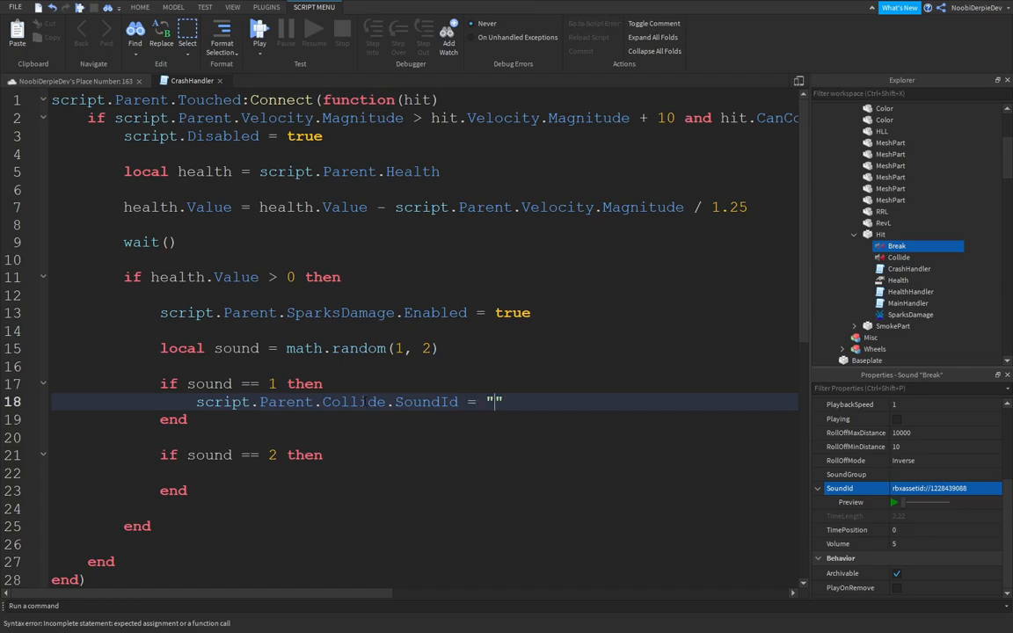
pyautogui.write('rbxassety')
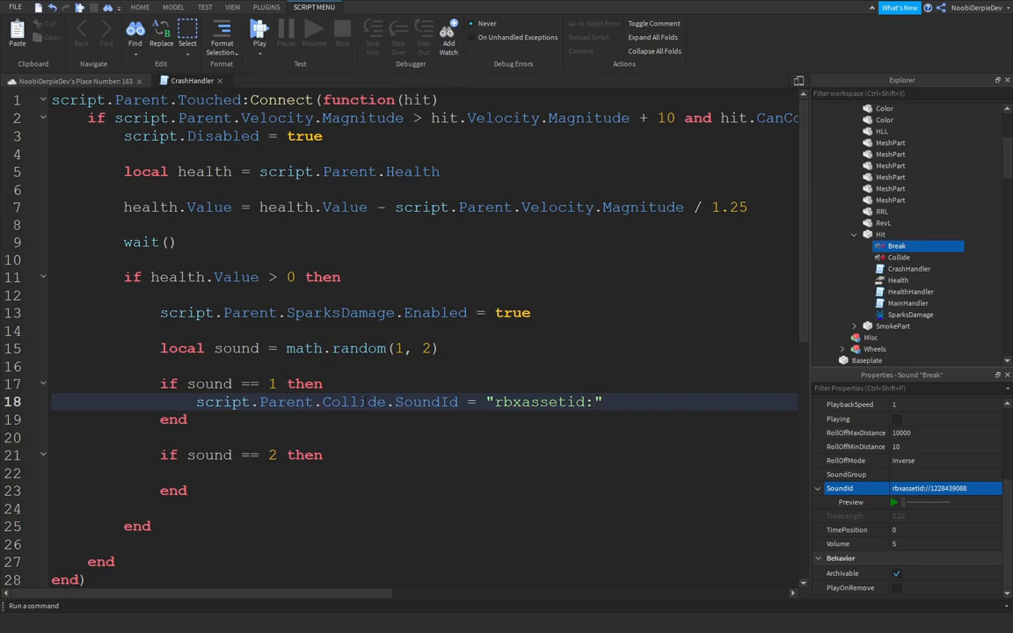
pyautogui.write('//490314550')
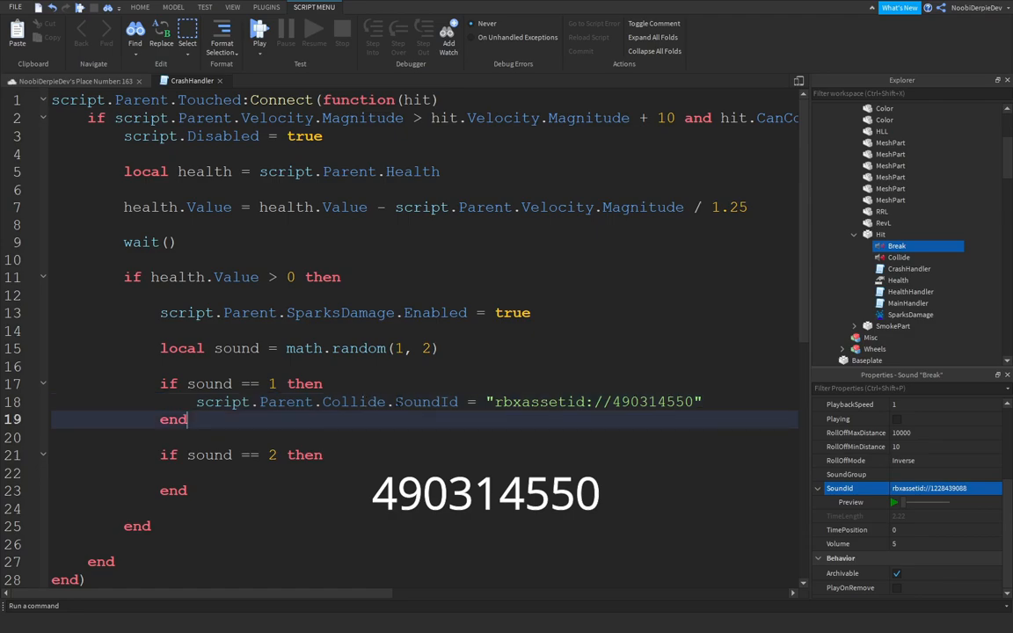
pyautogui.write('script.Parent.Collide.SoundId = "rbxassetid://490314550"')
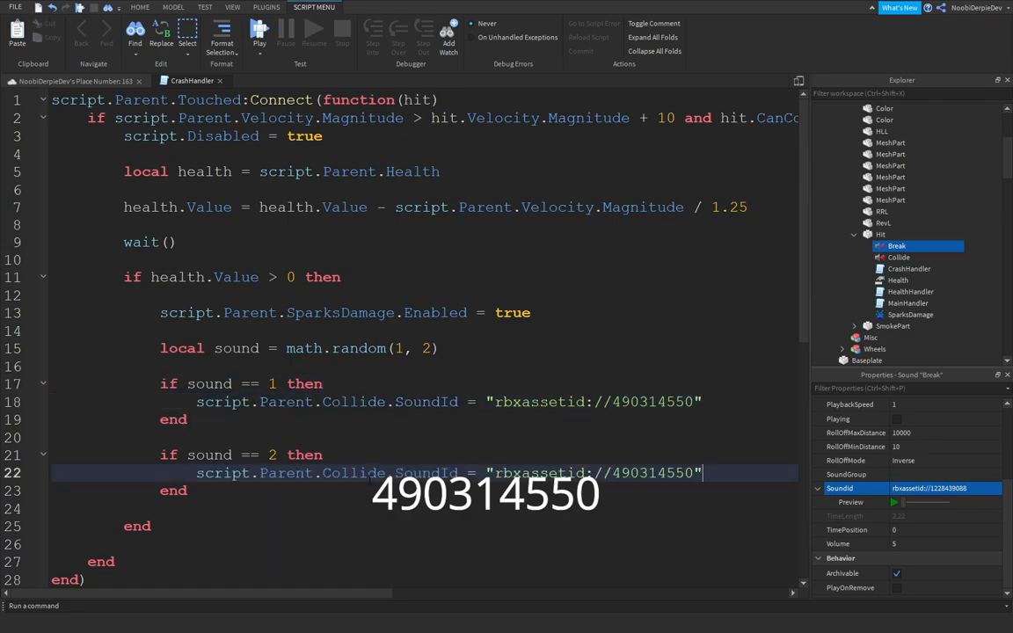
pyautogui.doubleClick(654, 473)
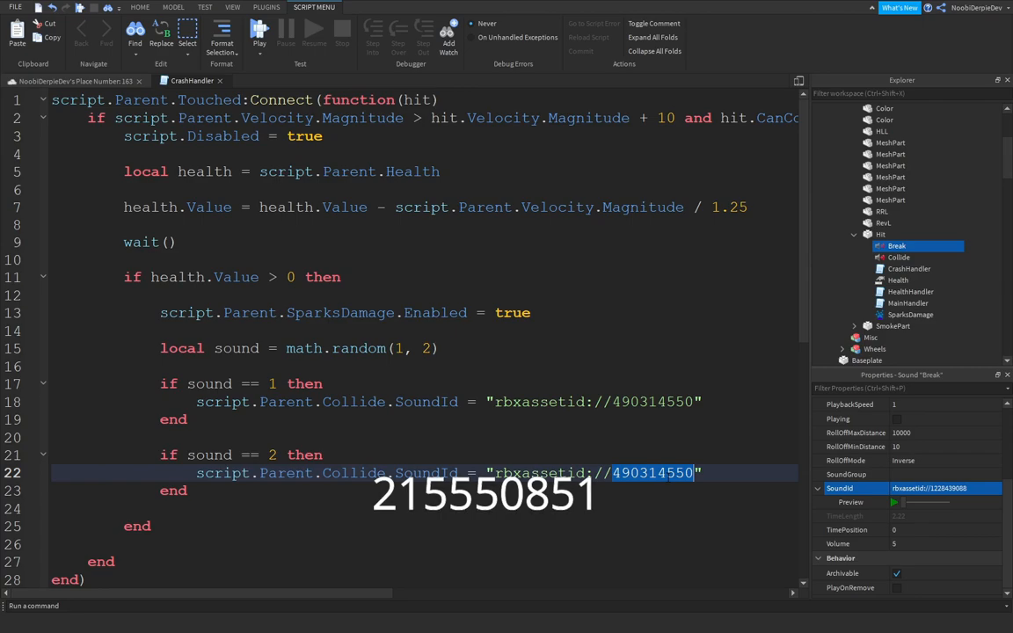
pyautogui.write('21555')
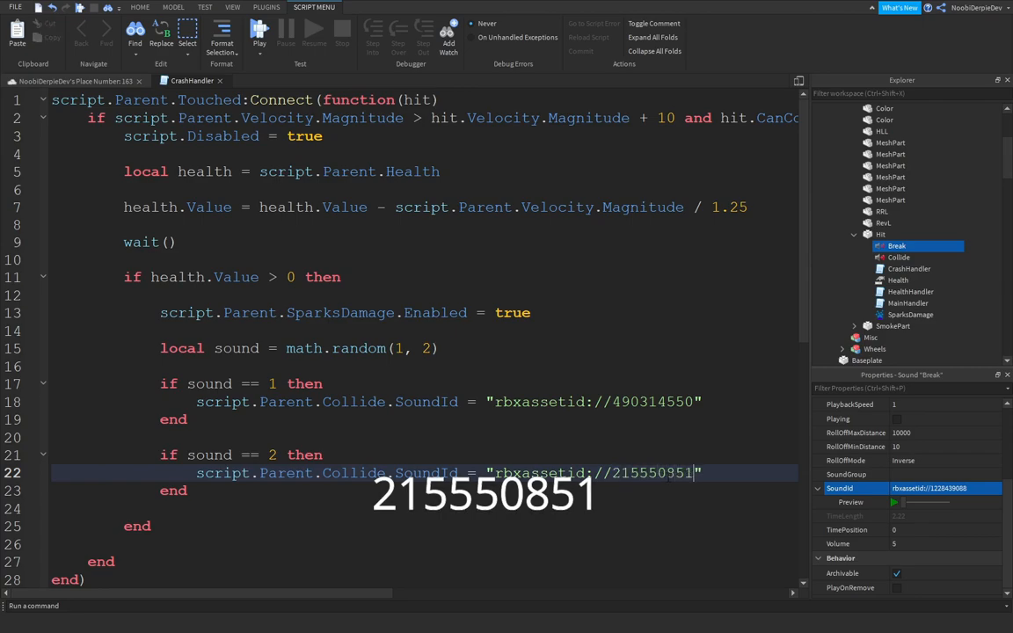
pyautogui.scroll(-3)
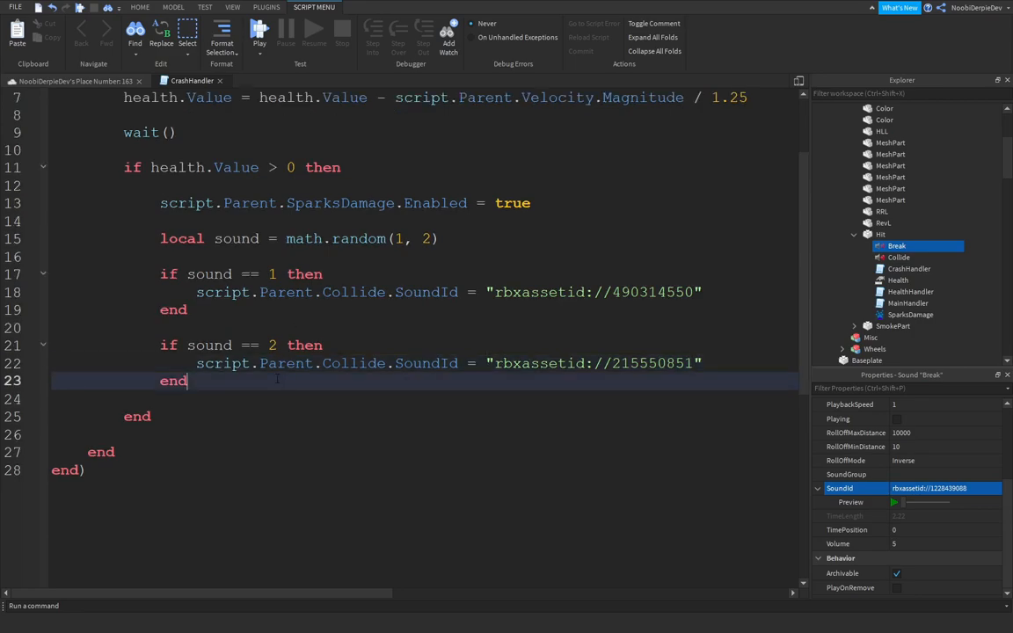
# Play Collide, wait 0.2 s, disable SparksDamage and re-enable the script
pyautogui.write('script.Parent')
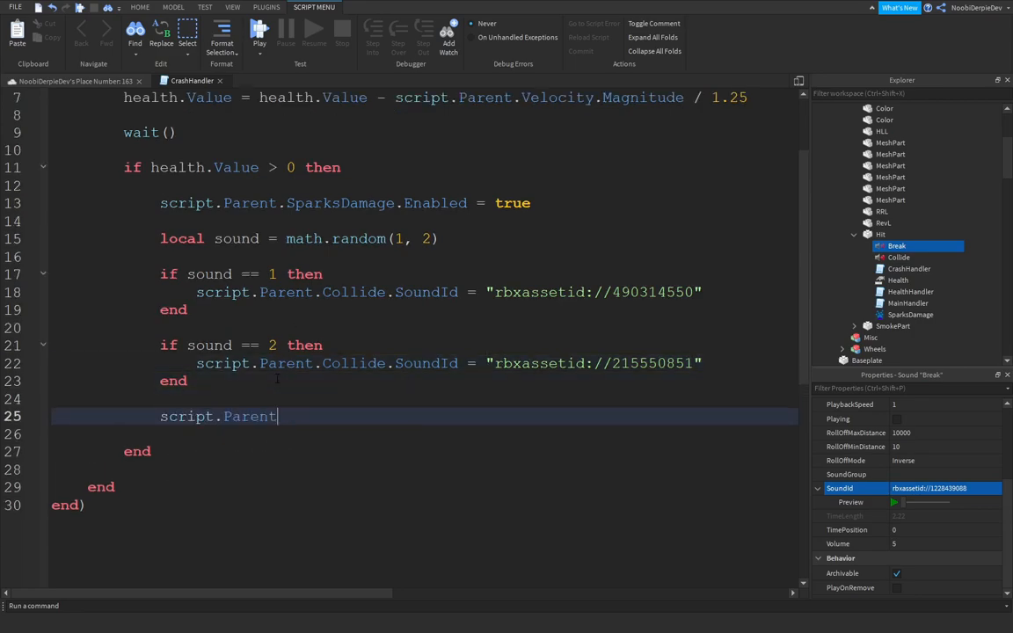
pyautogui.write('.Collide.play')
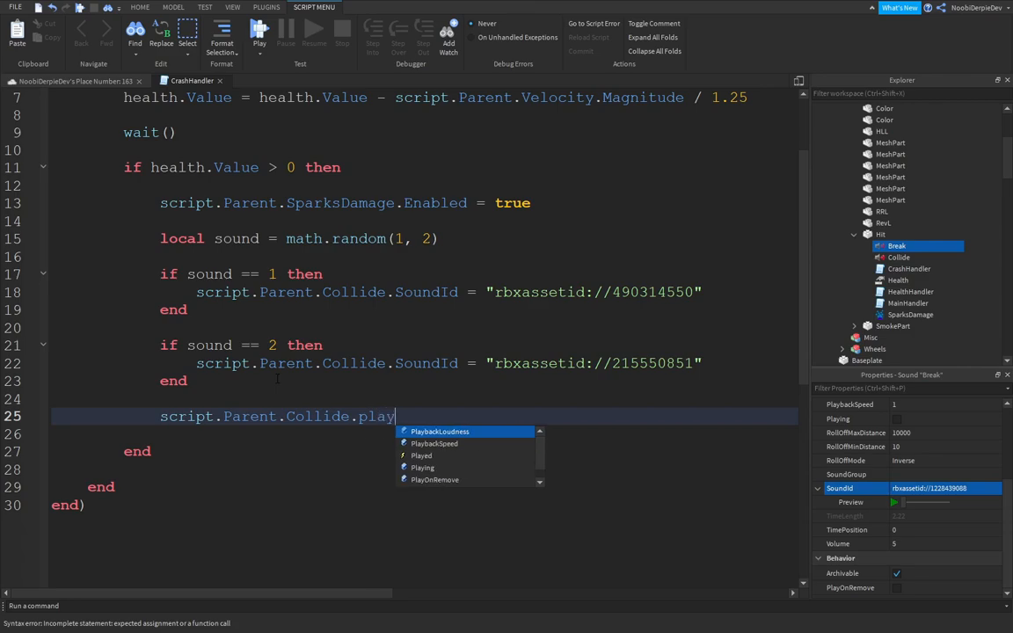
pyautogui.write('ing = true')
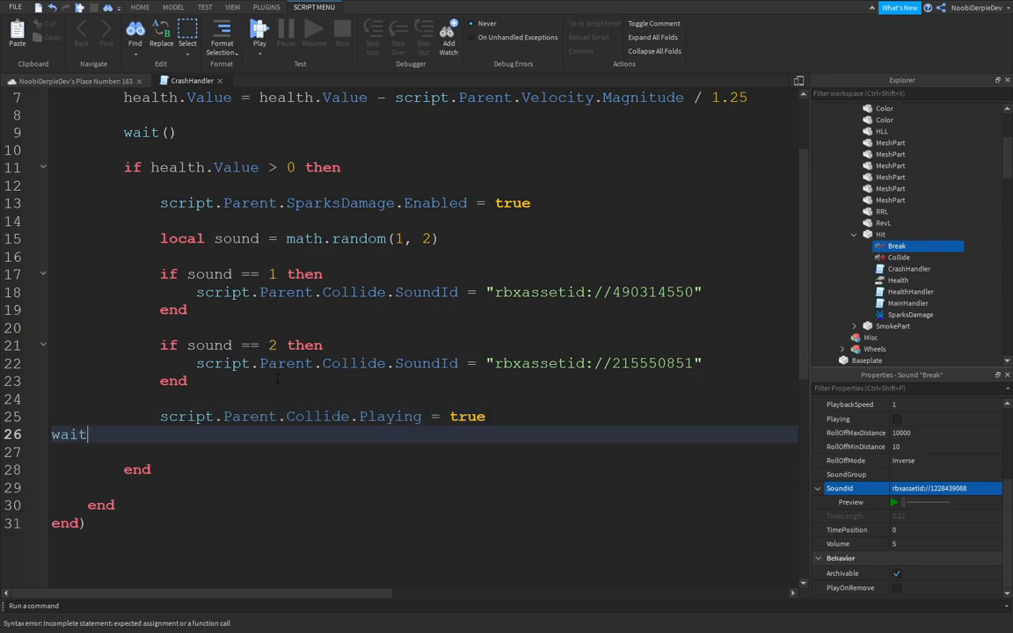
pyautogui.press('Backspace')
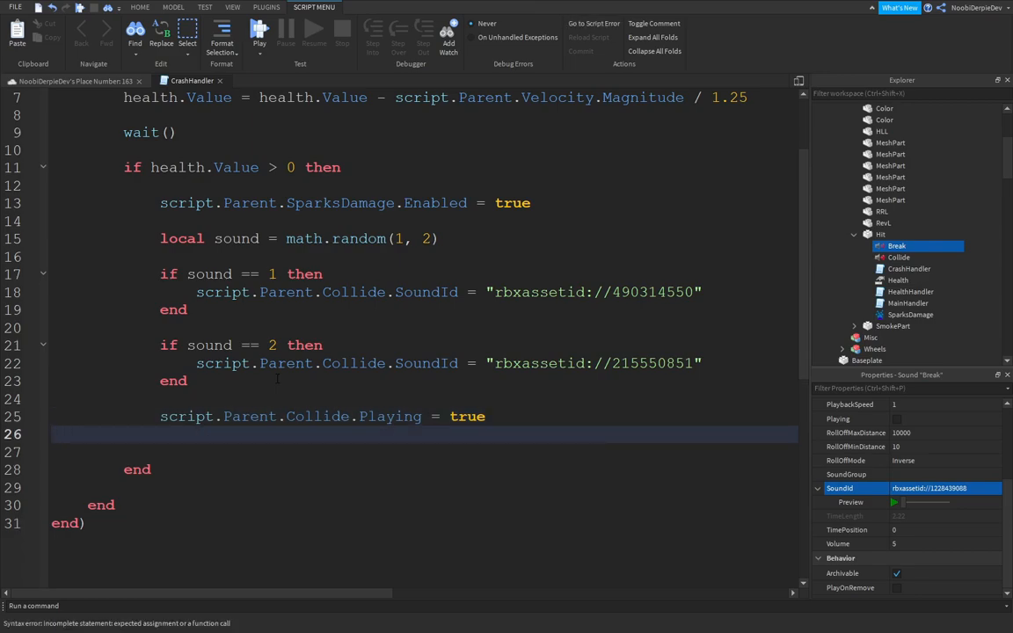
pyautogui.write('wait(0.2)')
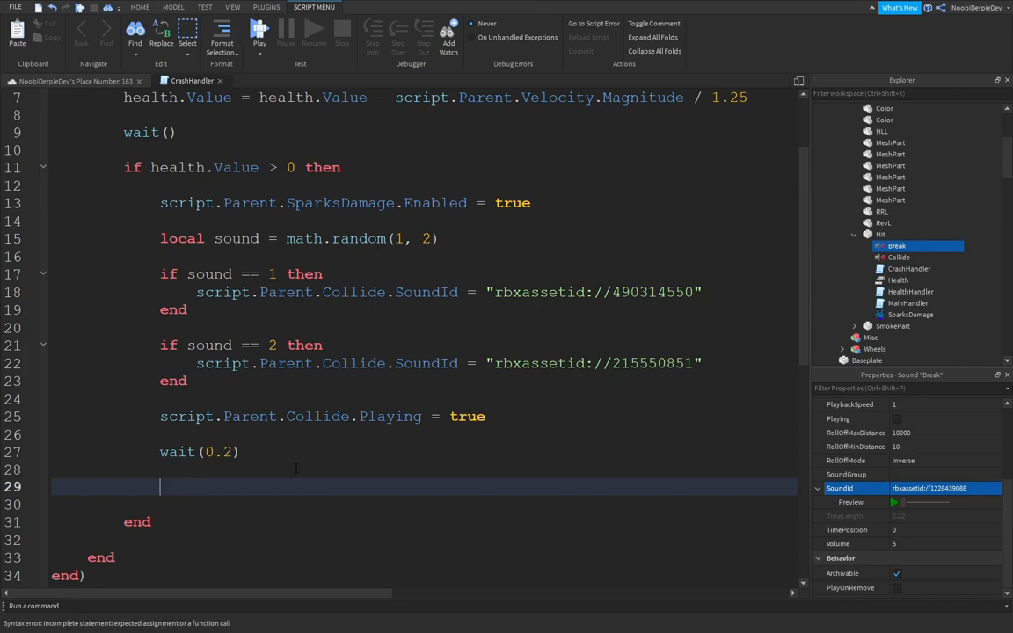
pyautogui.write('script.Parent.s')
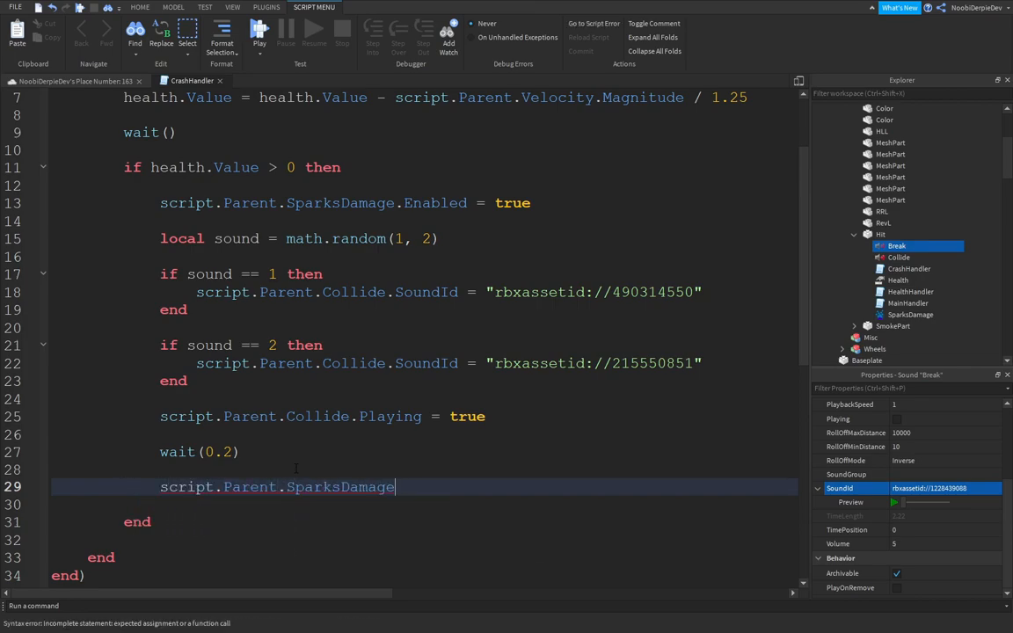
pyautogui.write('.Enabled =')
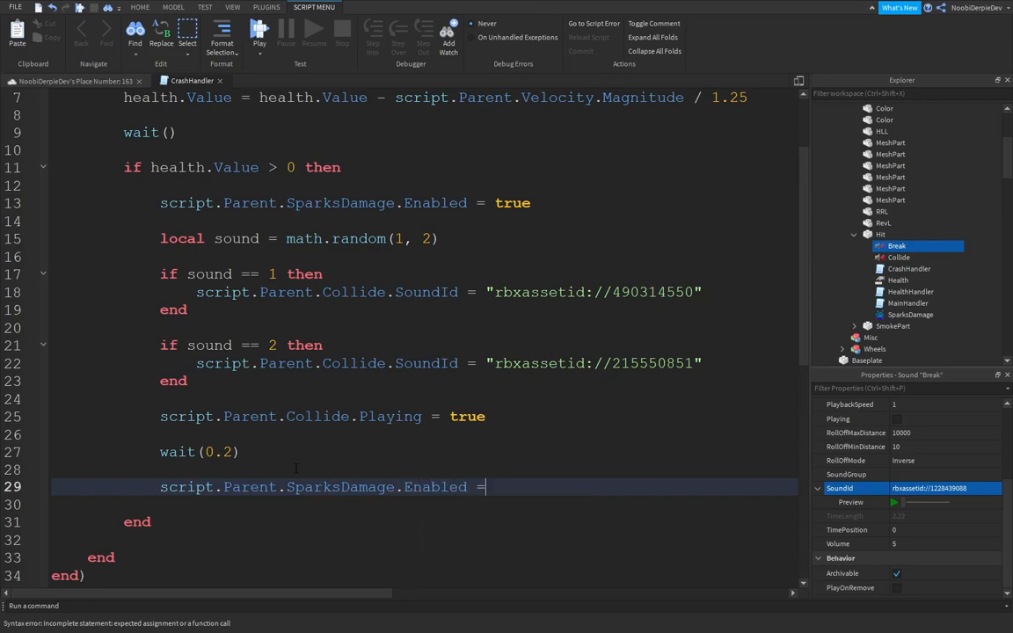
pyautogui.write('false')
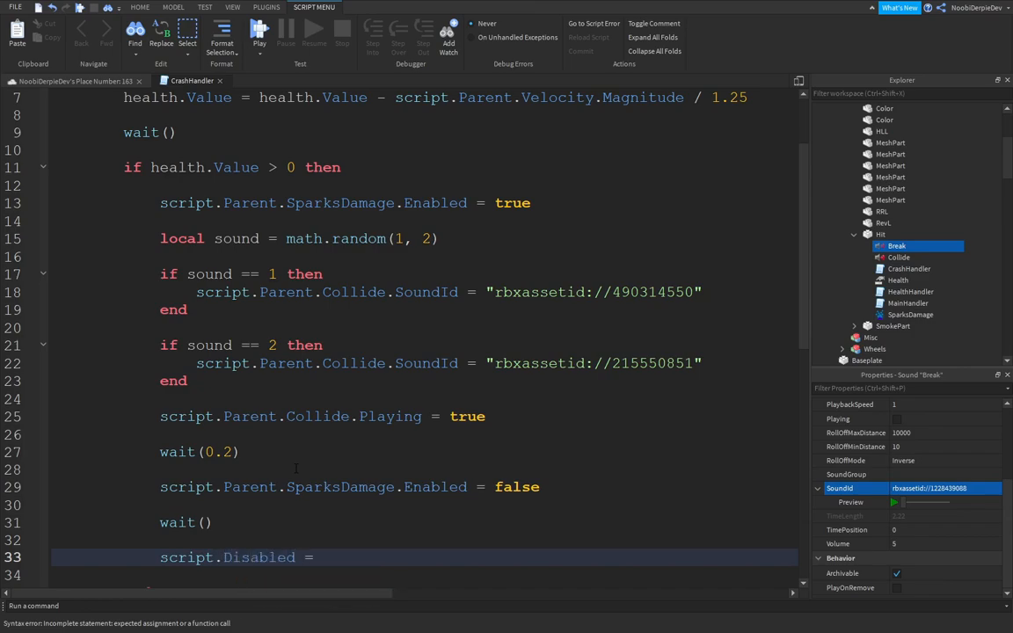
pyautogui.write('false')
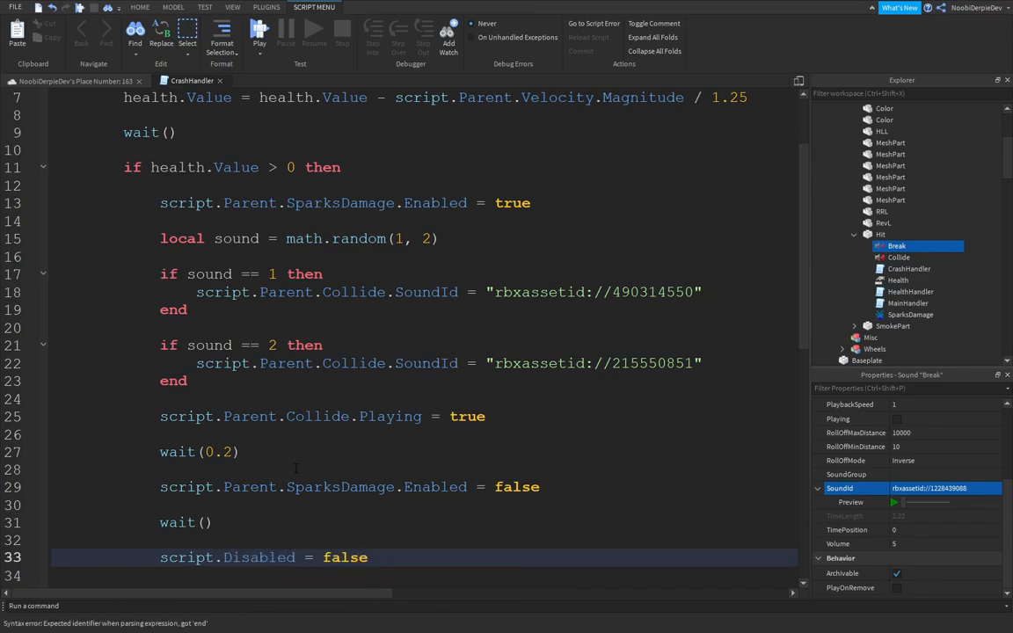
pyautogui.scroll(-3)
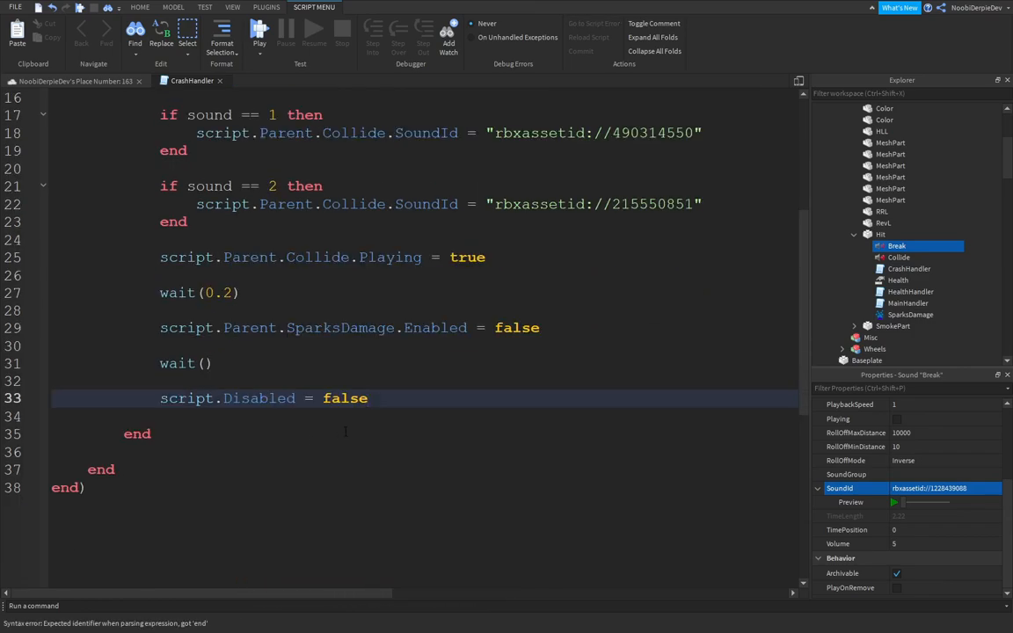
# Add an else branch that disables the script, plays the Break sound and waits 15 s
pyautogui.write('else')
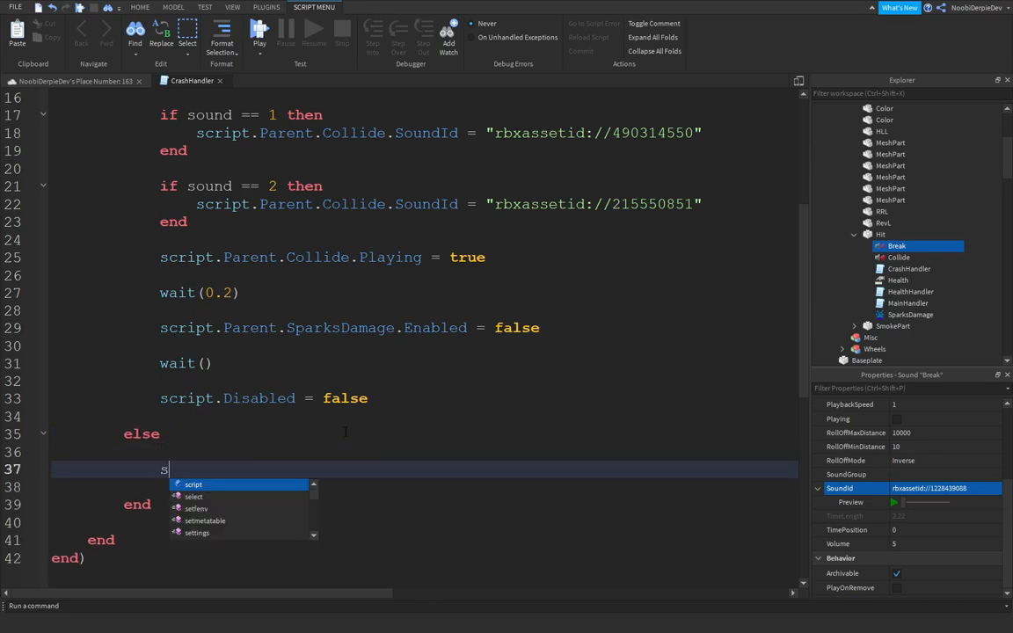
pyautogui.write('cript.Disabled = true')
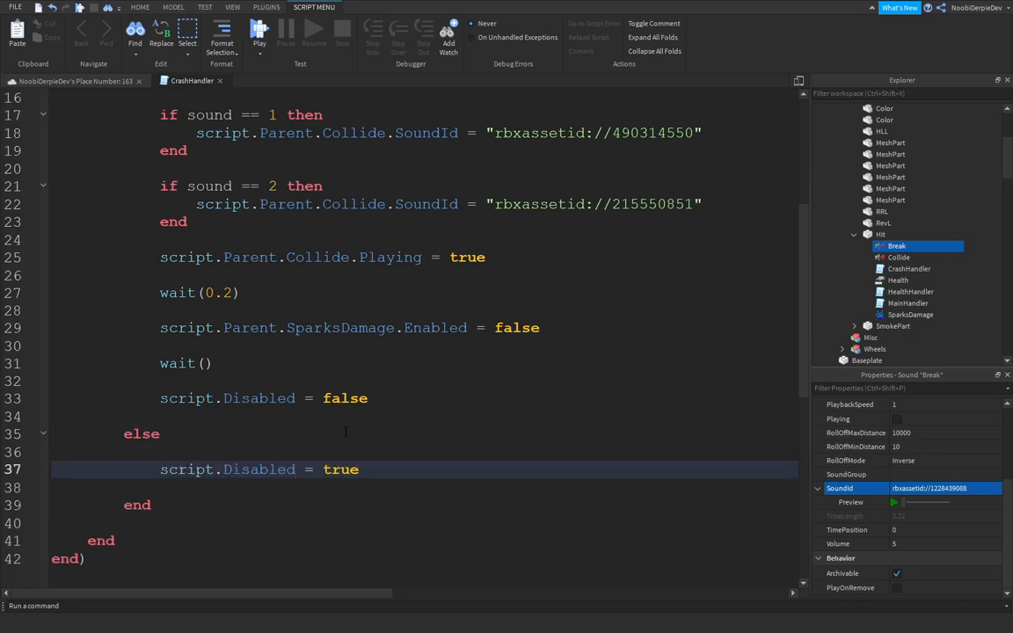
pyautogui.write('script.Parent.Break.play')
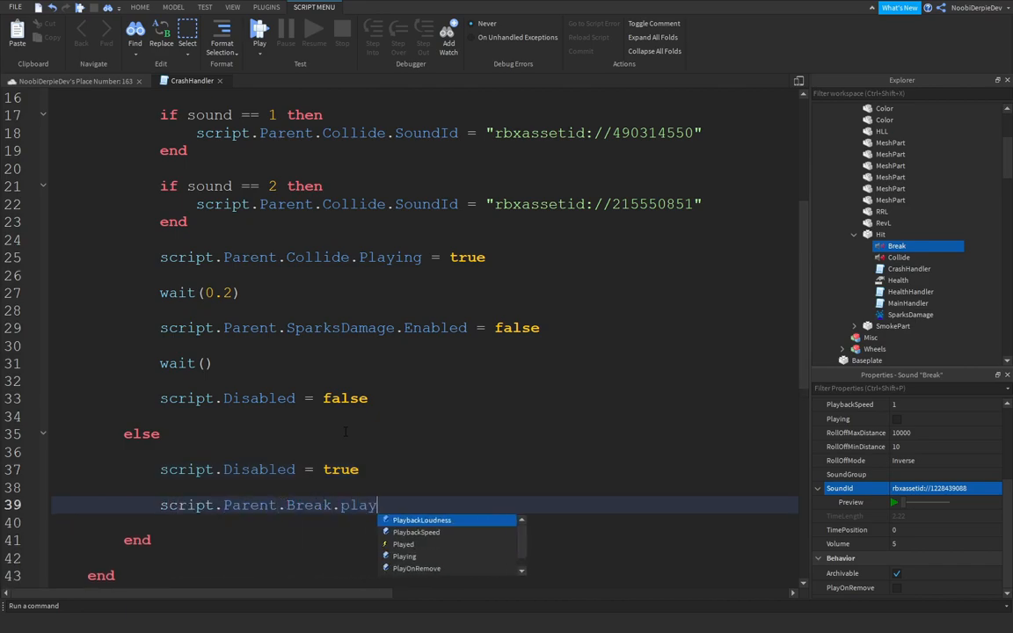
pyautogui.write('\\')
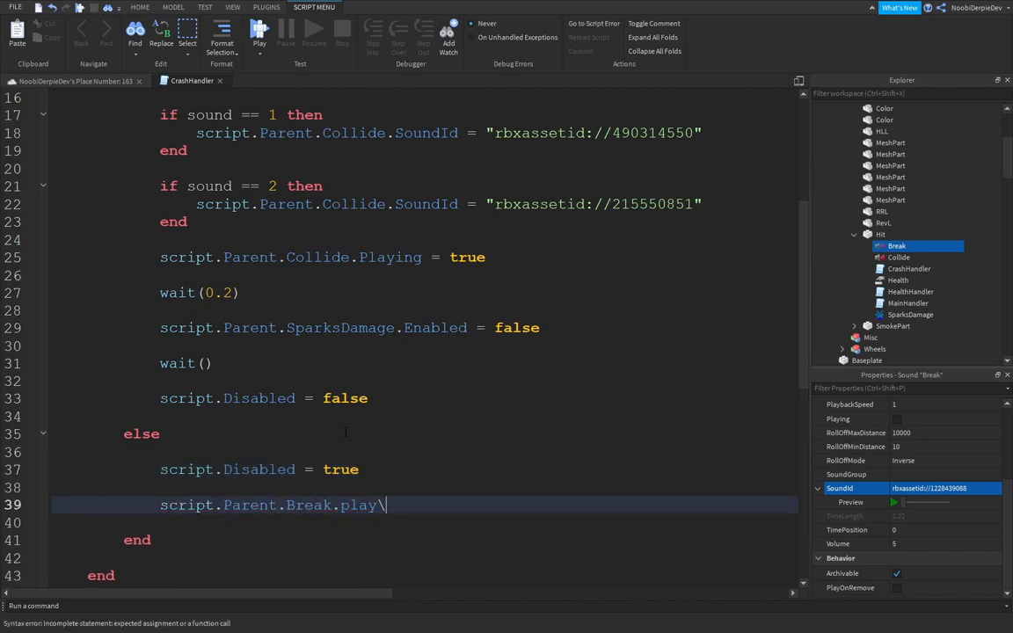
pyautogui.write('Playing = tr')
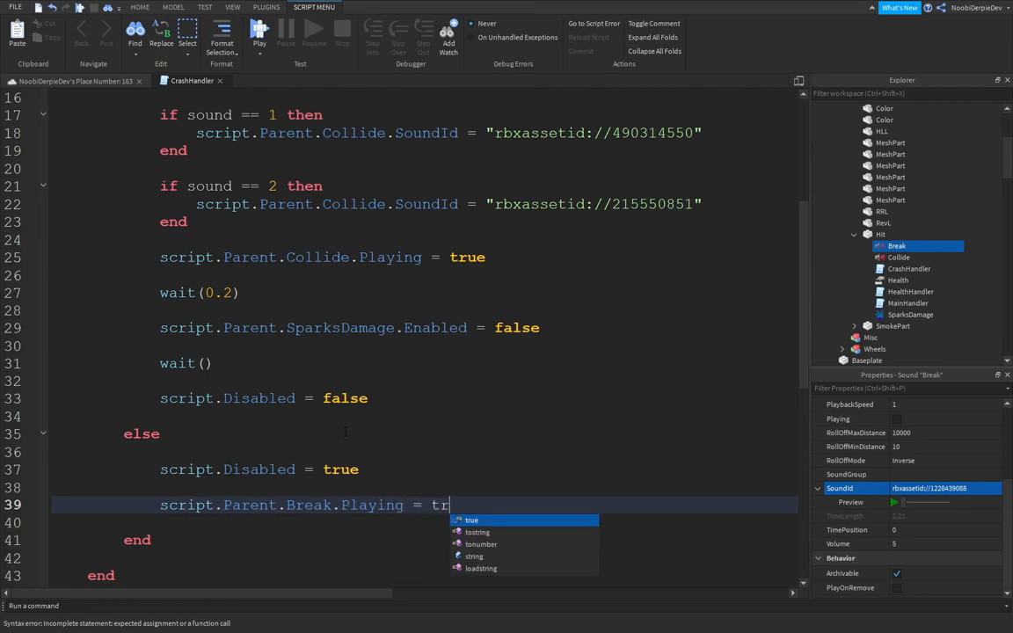
pyautogui.write('ue')
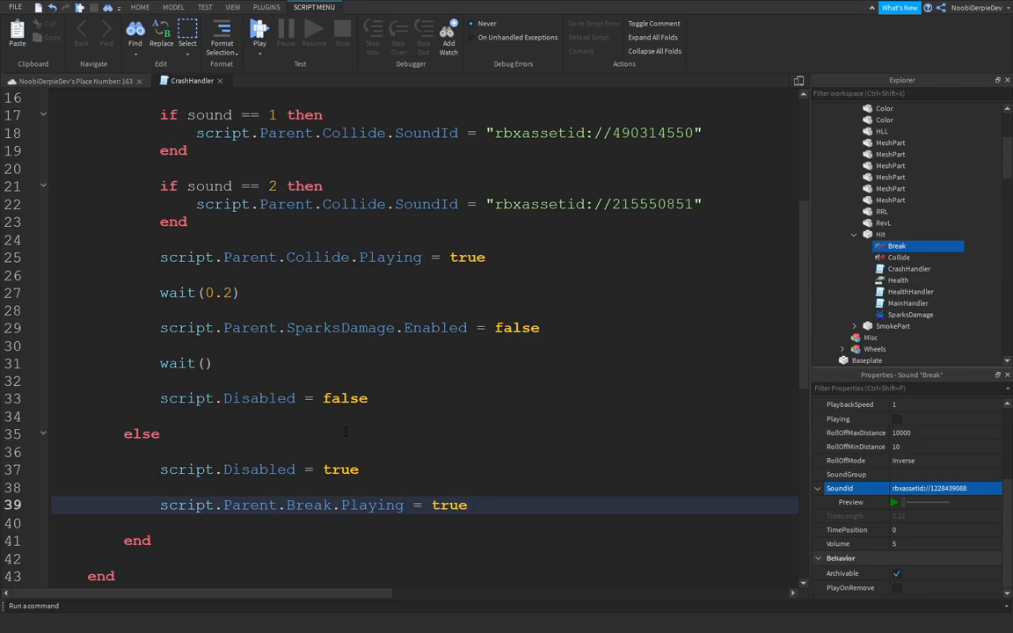
pyautogui.write('wai')
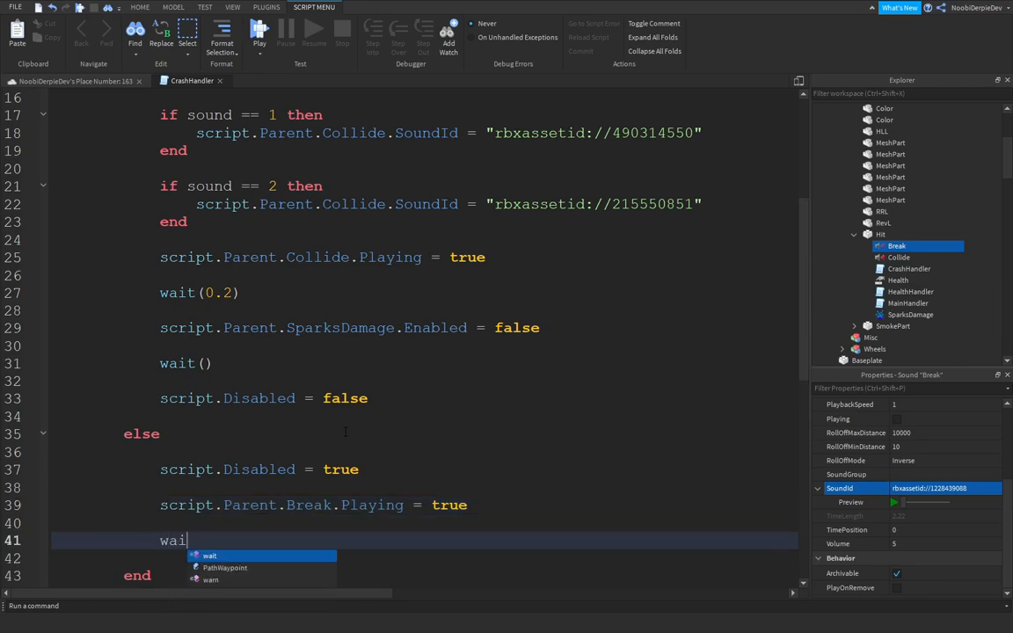
pyautogui.write('t(15)')
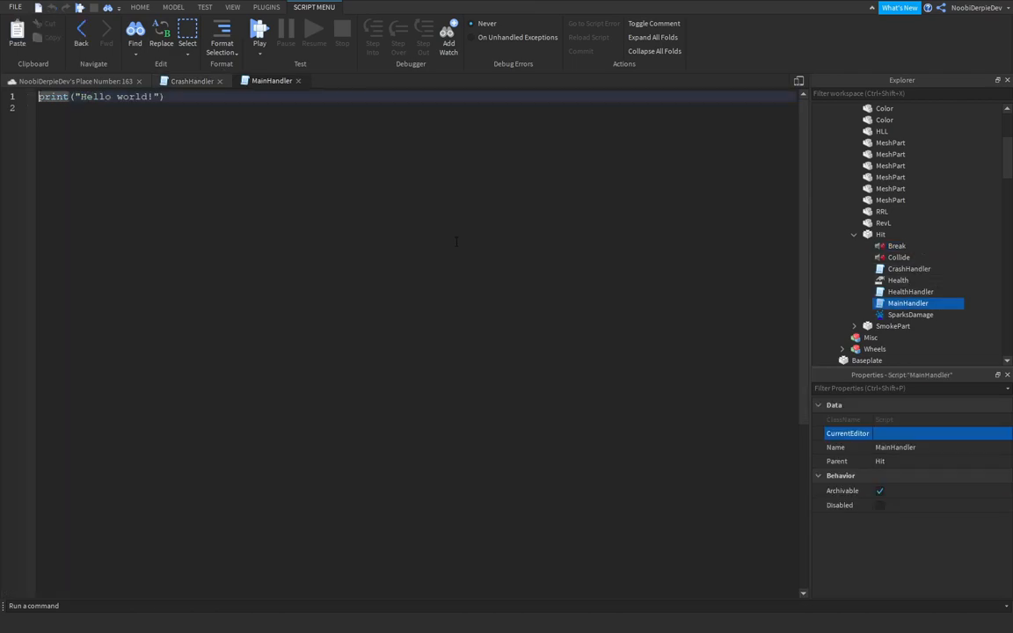
# Give MainHandler a Touched handler checking for a Humanoid, then begin an 'if script.Hit' check
pyautogui.write('s')
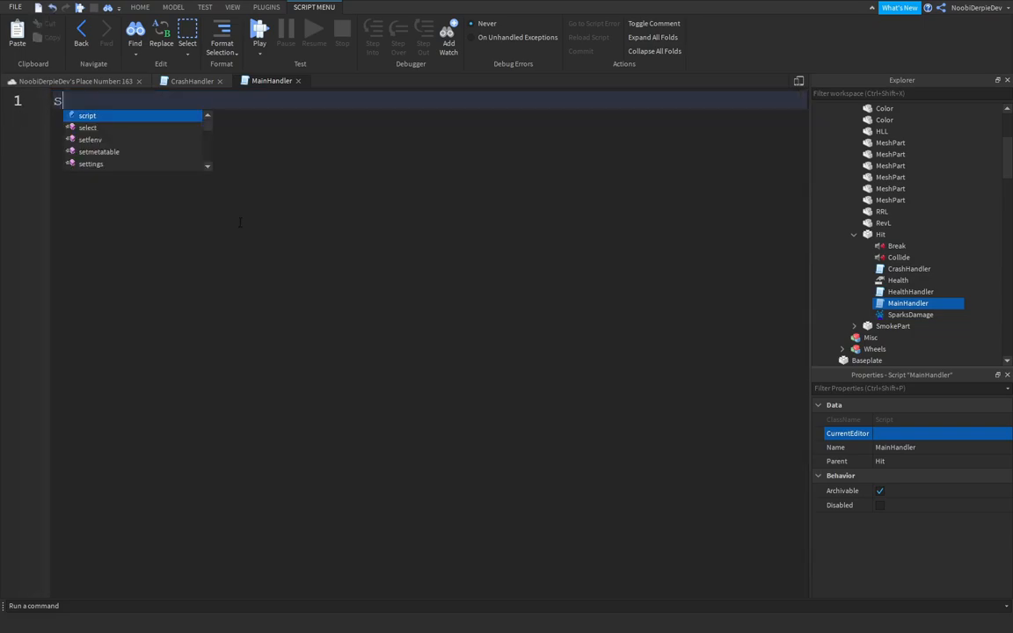
pyautogui.write('script.Parent.')
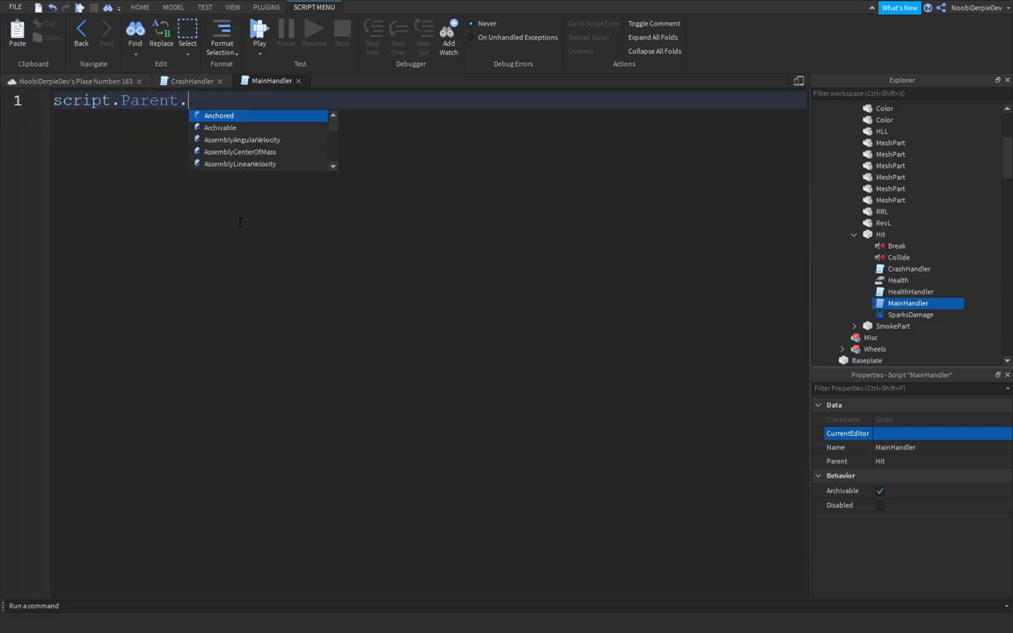
pyautogui.write('Touched:Connect(function(hit')
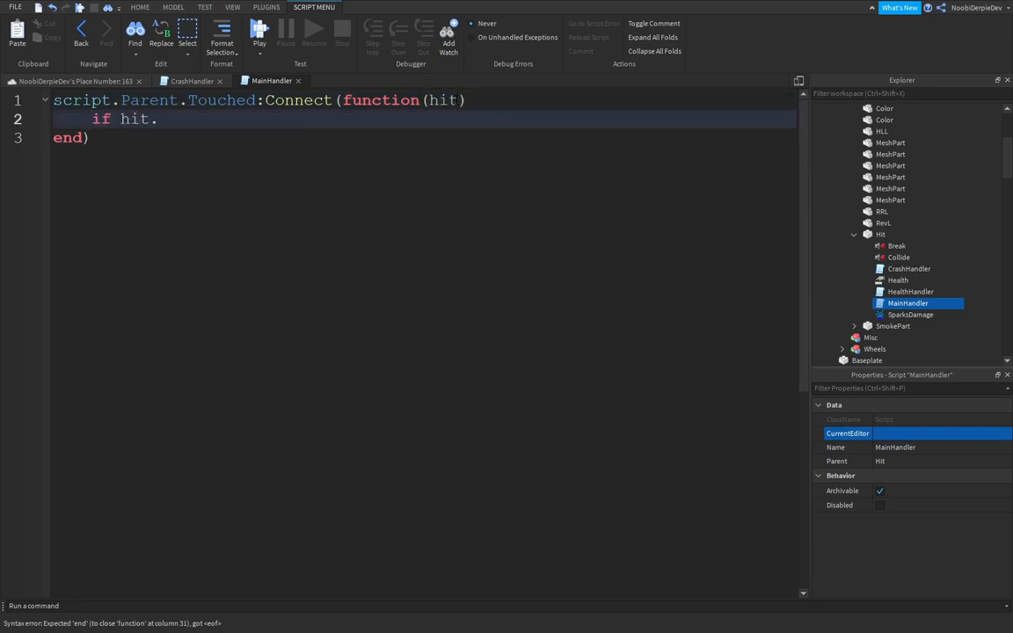
pyautogui.write('.Parent:FindFirstChild("Humanoid") then')
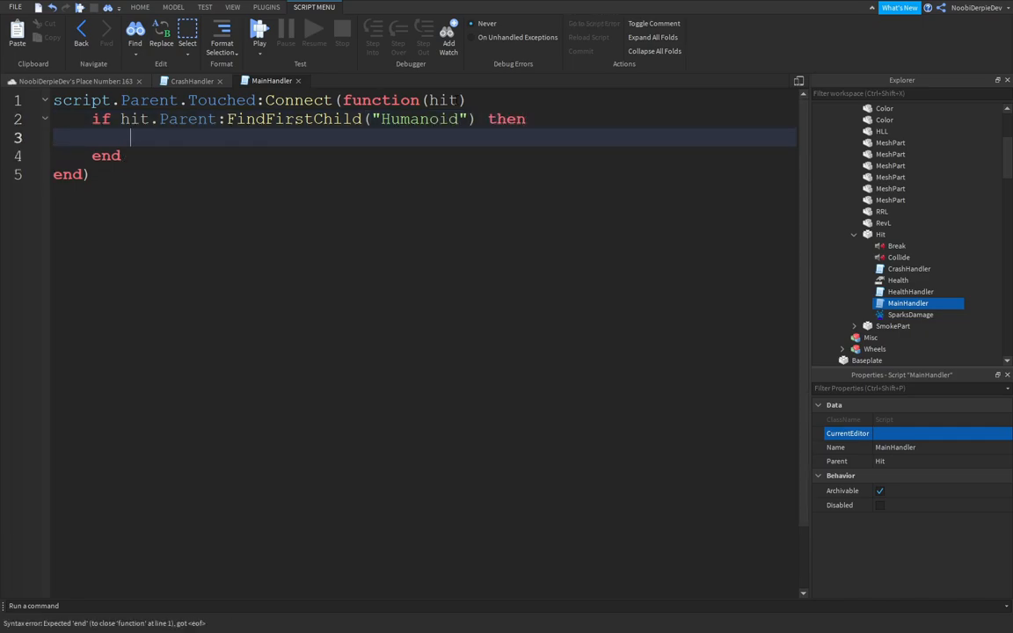
pyautogui.write('if s')
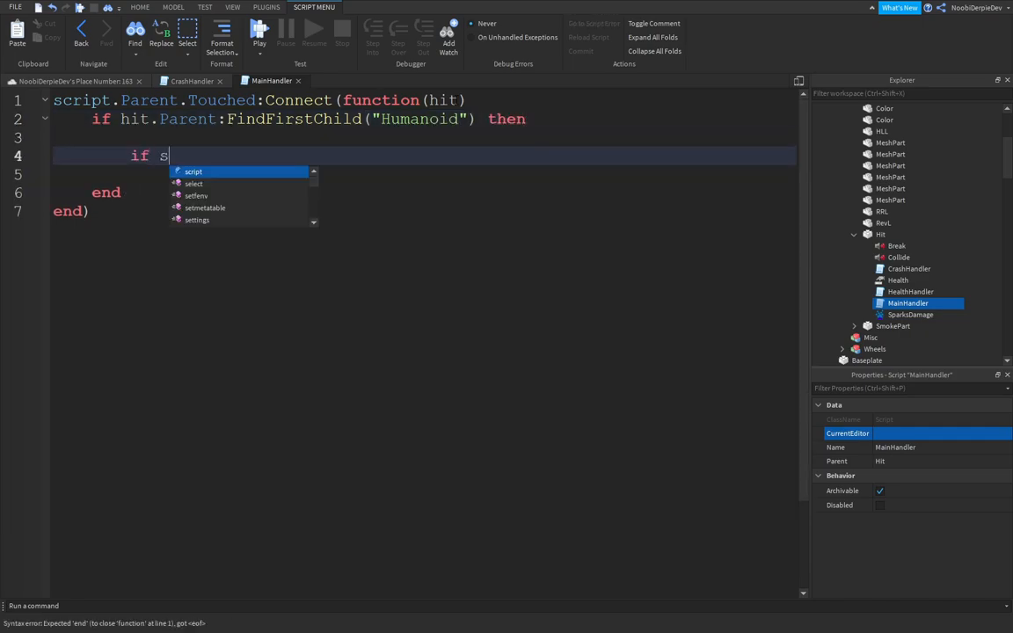
pyautogui.write('cript.Hit')
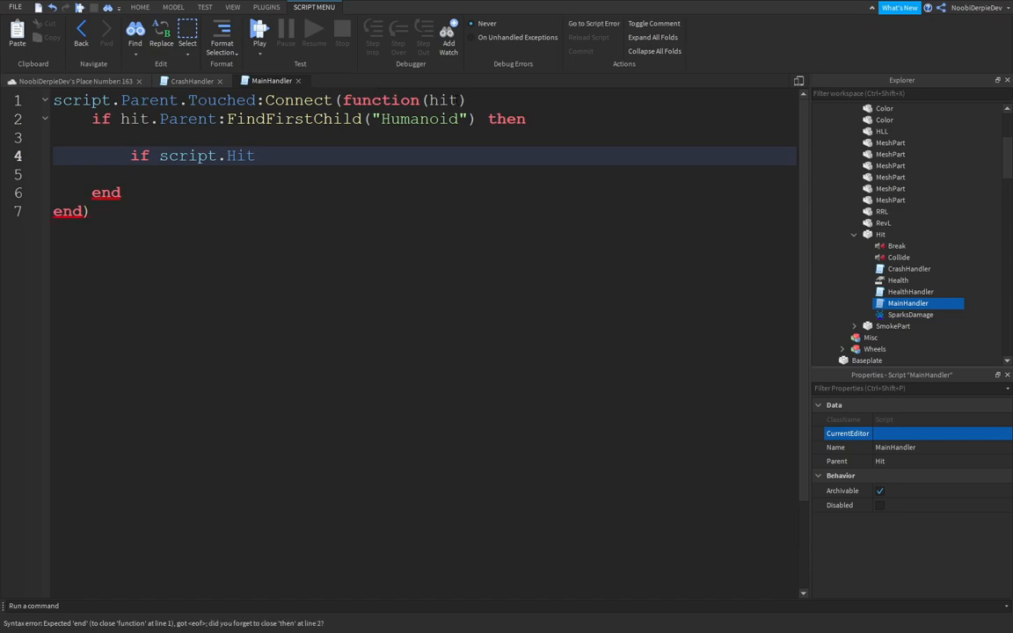
pyautogui.click(256, 155)
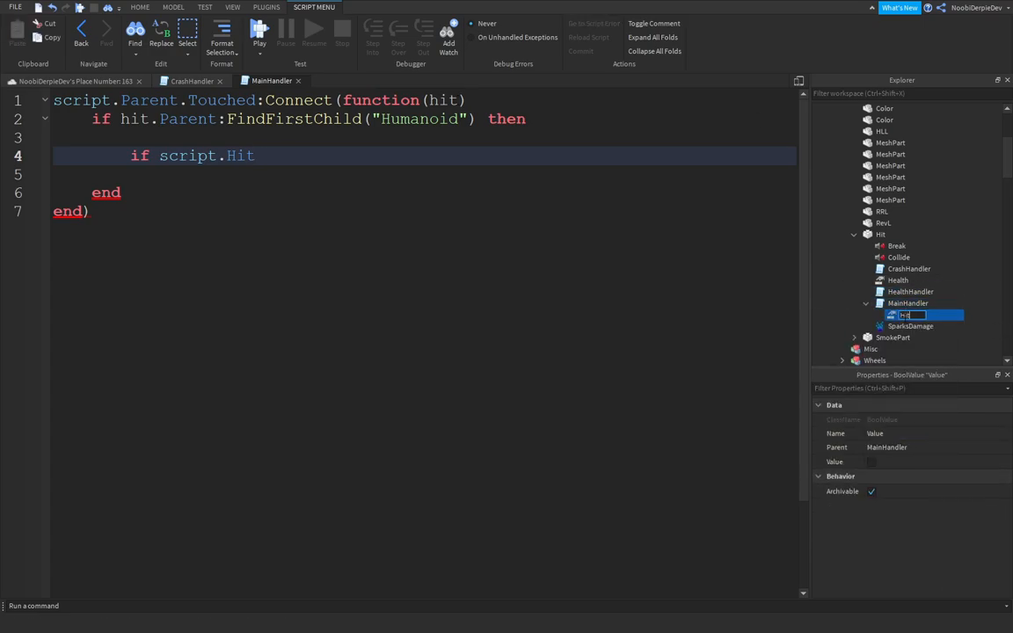
# Set Hit to true and compute speed-based damage number1 and number2 from the car's velocity
pyautogui.write('.')
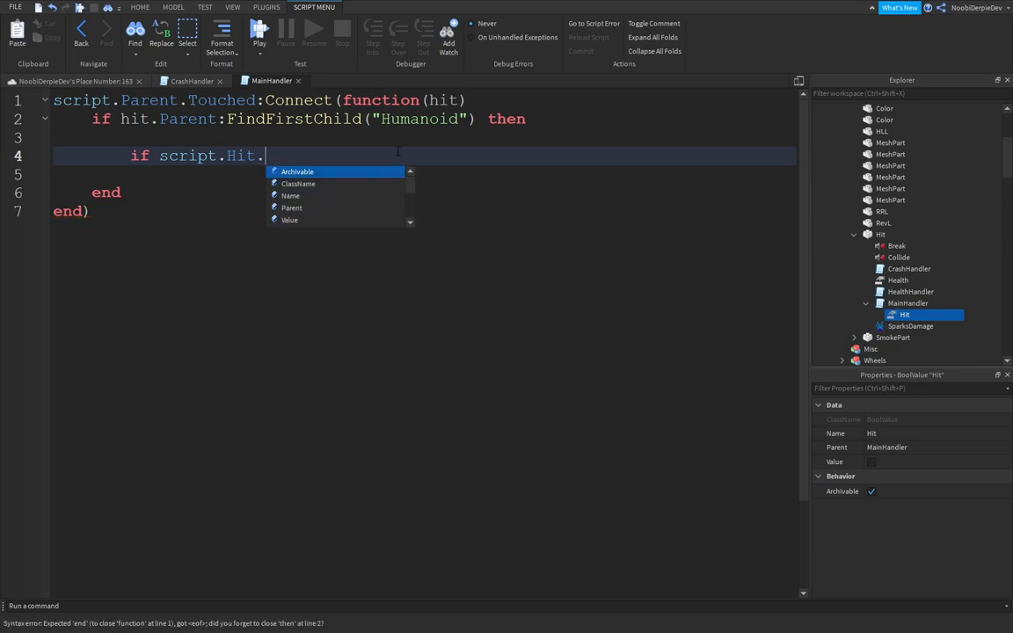
pyautogui.write('Value == false then')
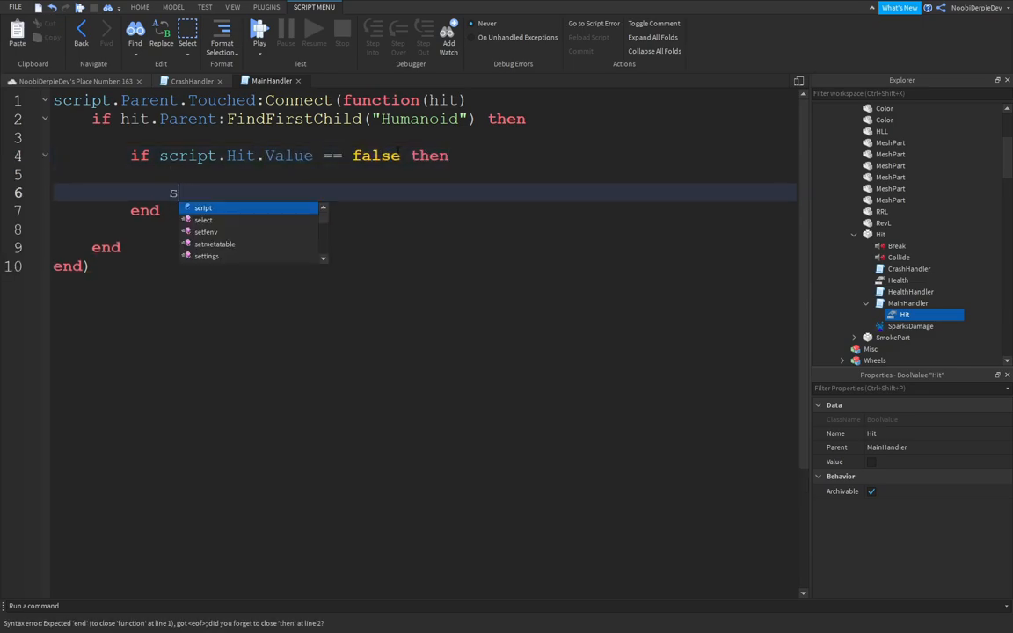
pyautogui.write('cript.Hit.Value = true')
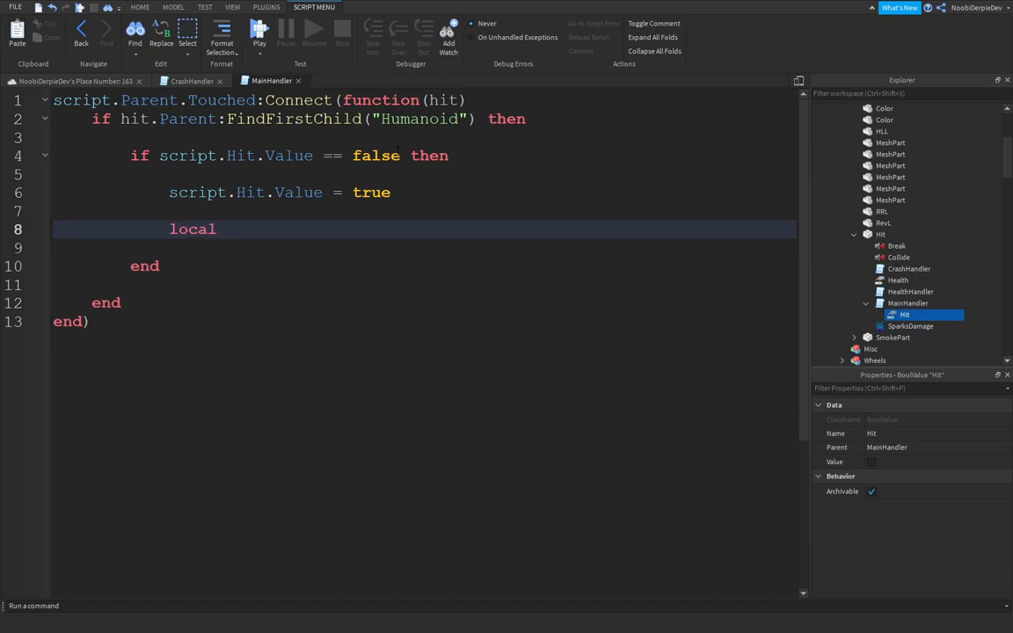
pyautogui.write('number1')
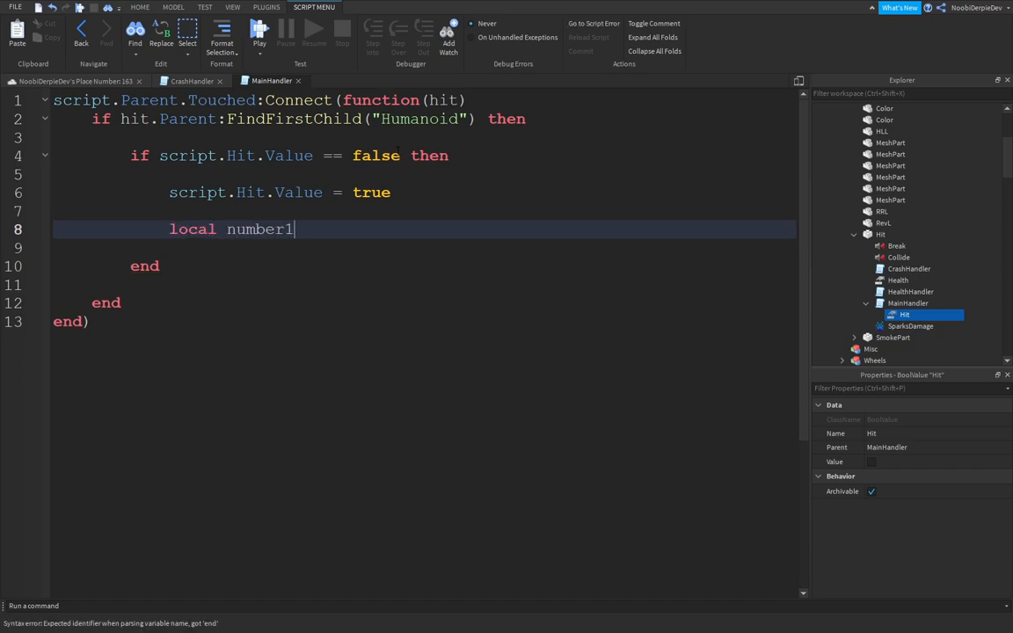
pyautogui.write('= (10)')
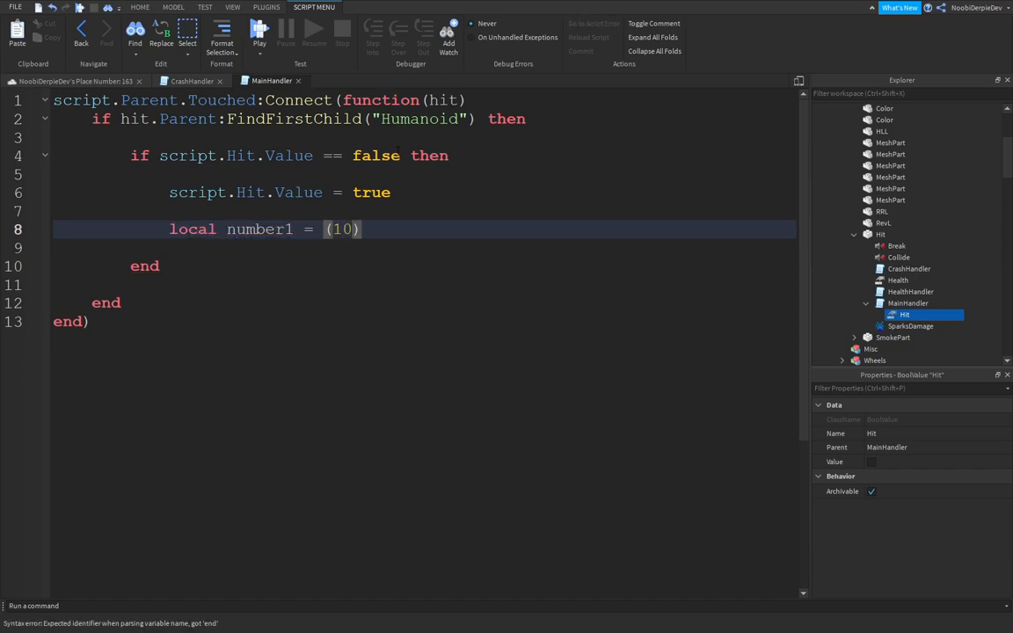
pyautogui.write('/12) *')
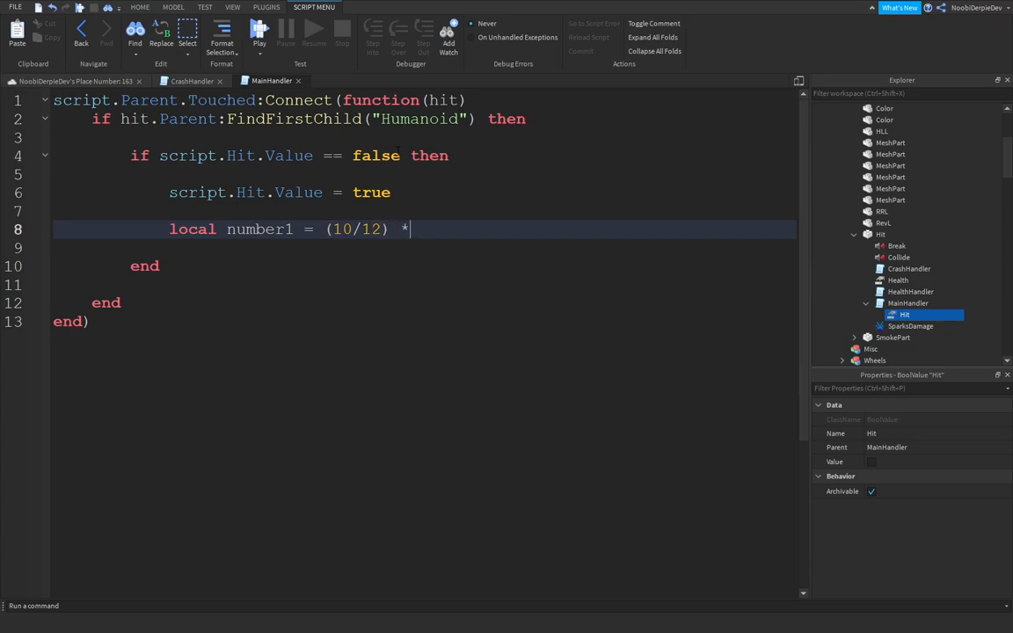
pyautogui.write('(60/88)')
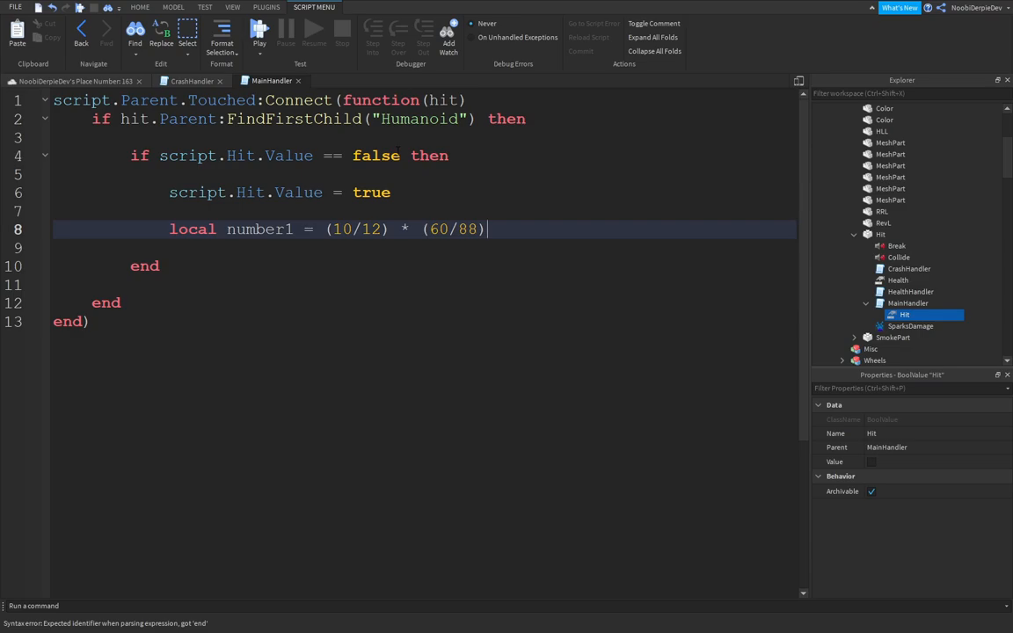
pyautogui.write('local number2 = math')
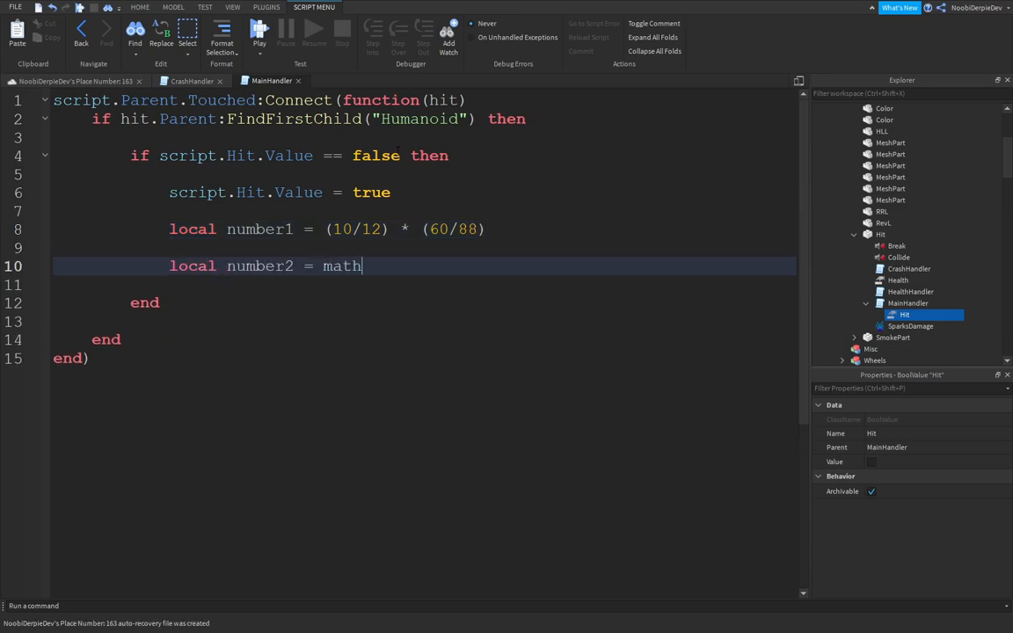
pyautogui.write('.floor()')
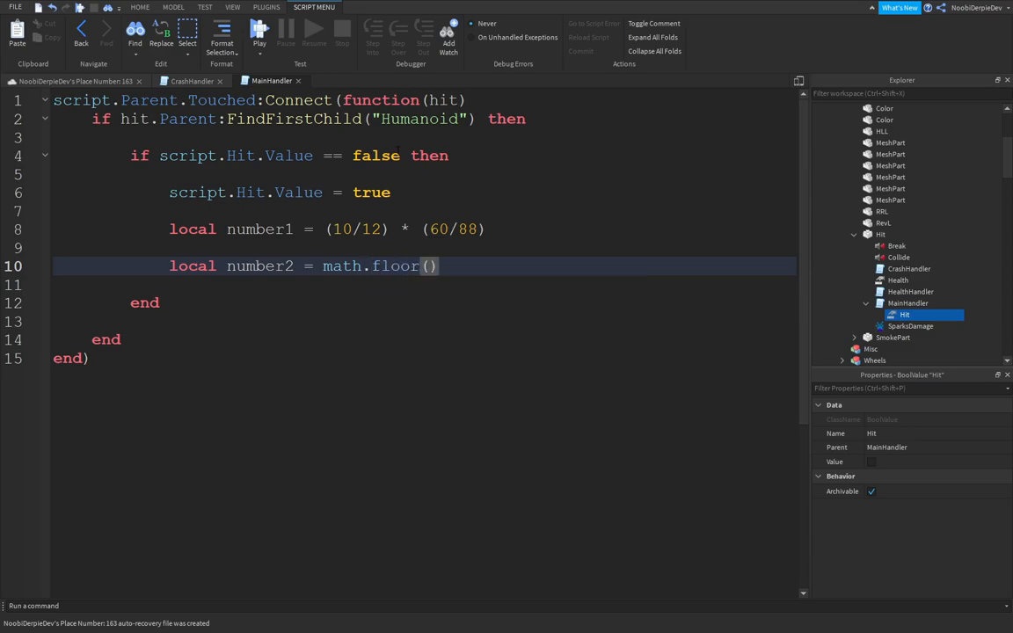
pyautogui.write('number1 * script.P')
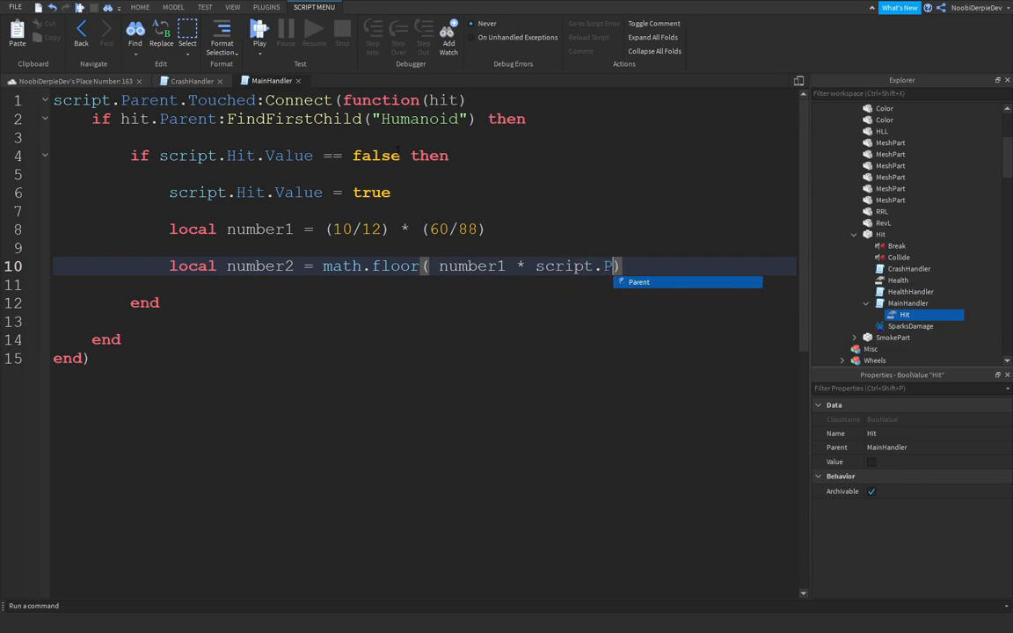
pyautogui.write('arent.Velocity.Magn')
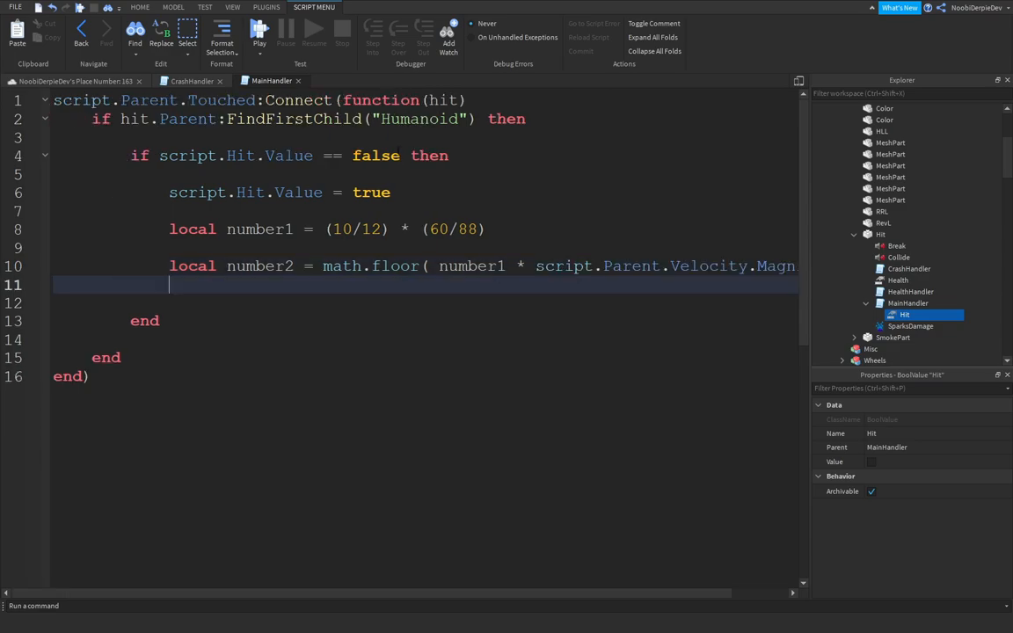
# Find the struck Humanoid, subtract number2 * 2 from its Health, and wait 5 seconds
pyautogui.write('local hum = hit.')
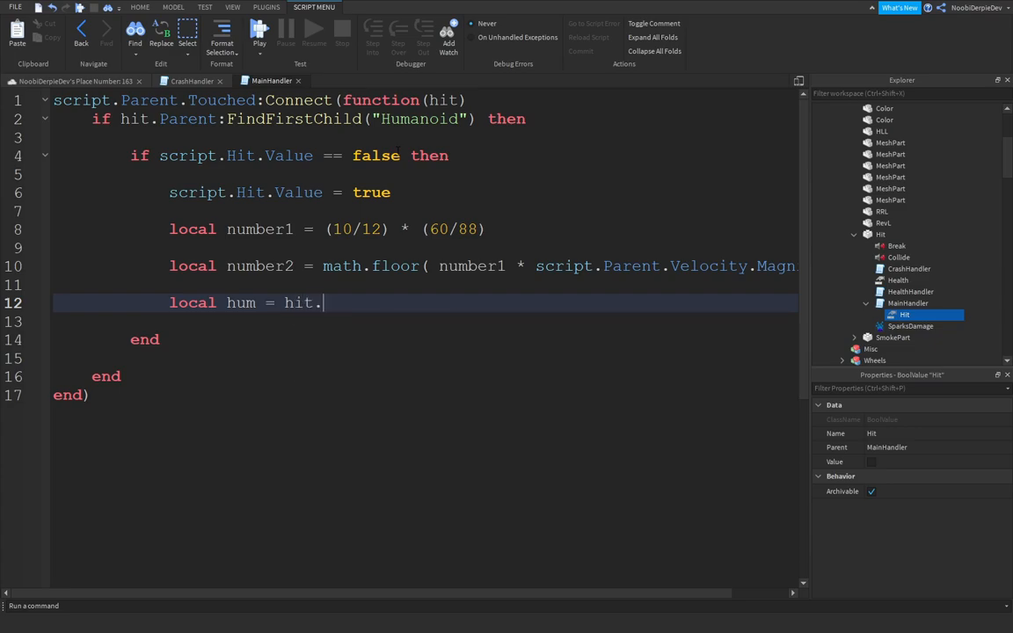
pyautogui.write('Parent:findFi')
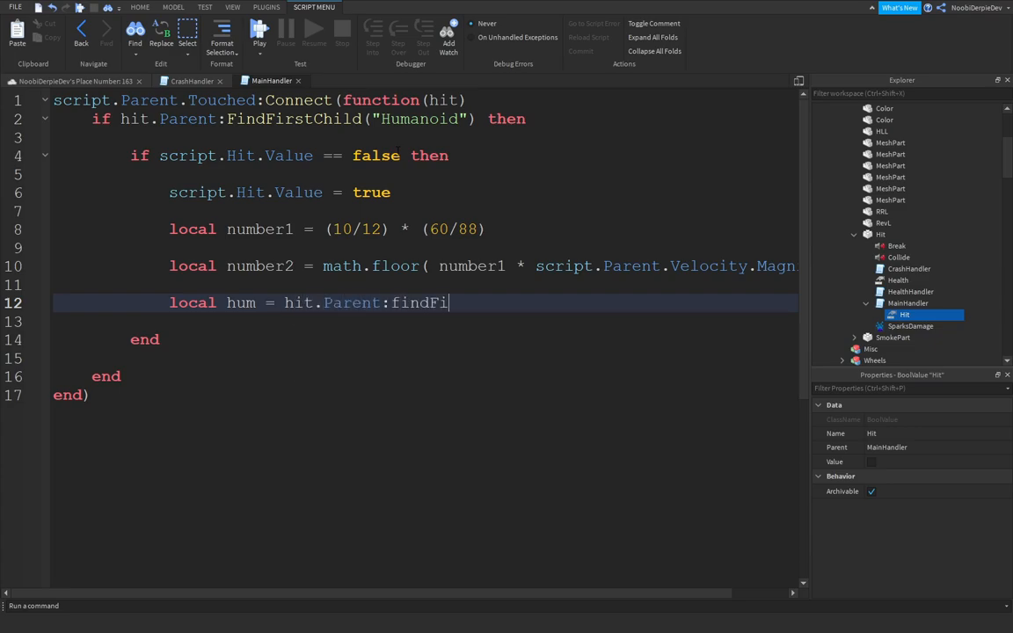
pyautogui.write('rstChild("Humano")')
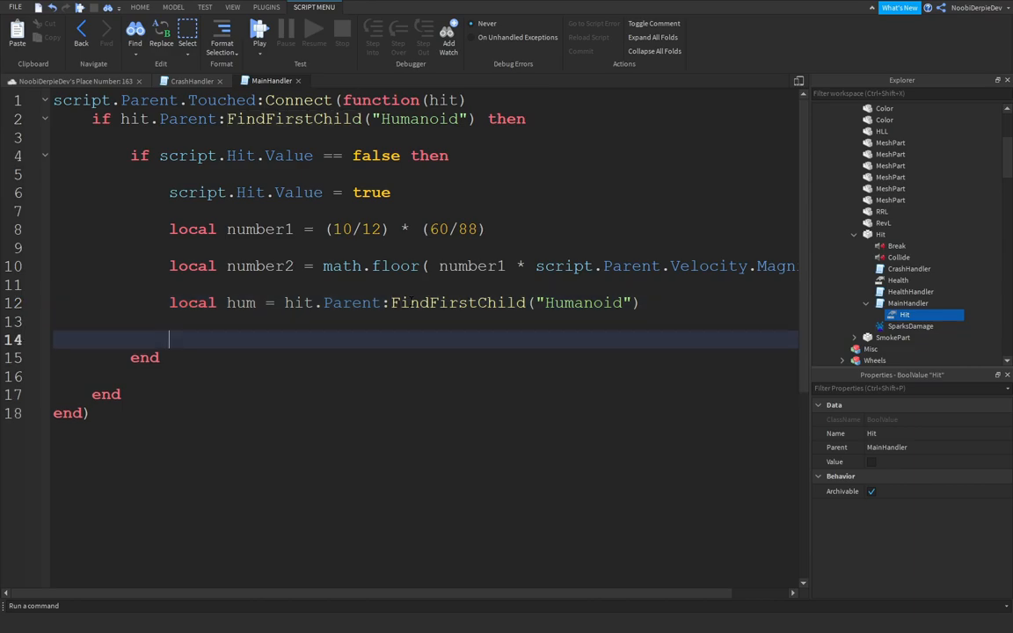
pyautogui.press('enter')
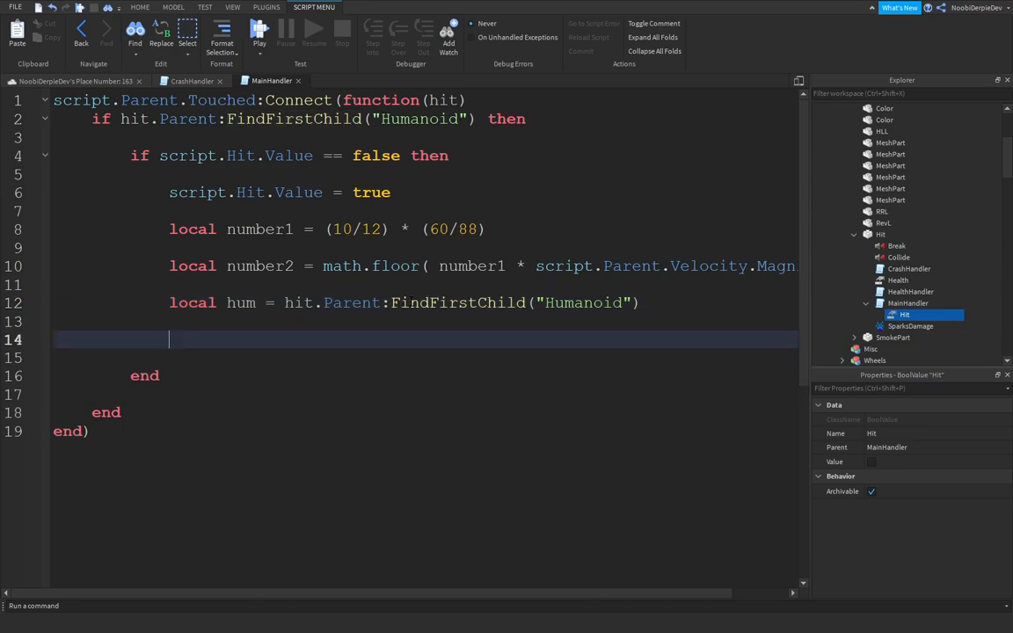
pyautogui.write('hum.H')
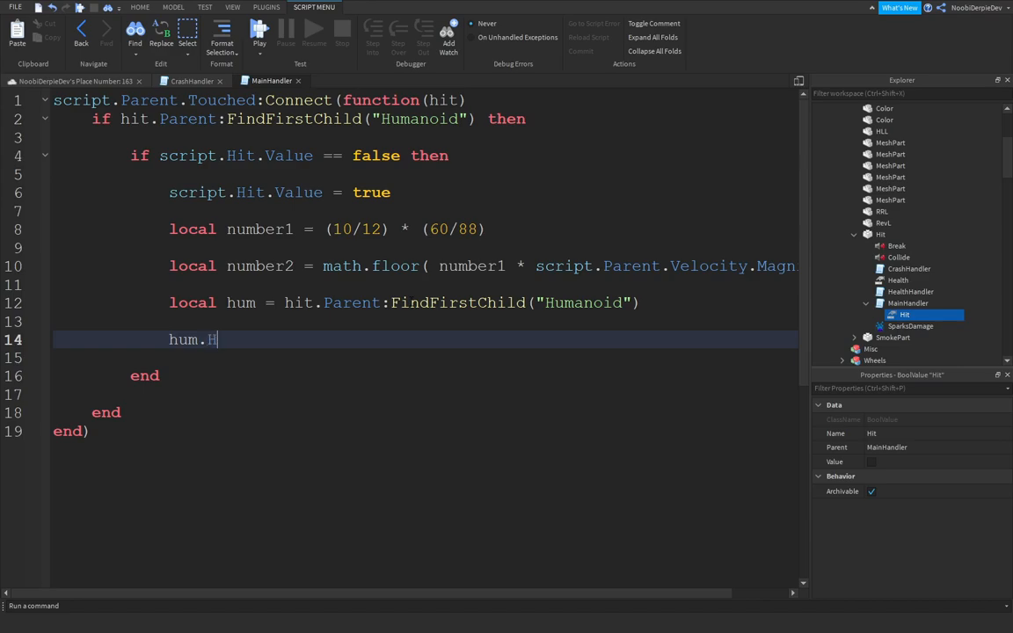
pyautogui.write('ealth = huma')
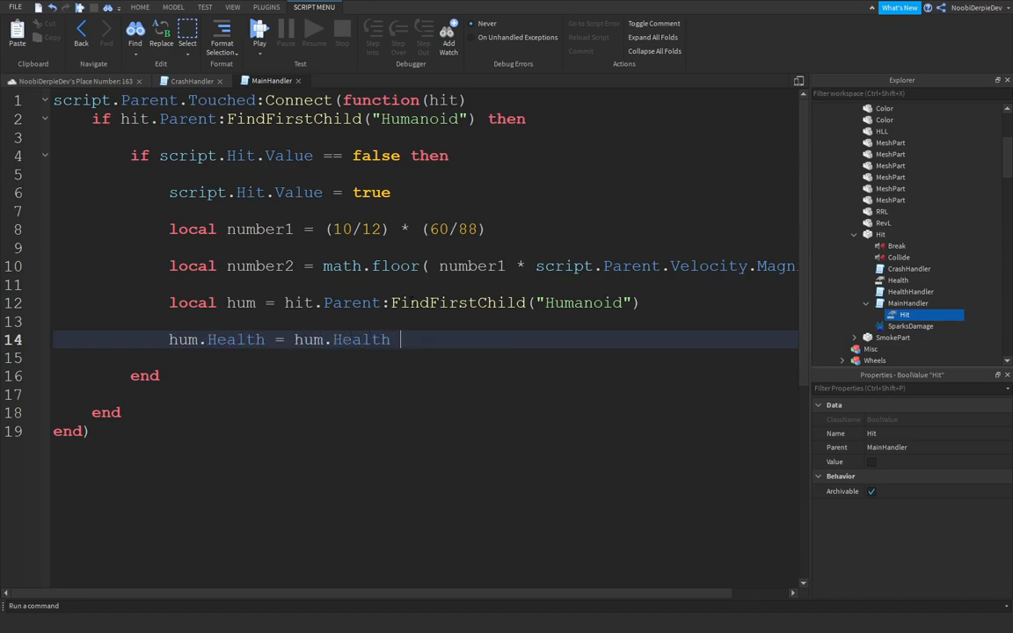
pyautogui.write('- n')
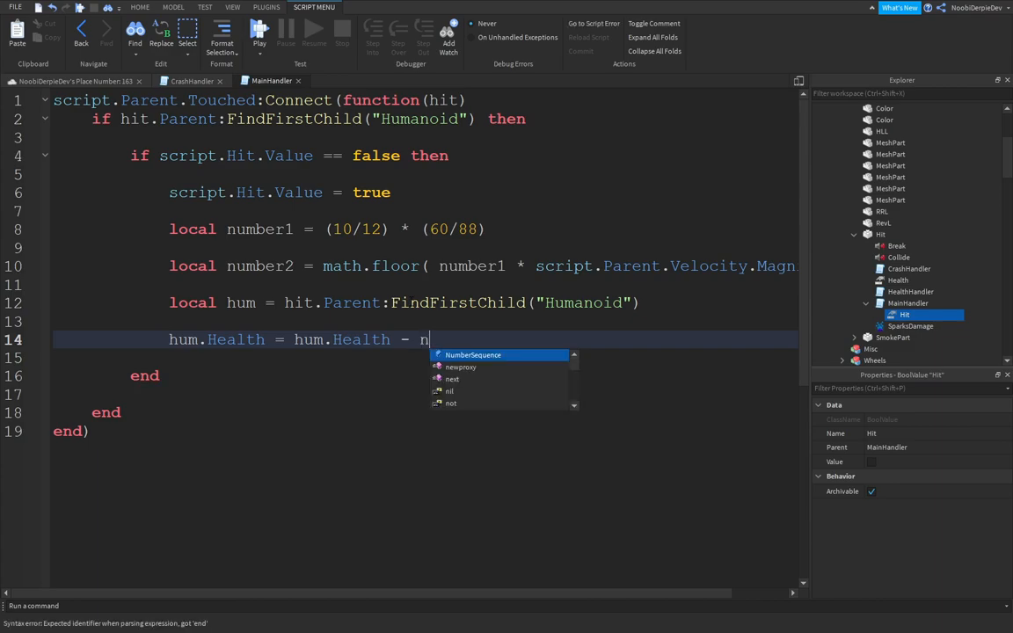
pyautogui.write('umber2 * 2')
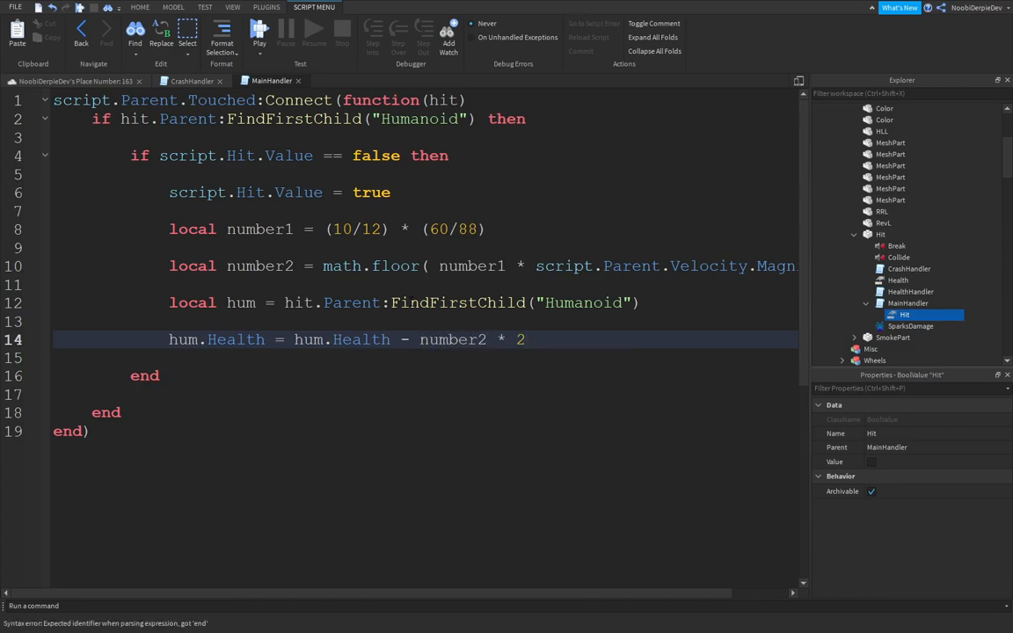
pyautogui.write('wait')
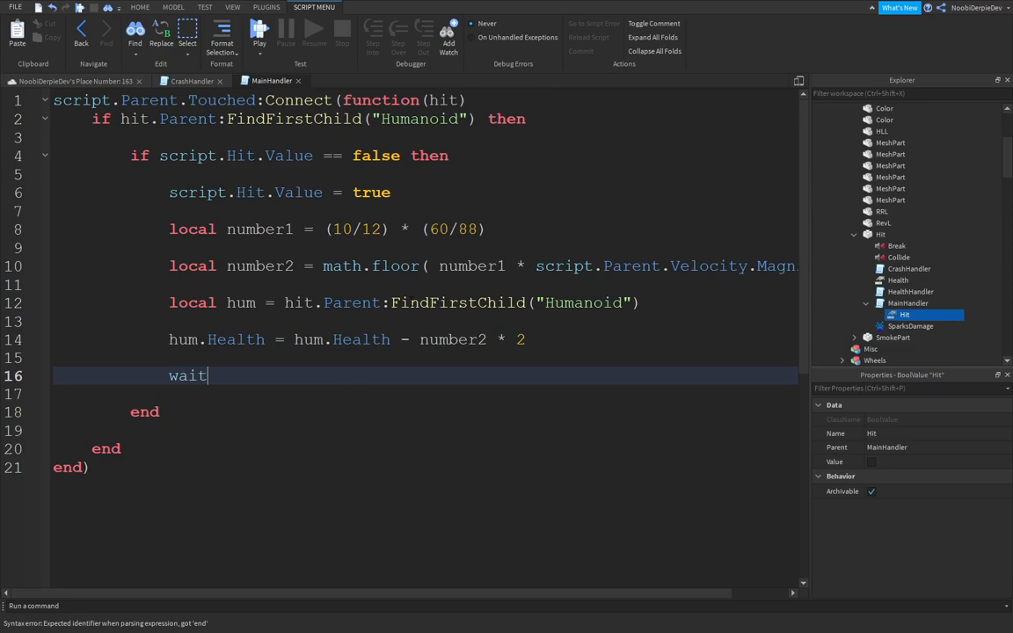
pyautogui.write('(5)')
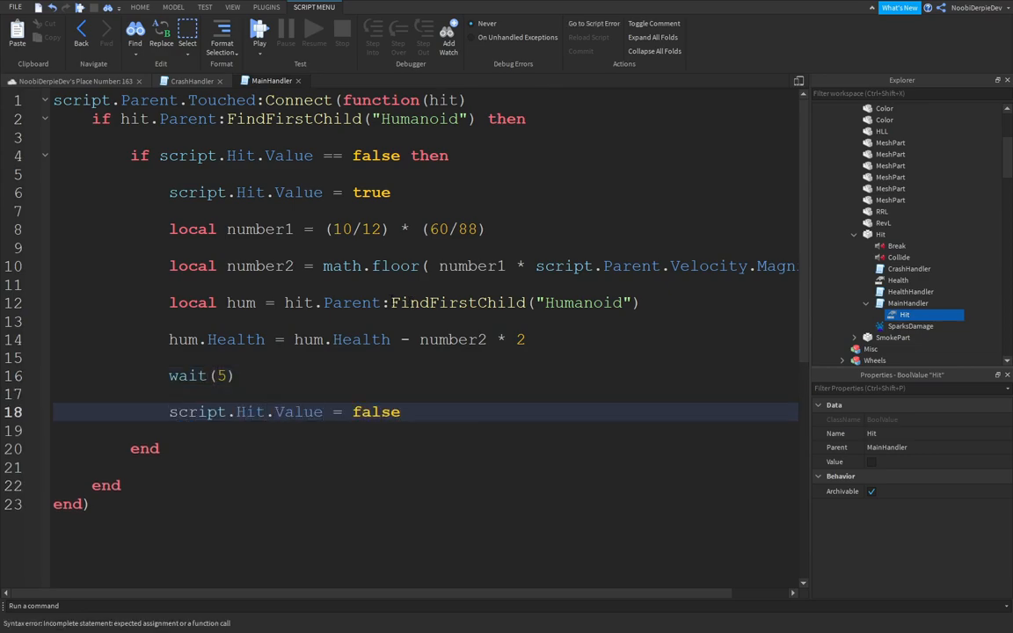
# Open HealthHandler and write a while loop enabling SmokePart's Smoke when Health is low
pyautogui.click(910, 291)
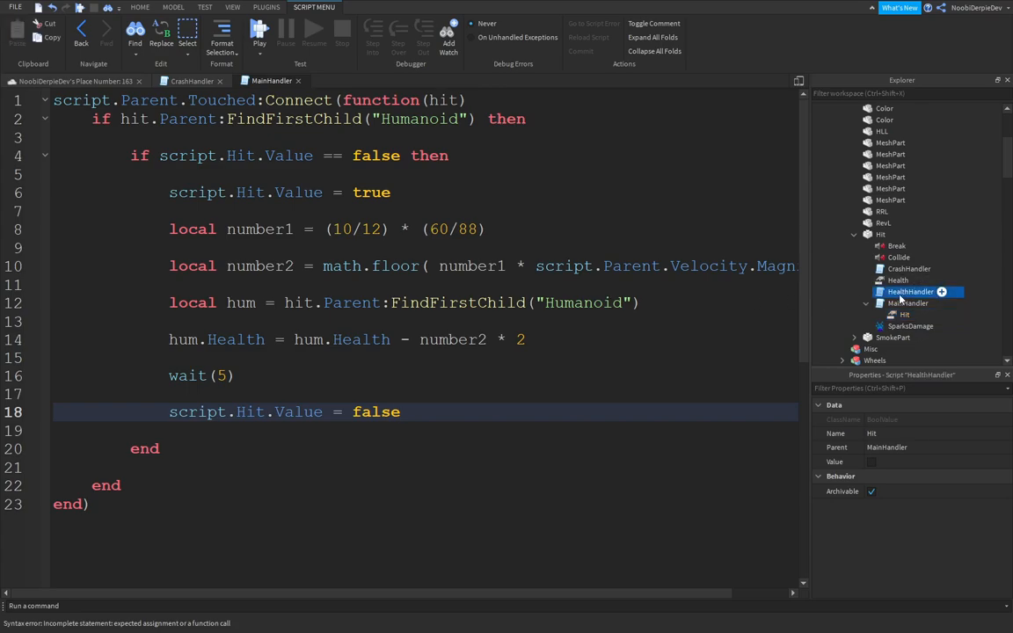
pyautogui.doubleClick(911, 291)
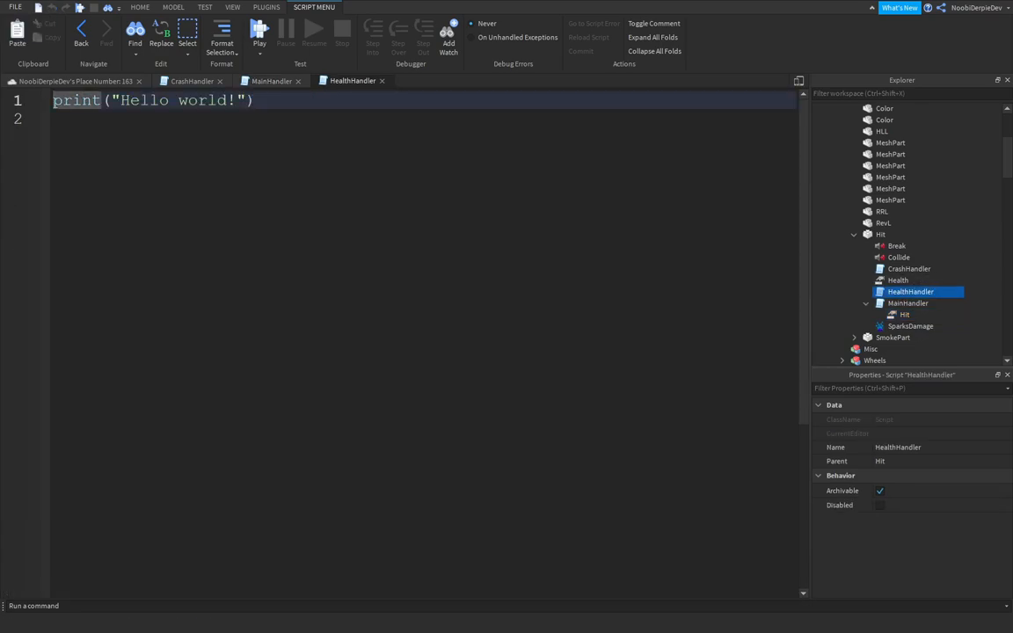
pyautogui.write('while true do')
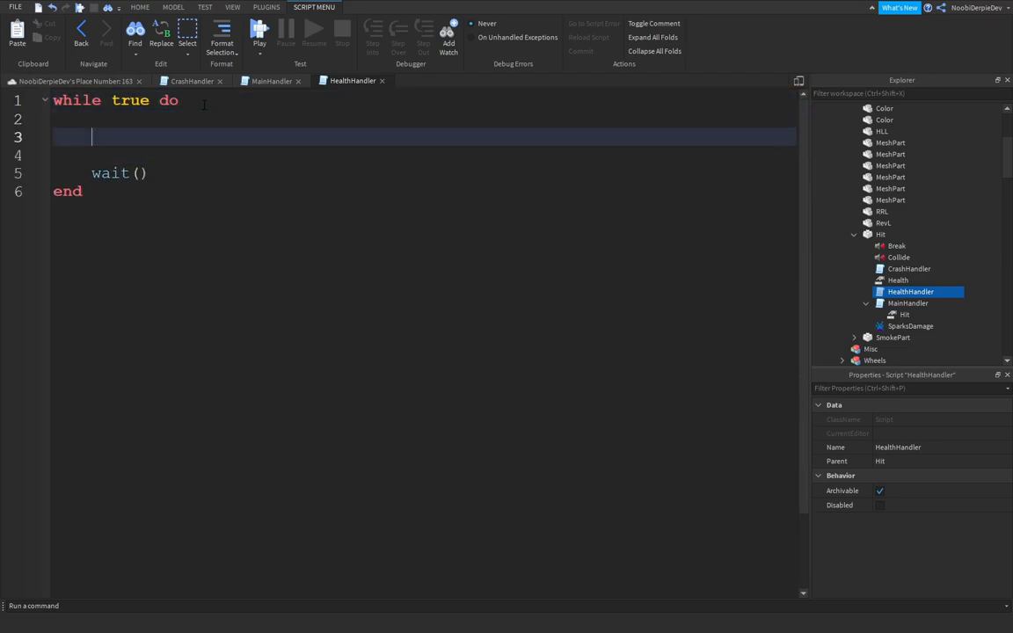
pyautogui.write('if script.Parent')
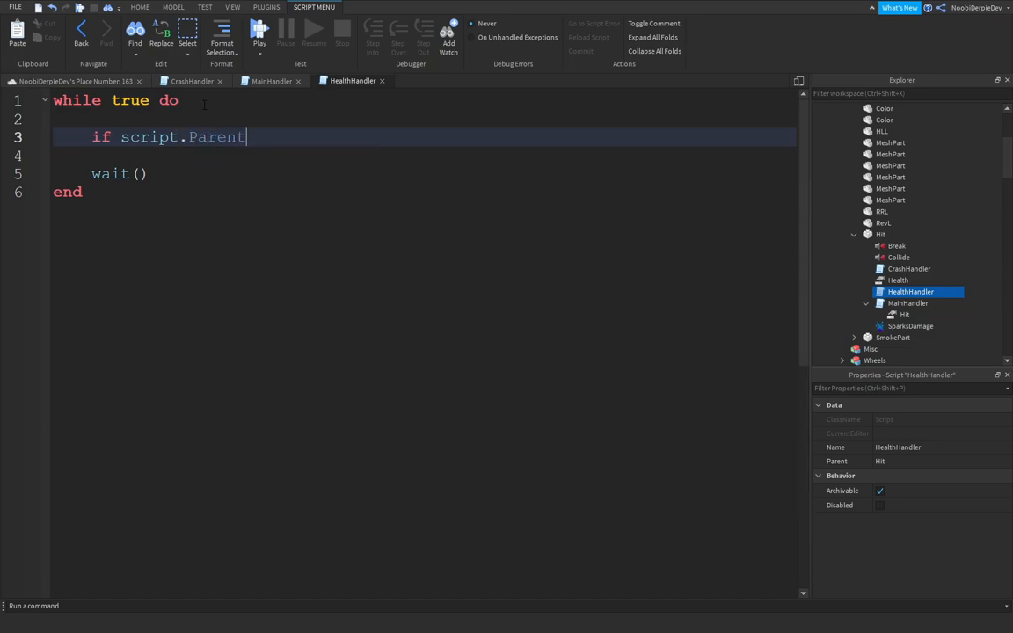
pyautogui.write('.Health.Value <= 50 then')
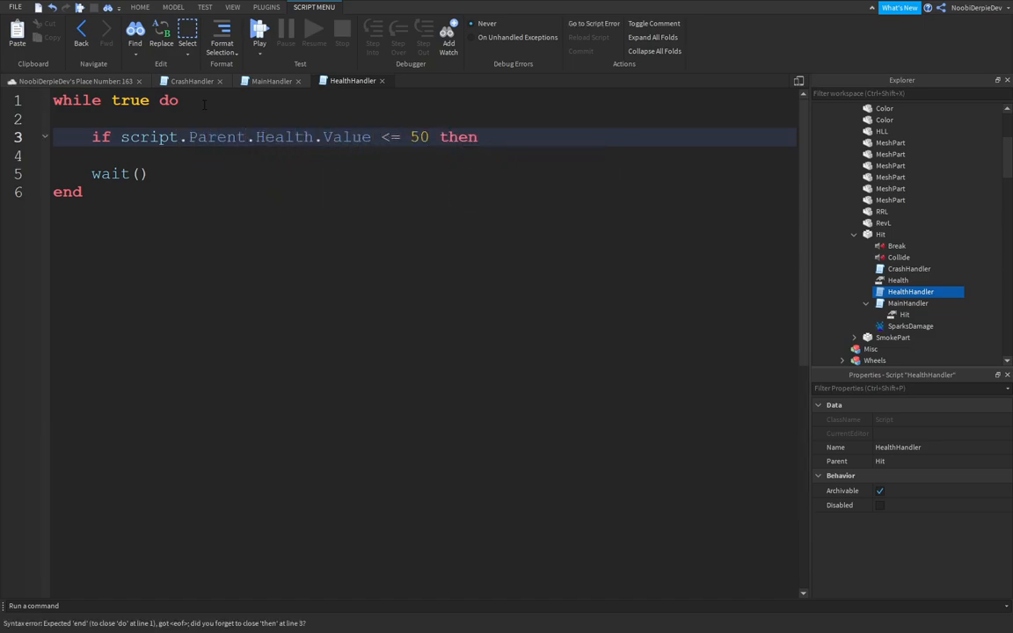
pyautogui.write('script.Par')
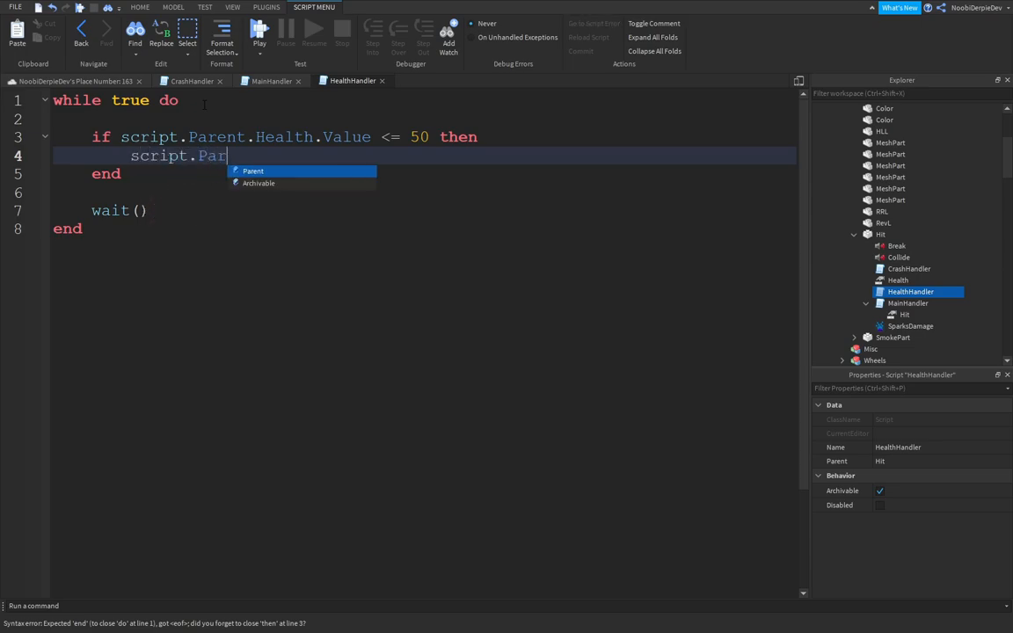
pyautogui.write('ent.Parent.Smokepart')
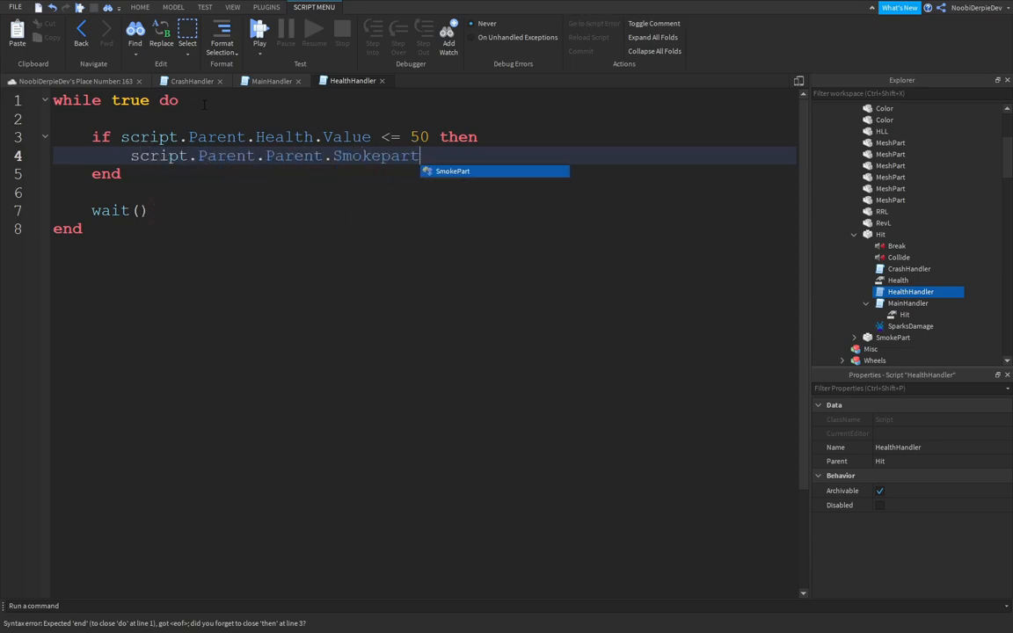
pyautogui.write('.Smoke')
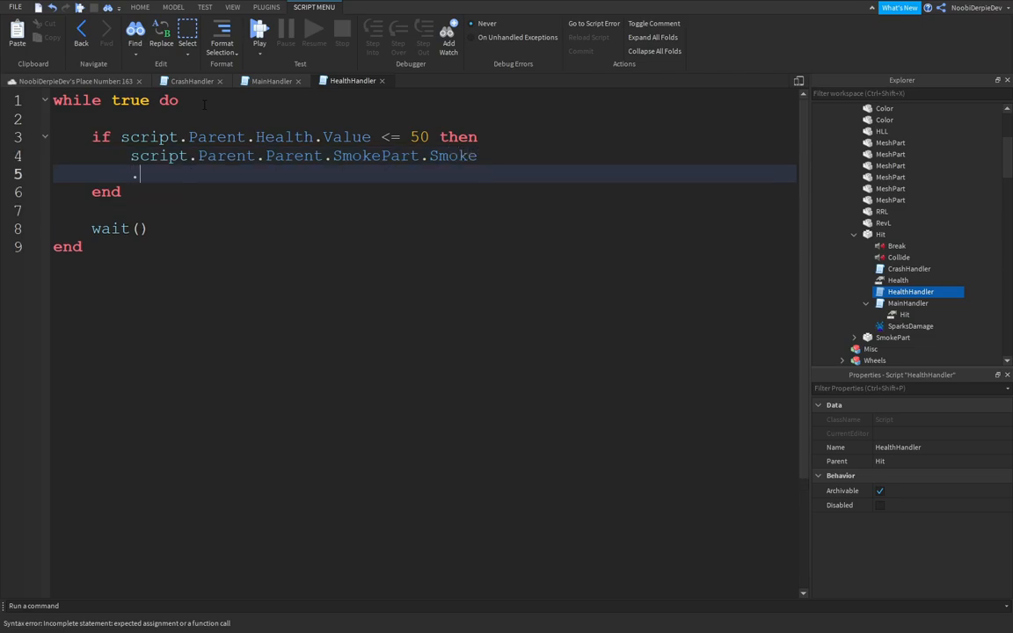
pyautogui.write('.Enabled = true')
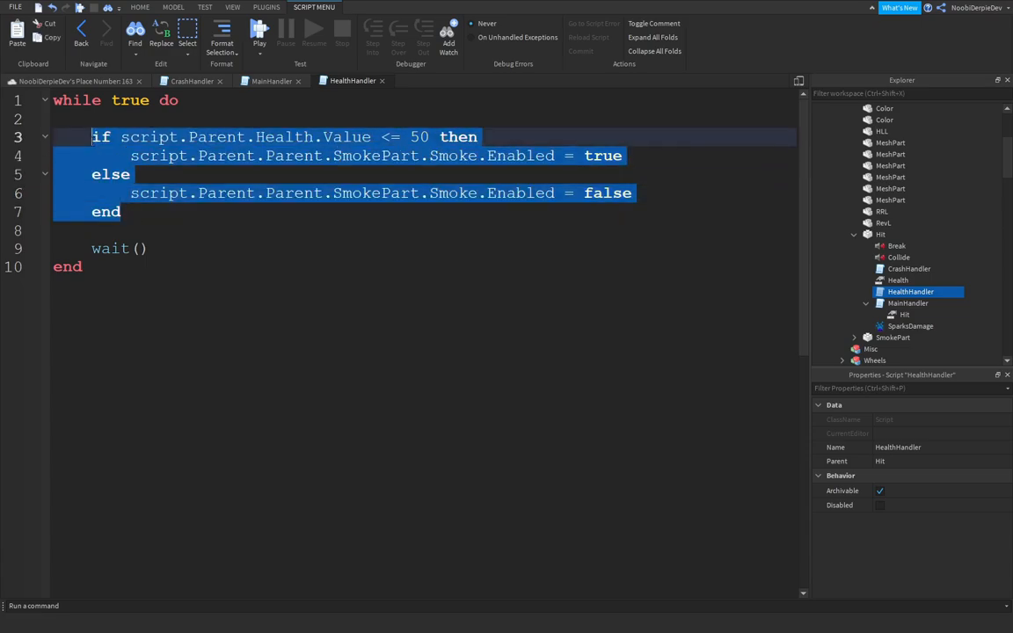
# Paste a copy of the block for SmokePart's Fire and return to the car scene
pyautogui.press('ctrl+v')
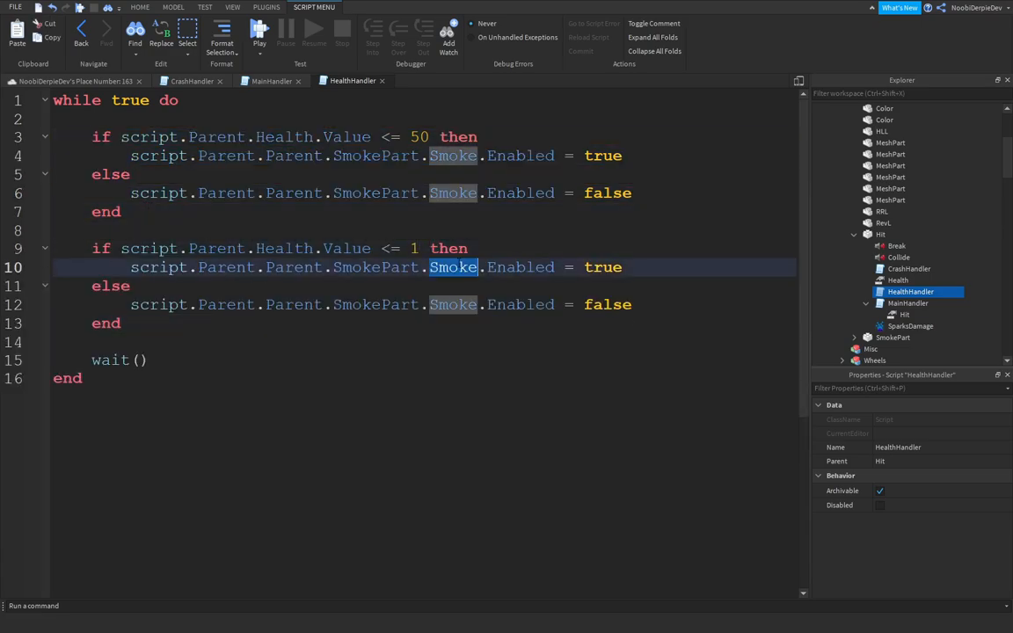
pyautogui.write('Fire')
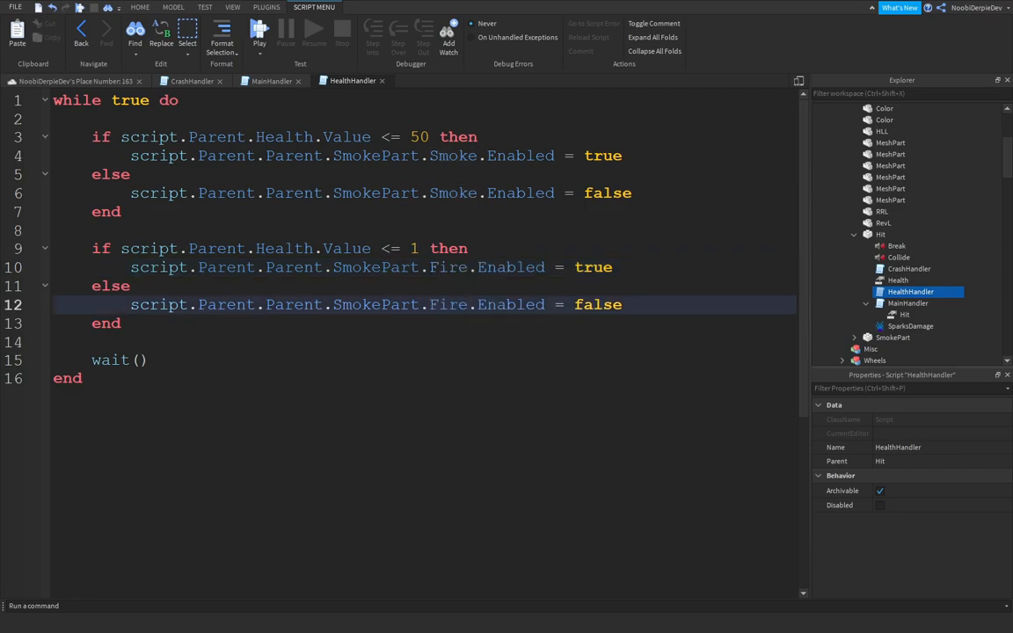
pyautogui.click(219, 81)
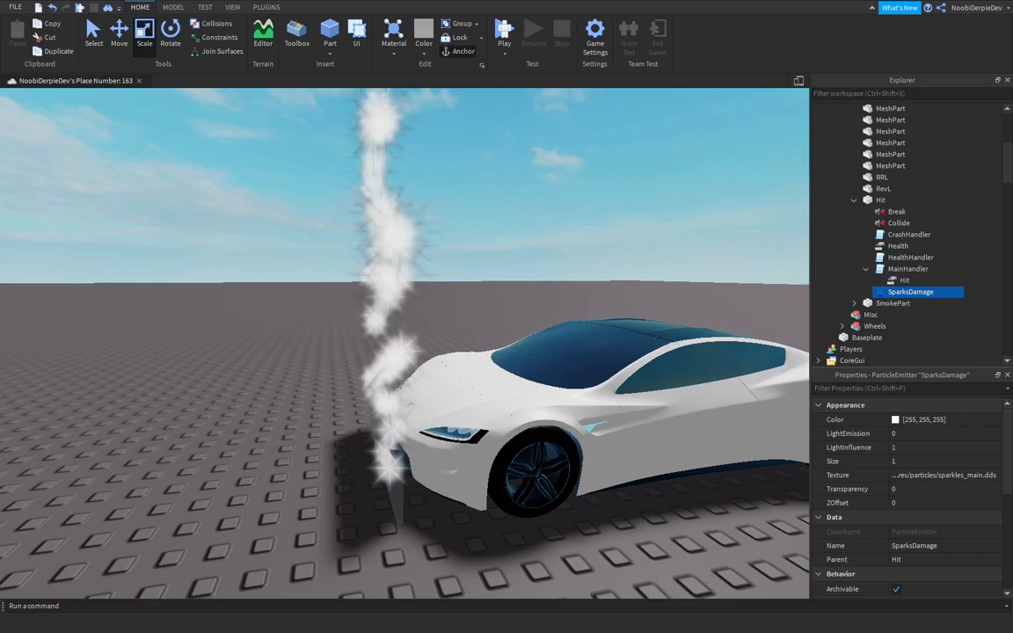
# Give the SparksDamage emitter texture 15404, adjust its lighting, and enter -50.5
pyautogui.click(893, 303)
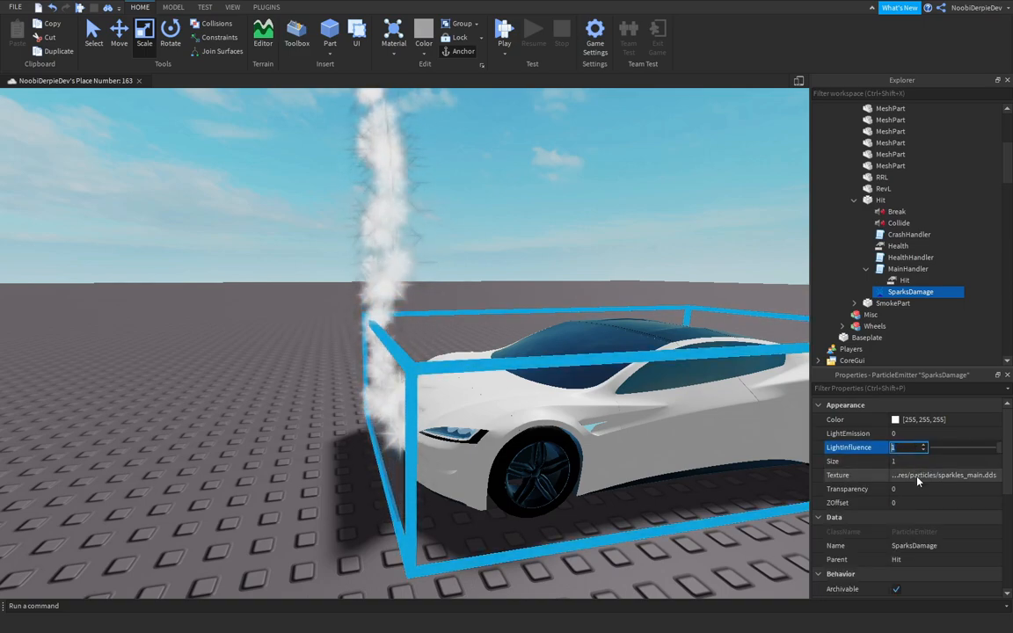
pyautogui.click(944, 475)
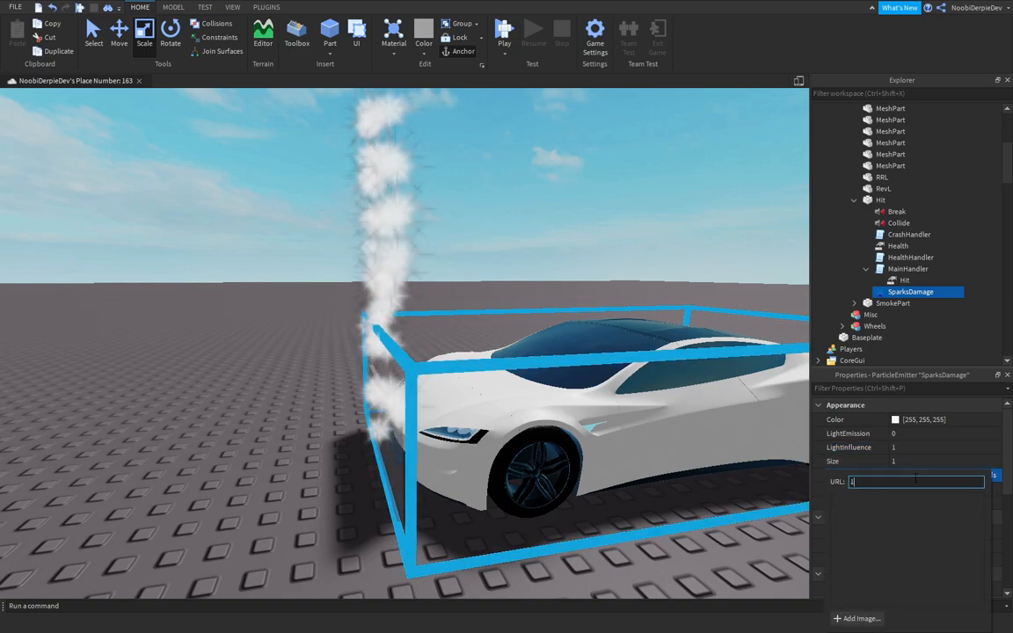
pyautogui.write('1540429748')
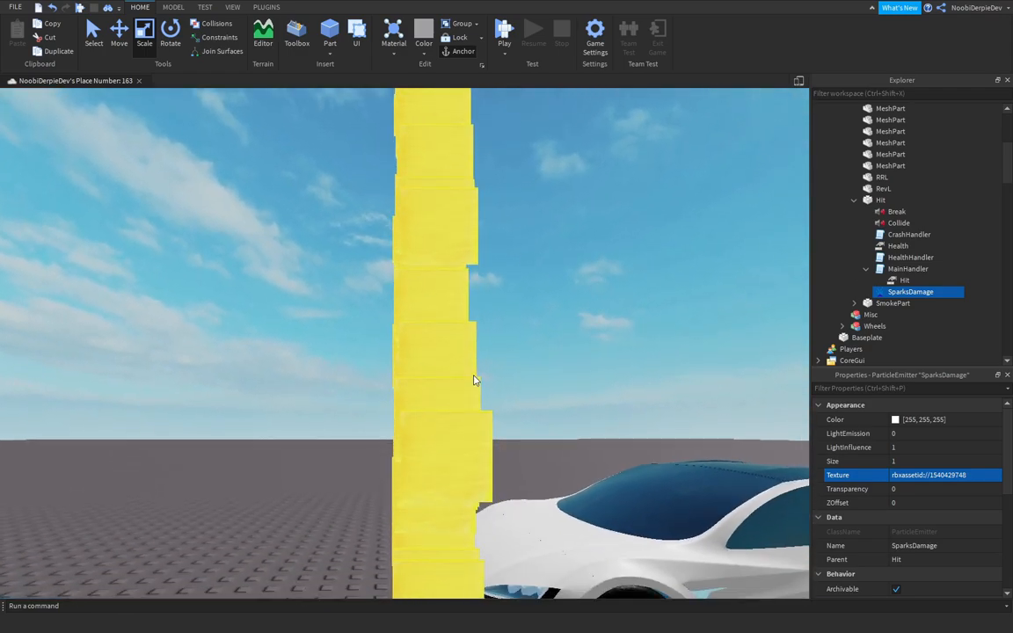
pyautogui.click(923, 447)
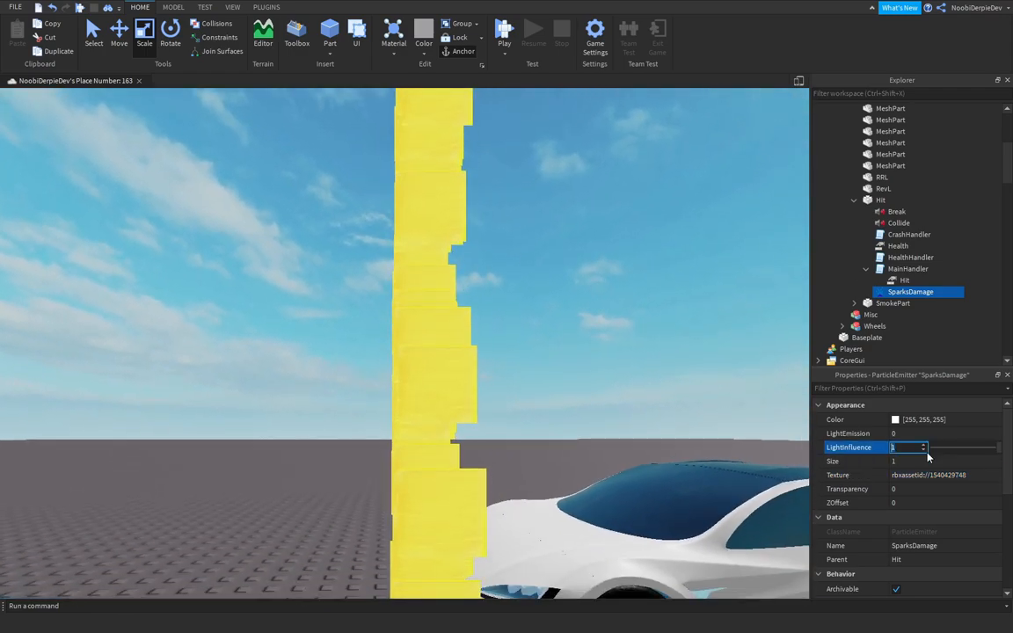
pyautogui.scroll(-3)
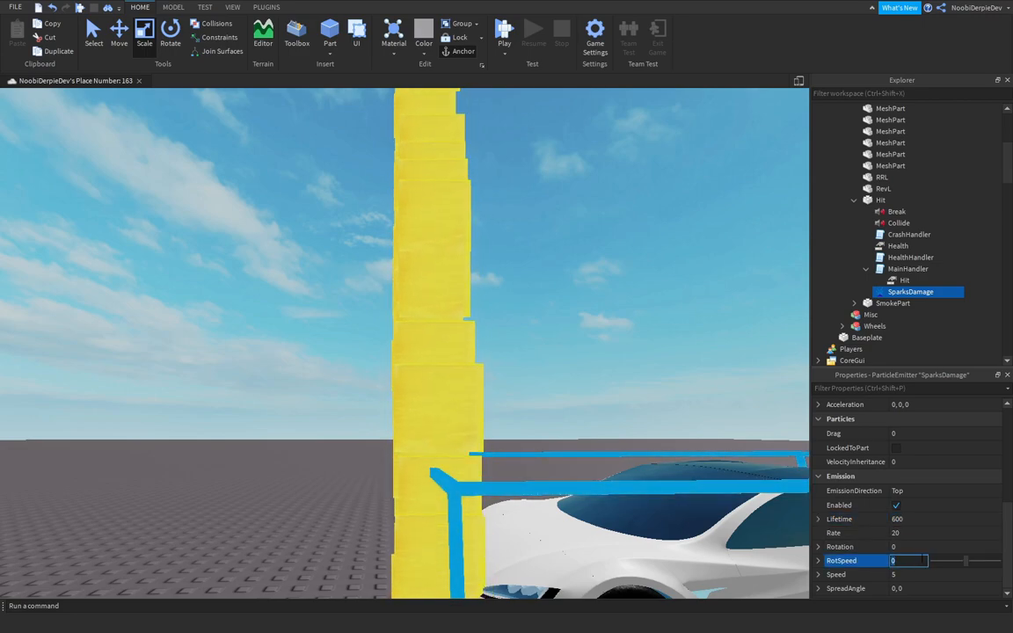
pyautogui.write('-50.5')
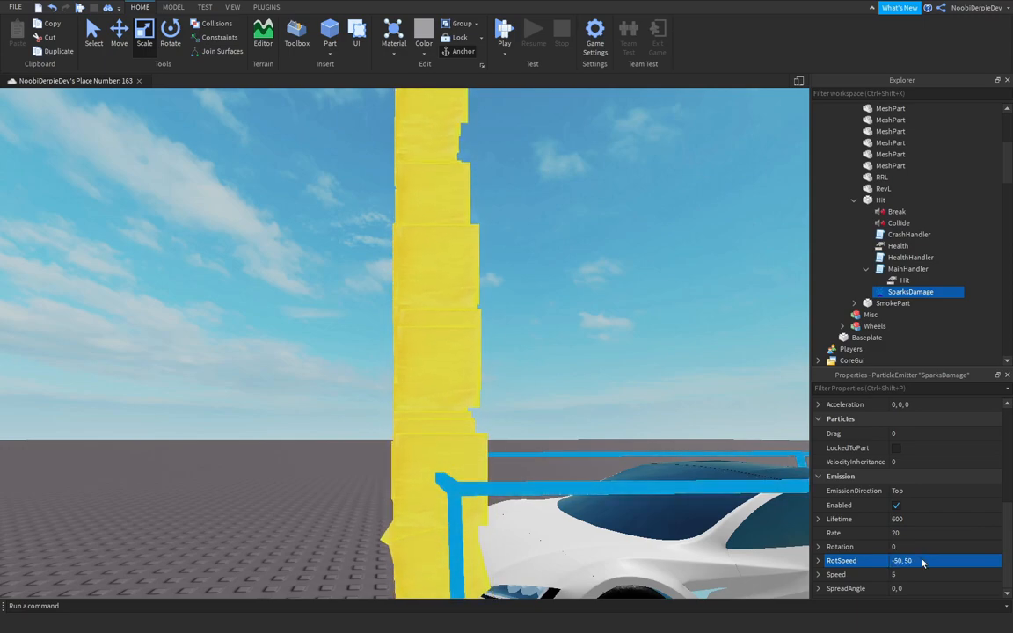
# Set the spark speed to 15 and uncheck the emitter's Enabled property
pyautogui.click(906, 575)
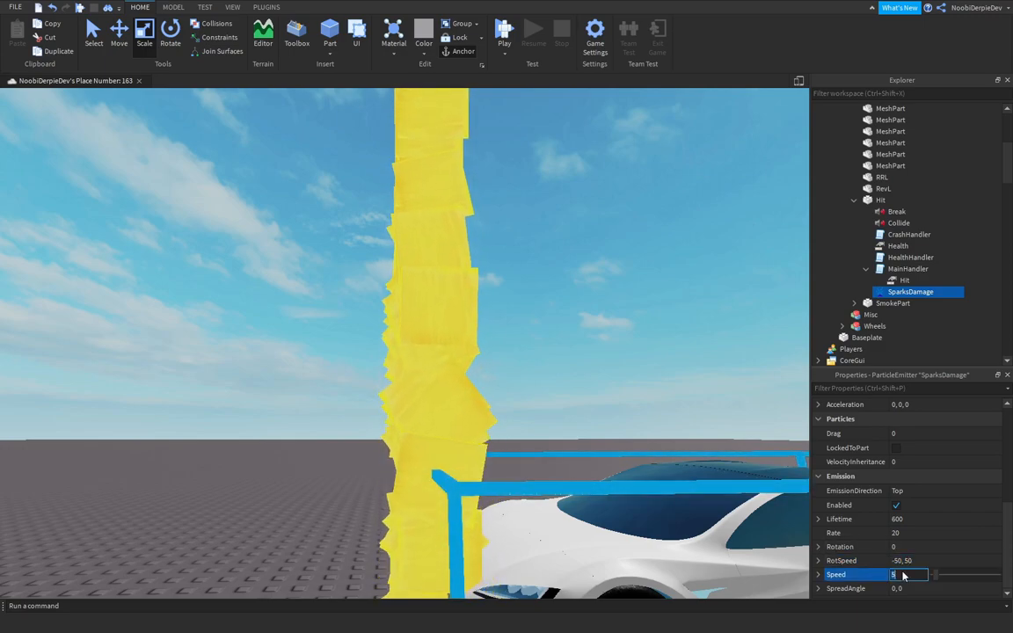
pyautogui.write('15')
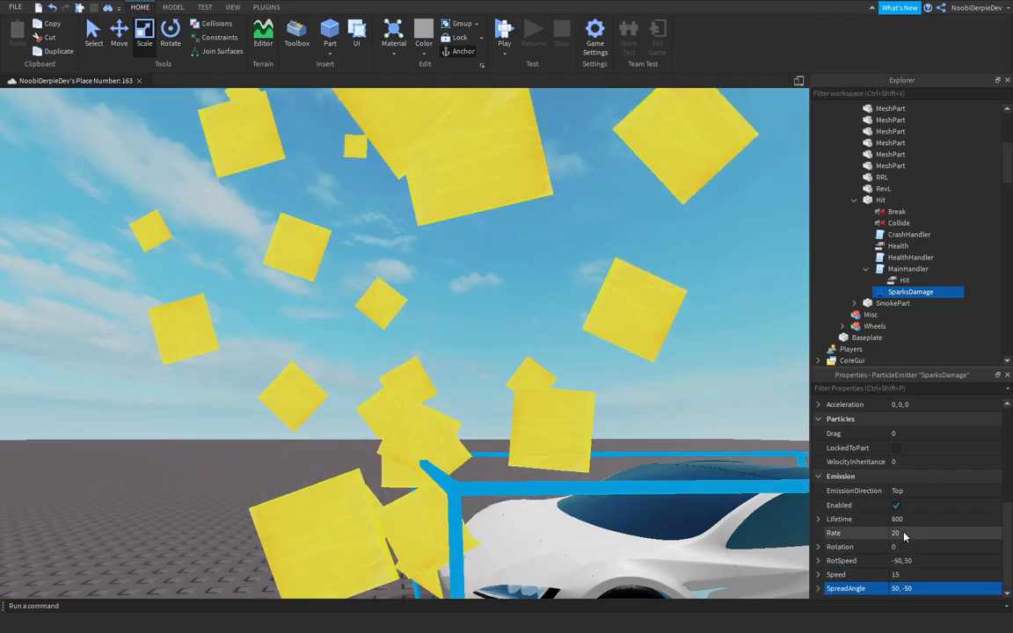
pyautogui.click(911, 533)
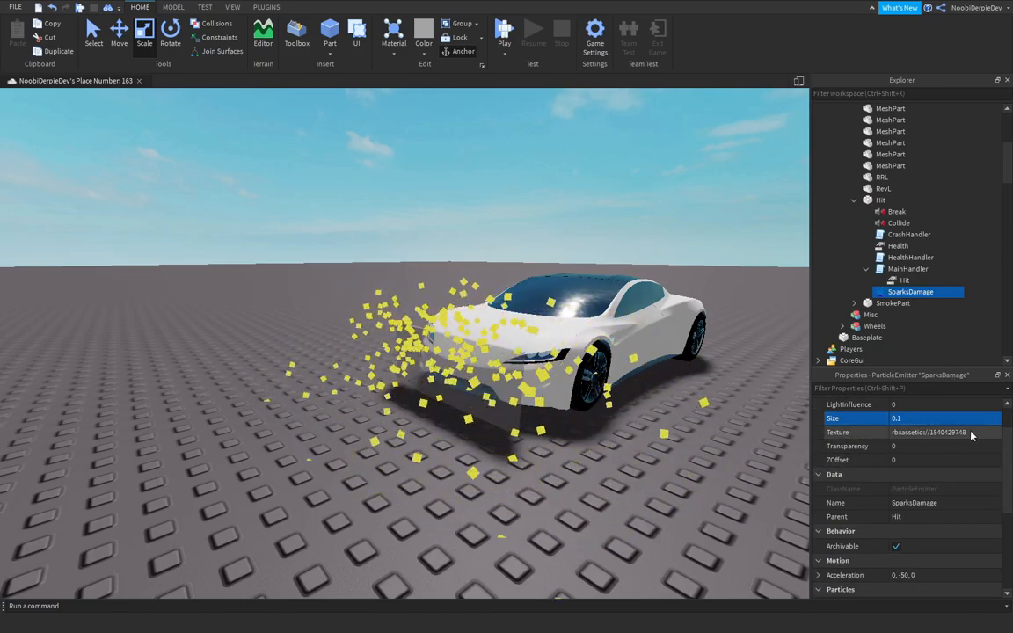
pyautogui.scroll(-3)
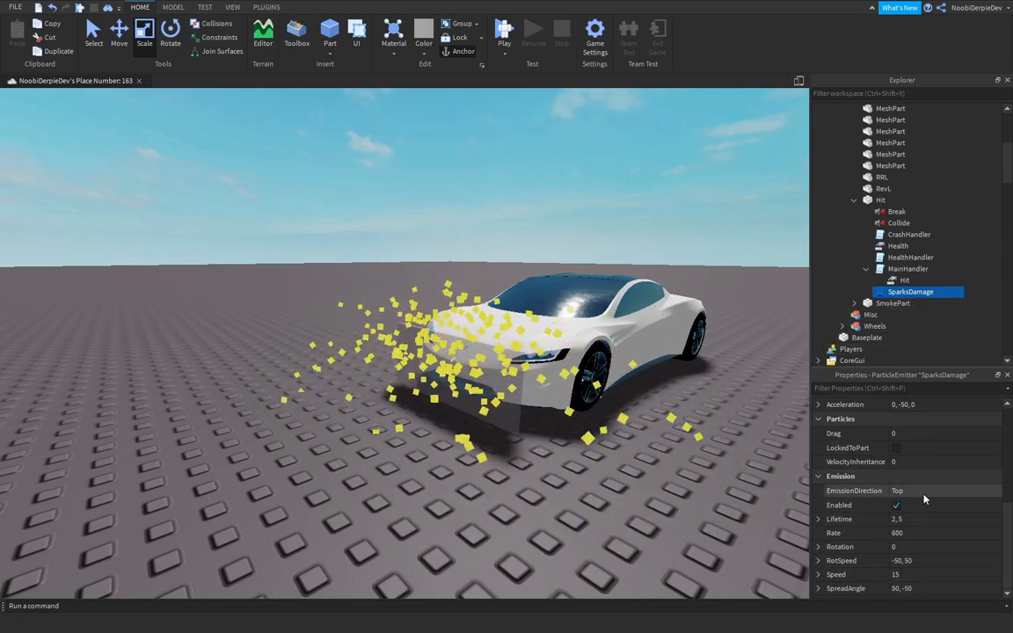
pyautogui.click(896, 504)
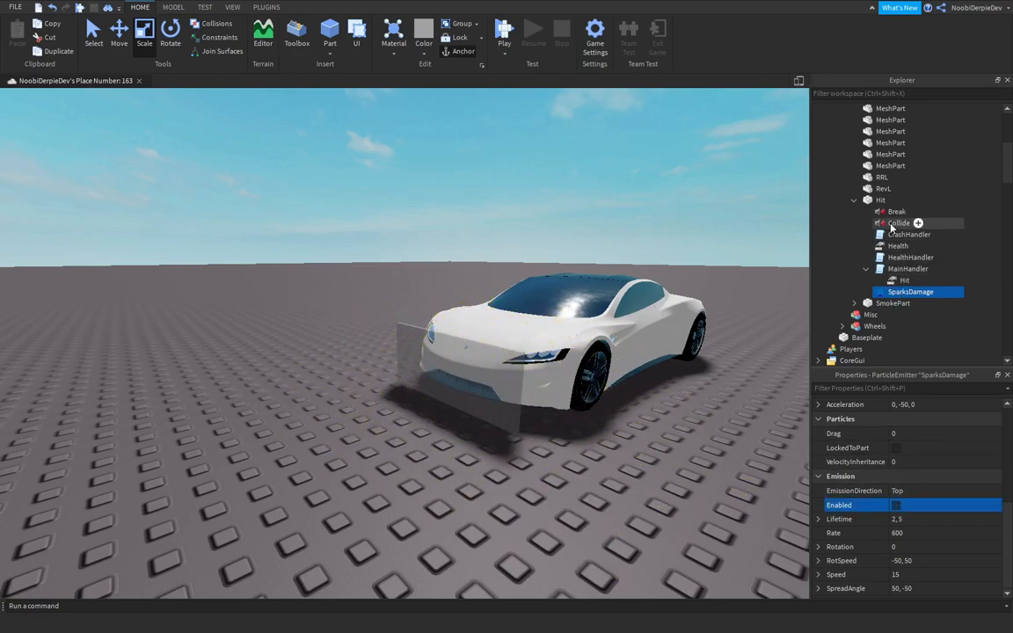
pyautogui.moveTo(891, 240)
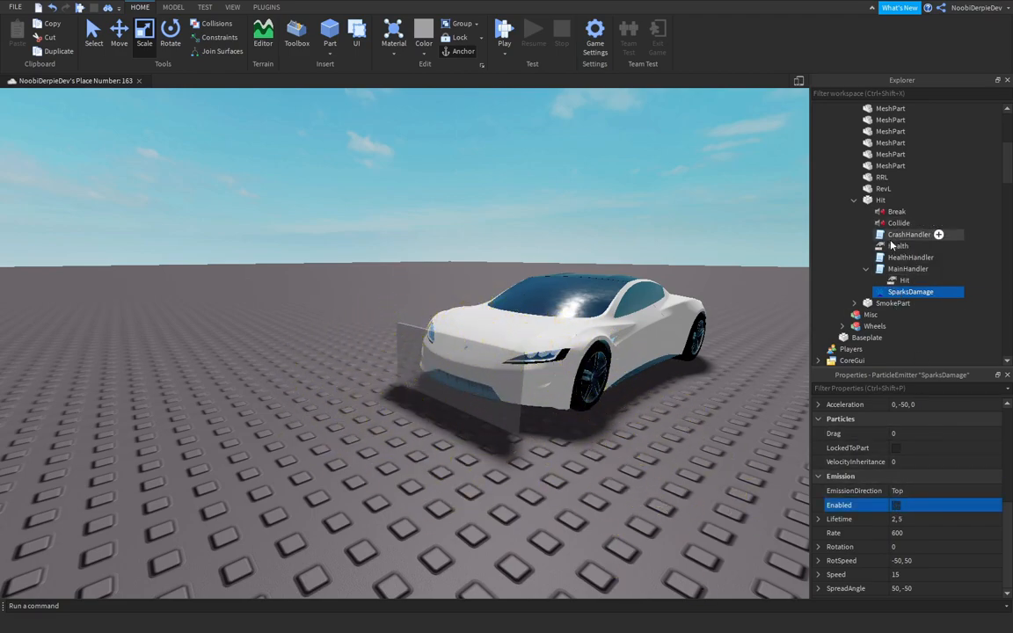
# Select an object in the Explorer and start a playtest from the Play options
pyautogui.click(854, 303)
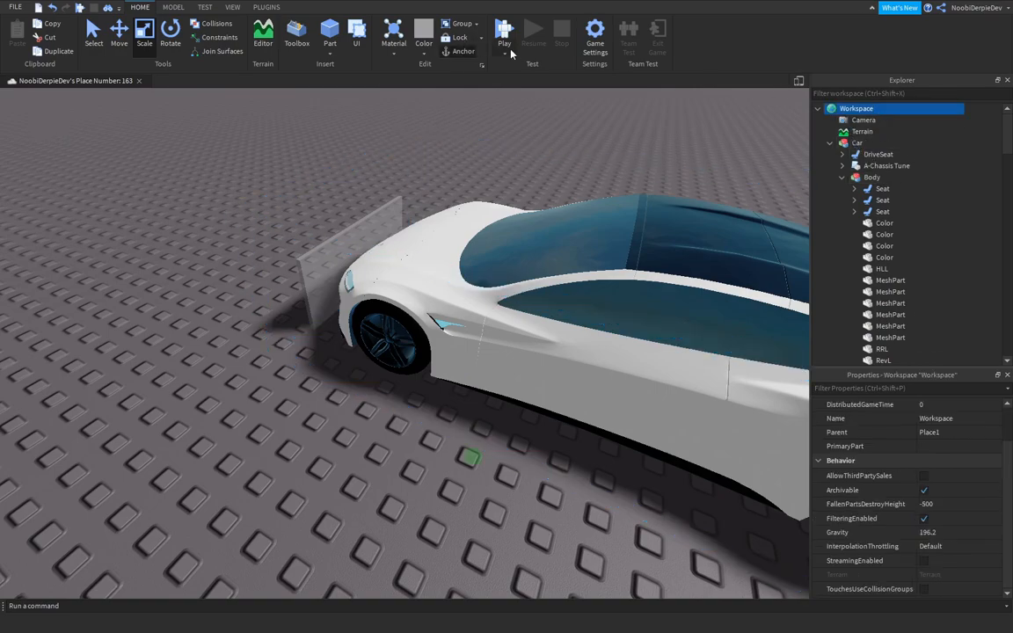
pyautogui.click(504, 40)
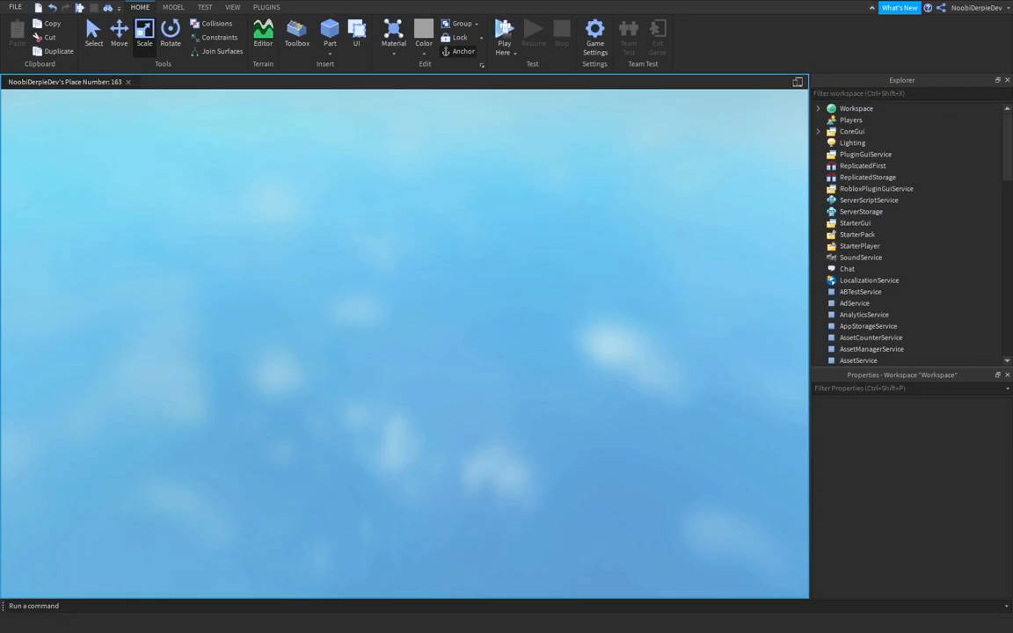
# Stop the running test and select the car's Health value object
pyautogui.click(504, 37)
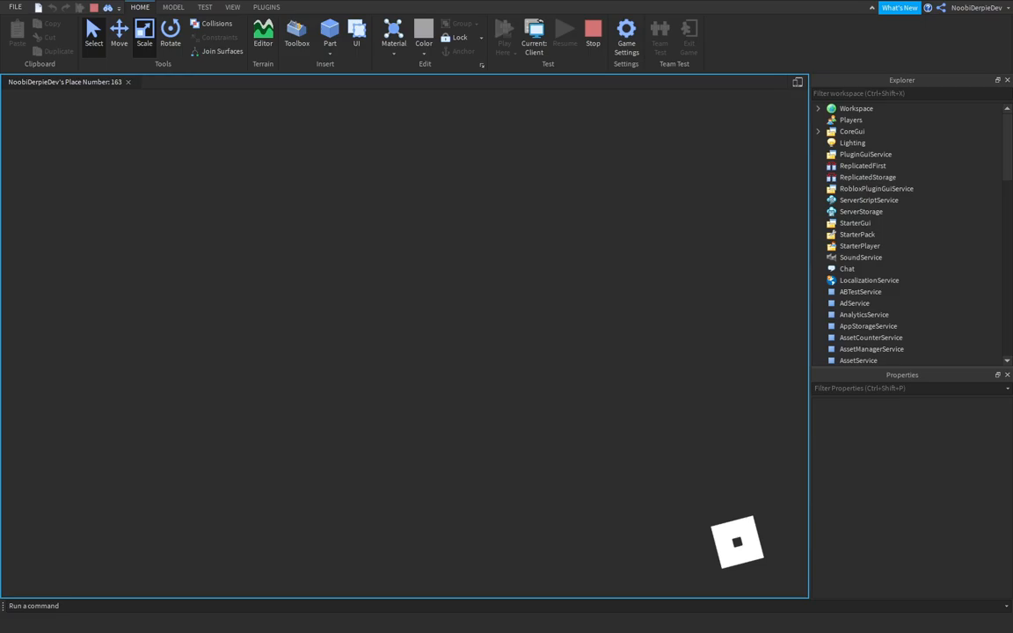
pyautogui.click(504, 36)
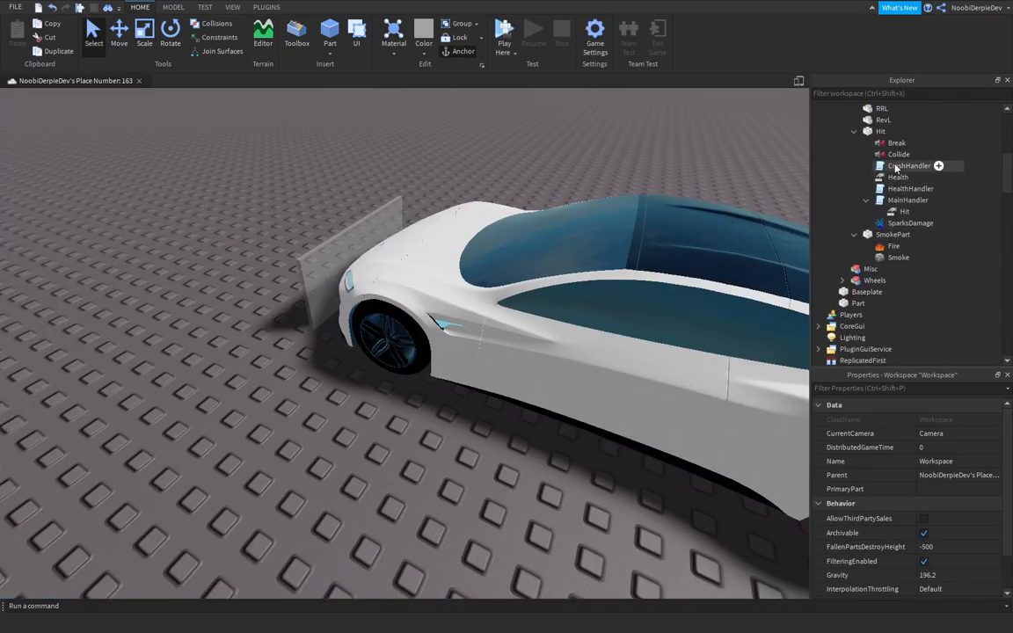
pyautogui.click(898, 177)
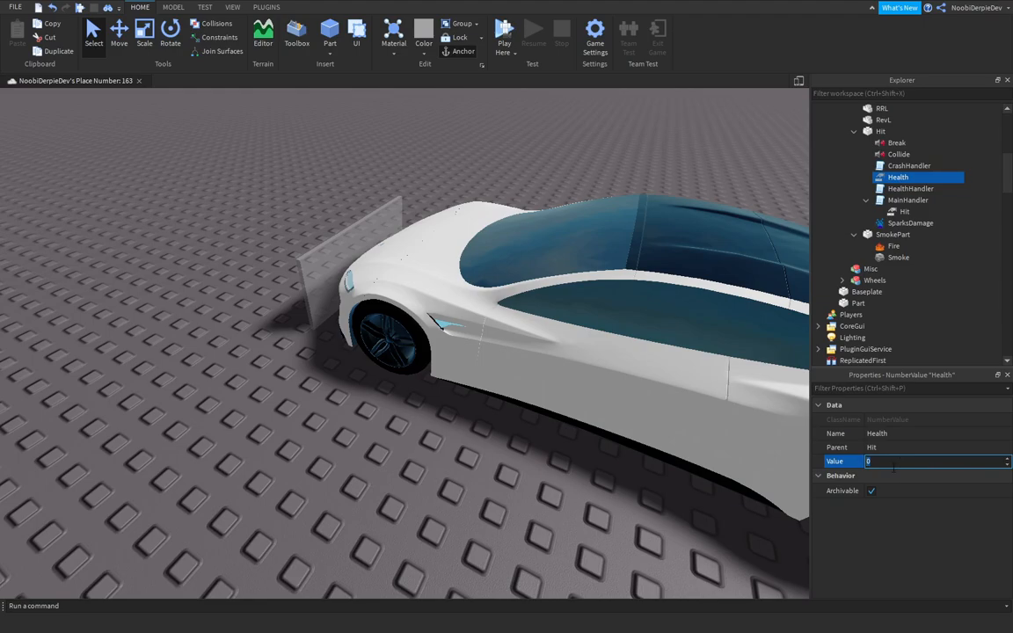
# Test drive the car, stop the run, and launch a fresh playtest
pyautogui.click(504, 34)
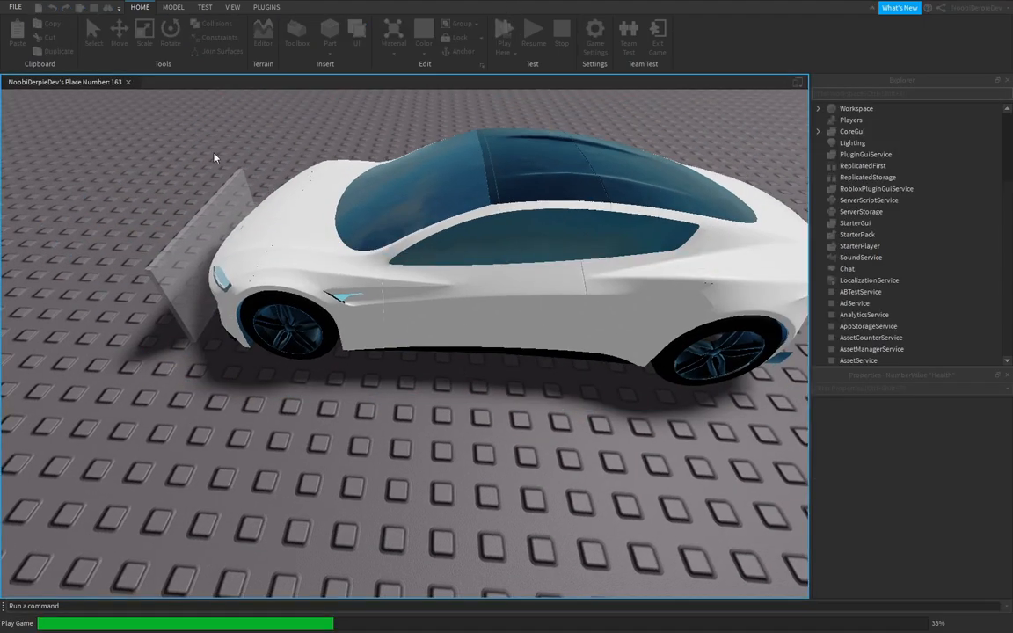
pyautogui.click(504, 37)
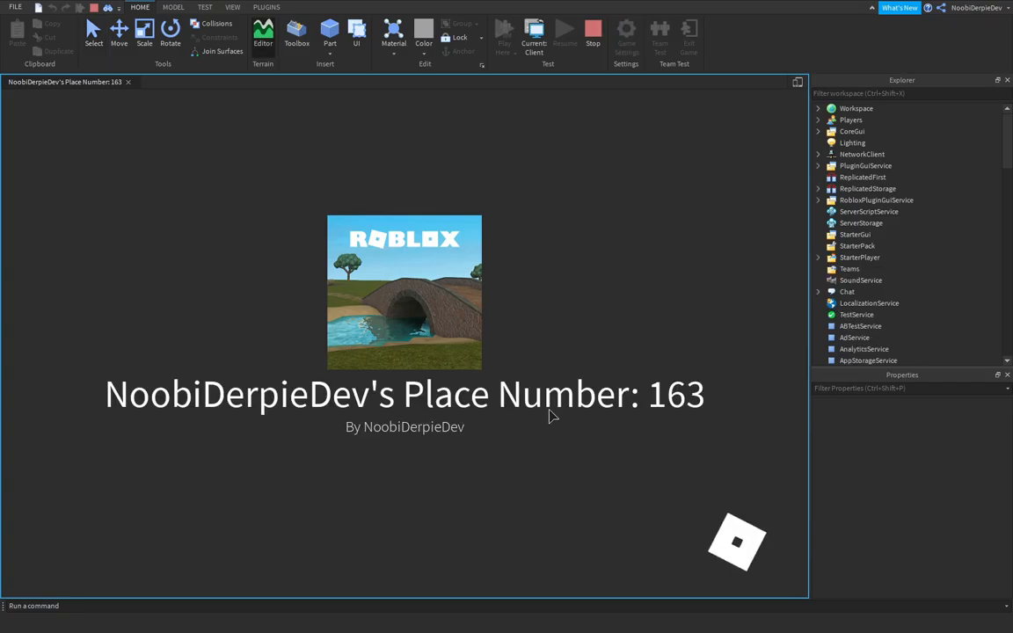
pyautogui.click(504, 31)
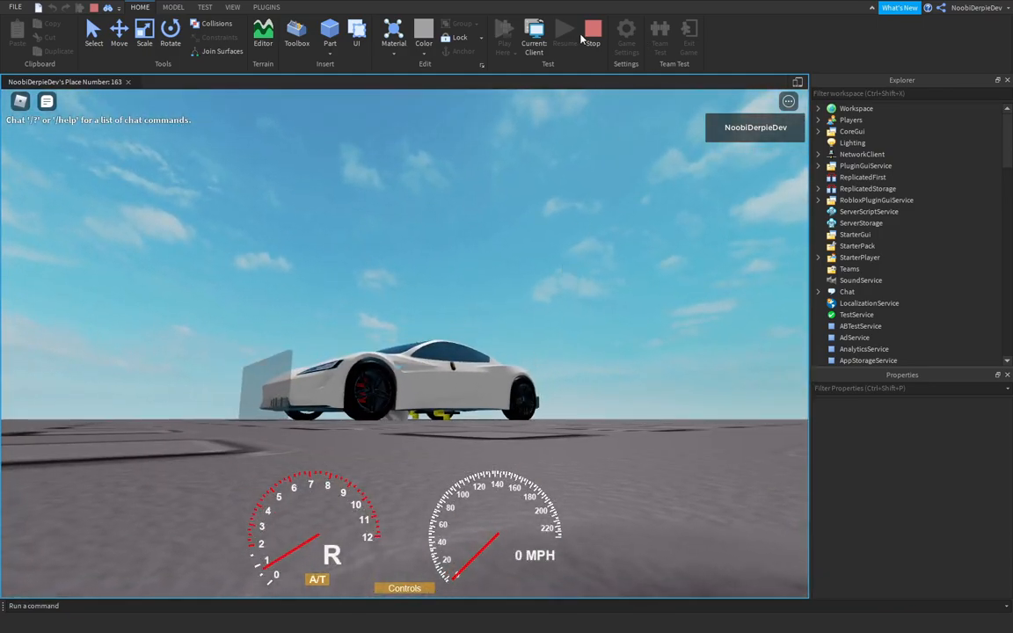
pyautogui.click(593, 31)
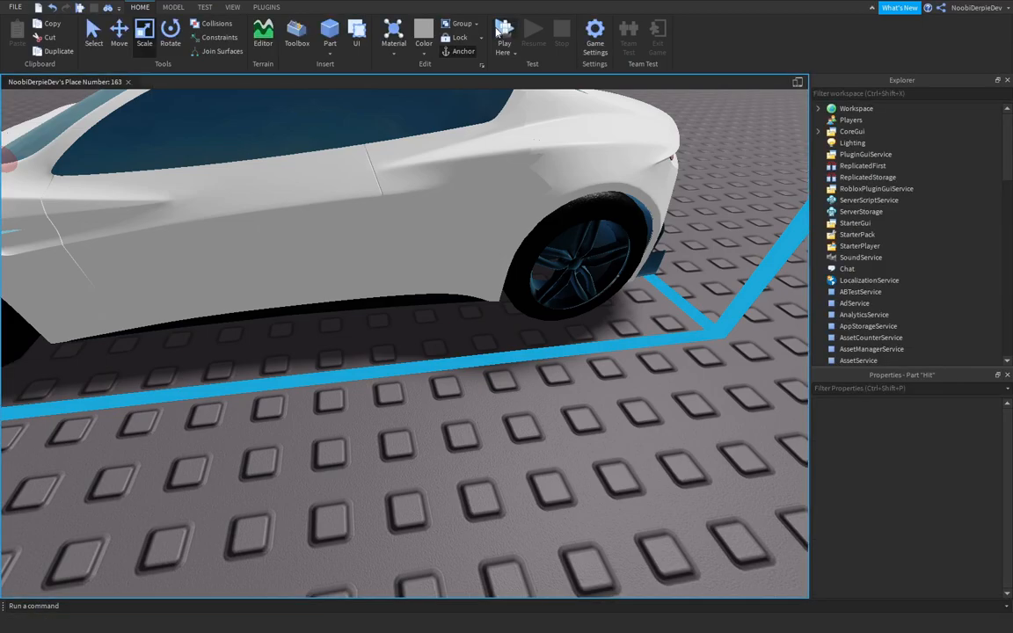
pyautogui.click(504, 36)
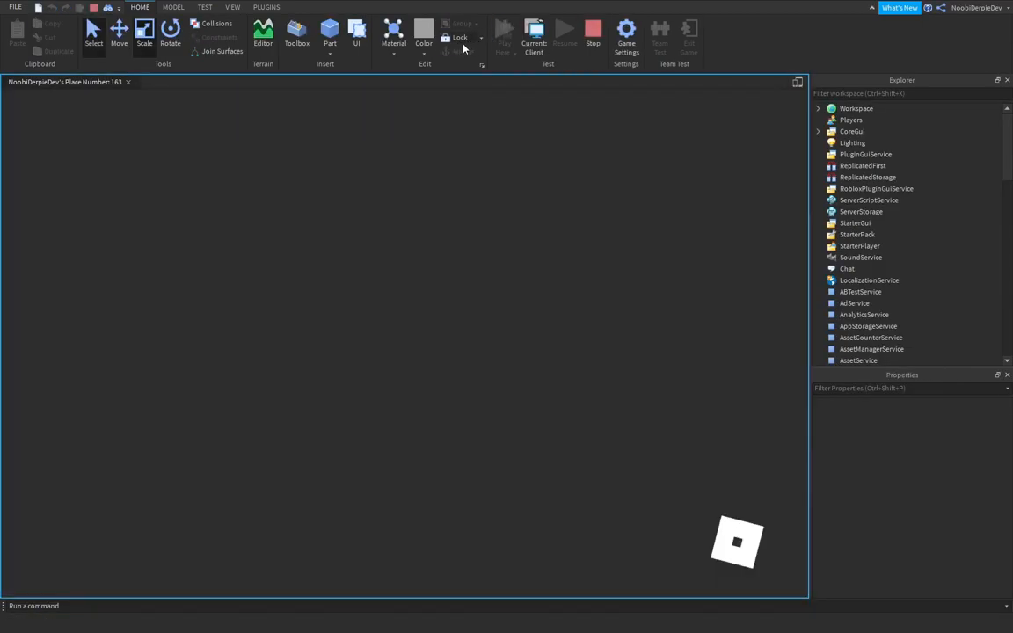
# Restart Play and drive the Tesla across the baseplate during the test
pyautogui.click(504, 35)
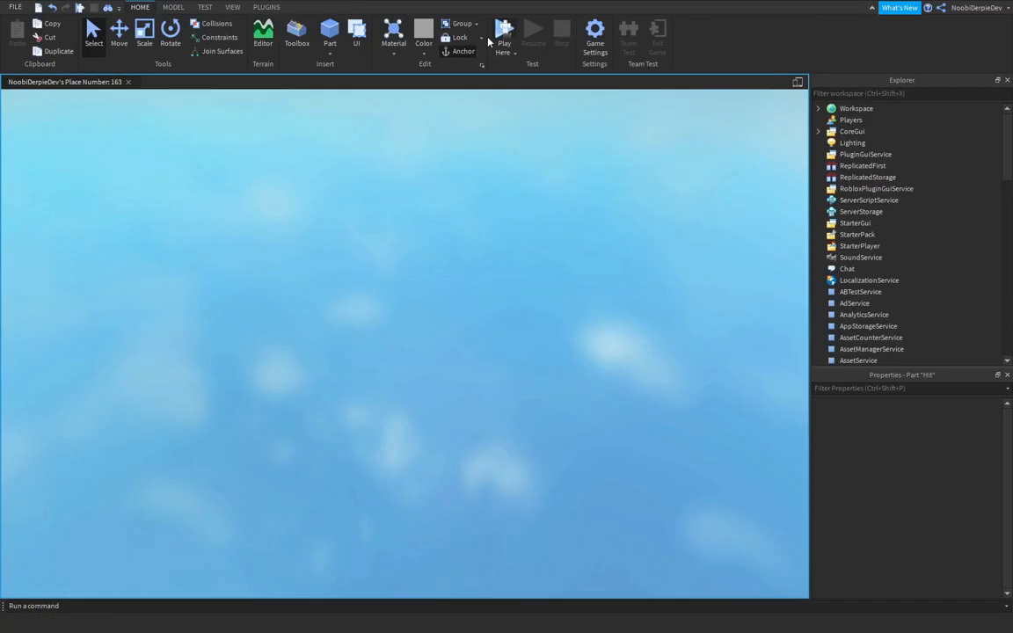
pyautogui.click(504, 36)
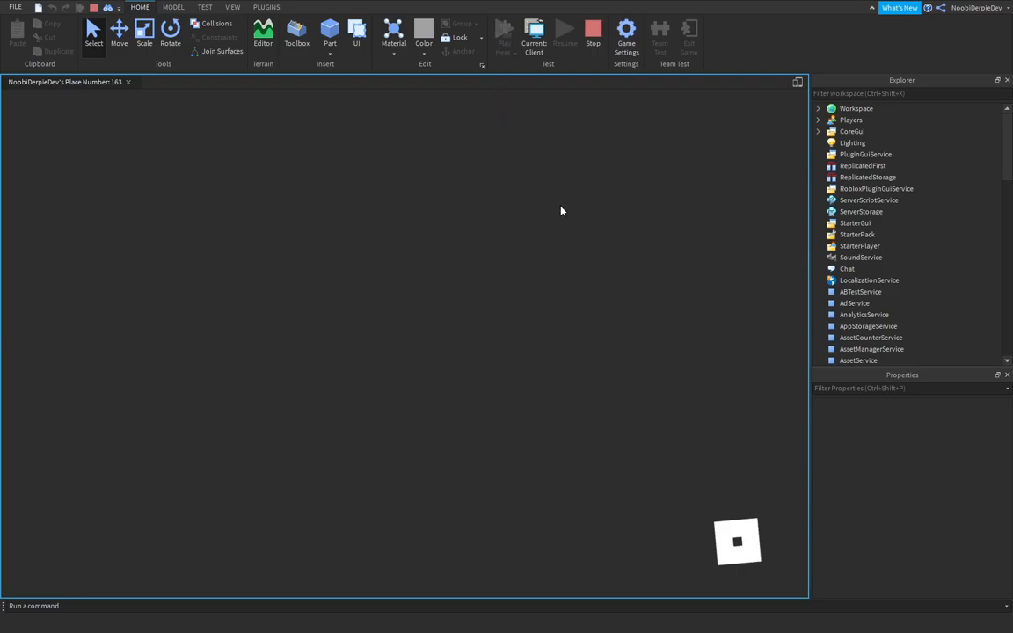
pyautogui.click(504, 33)
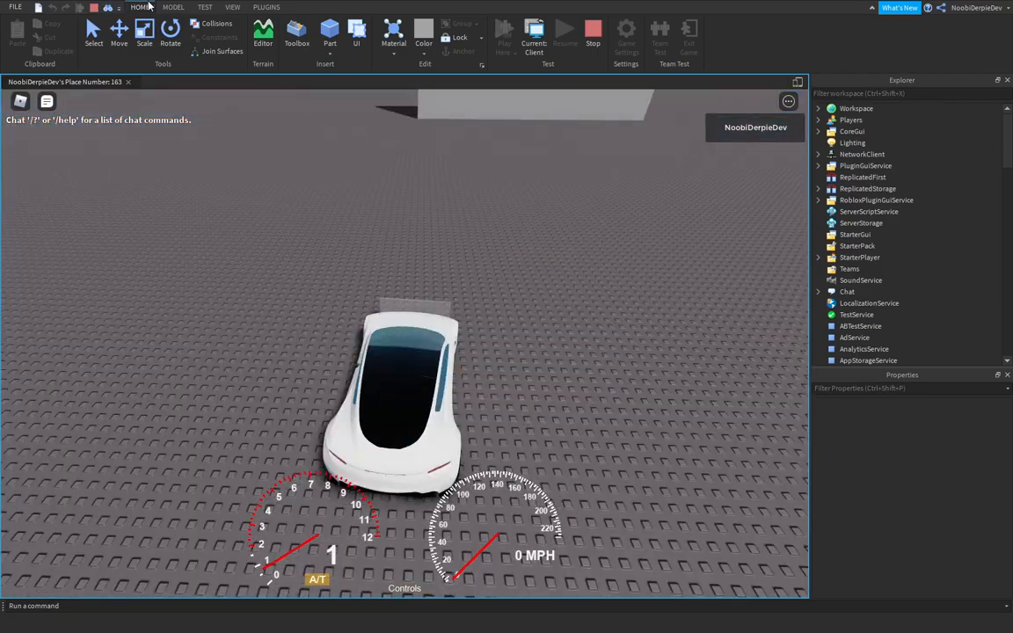
pyautogui.click(233, 7)
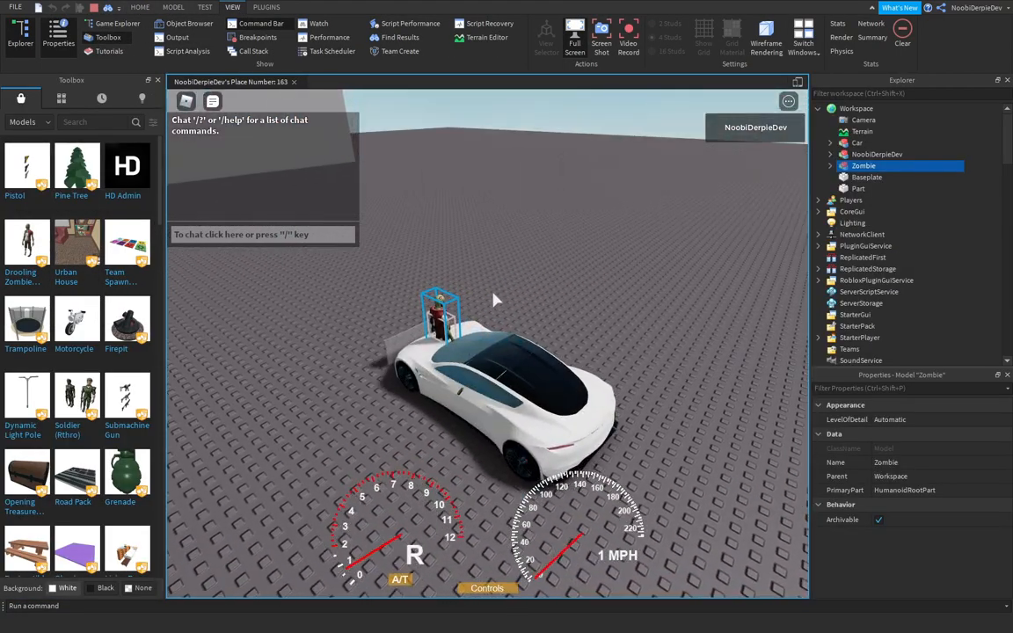
# Stop the test, search the Toolbox for 'zombie', insert Zombie models, and play
pyautogui.click(139, 7)
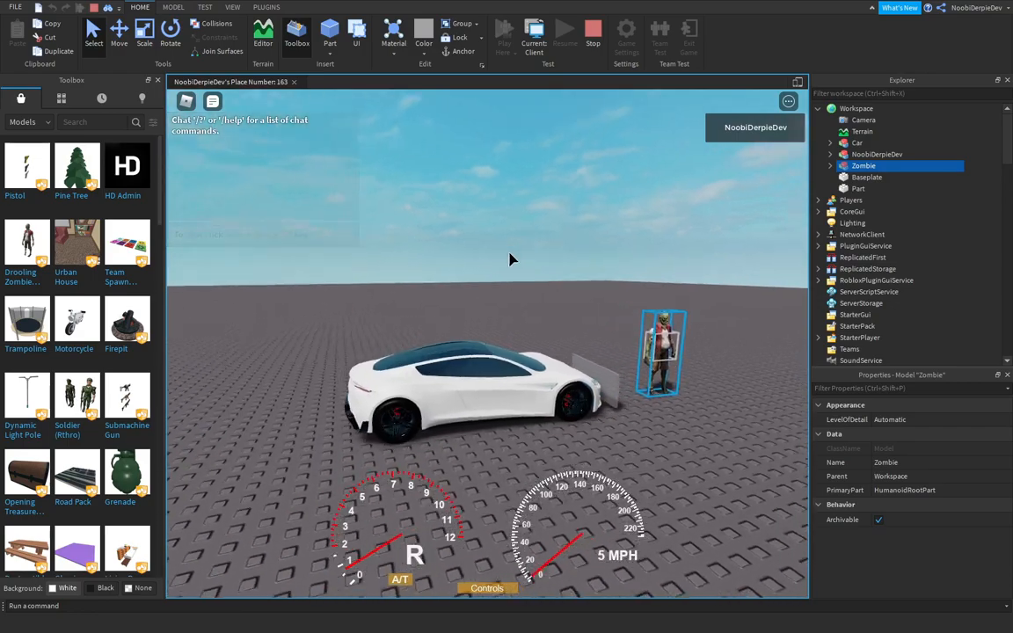
pyautogui.click(232, 7)
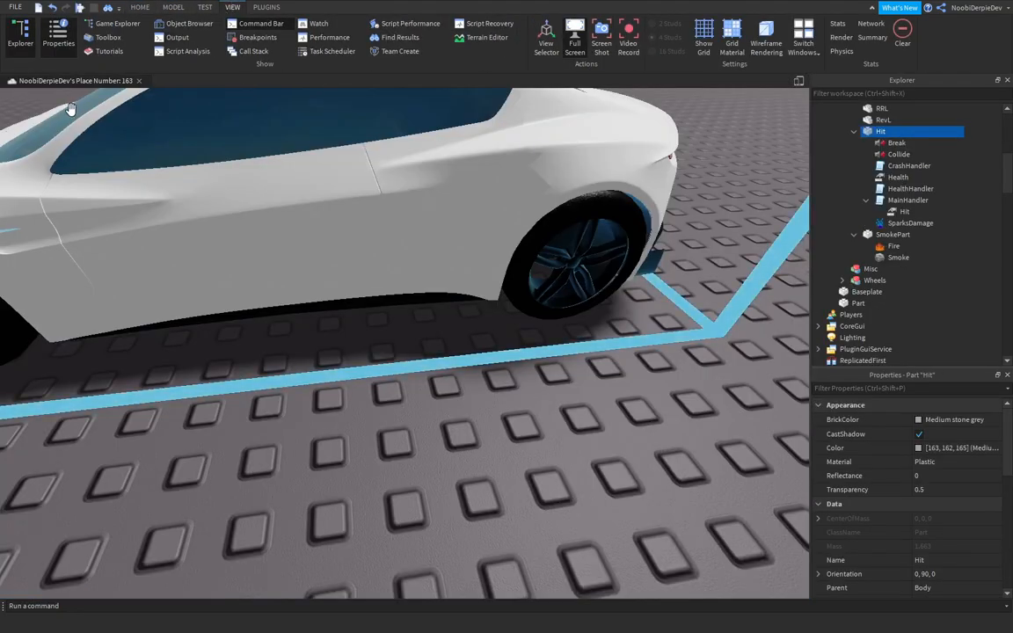
pyautogui.click(108, 37)
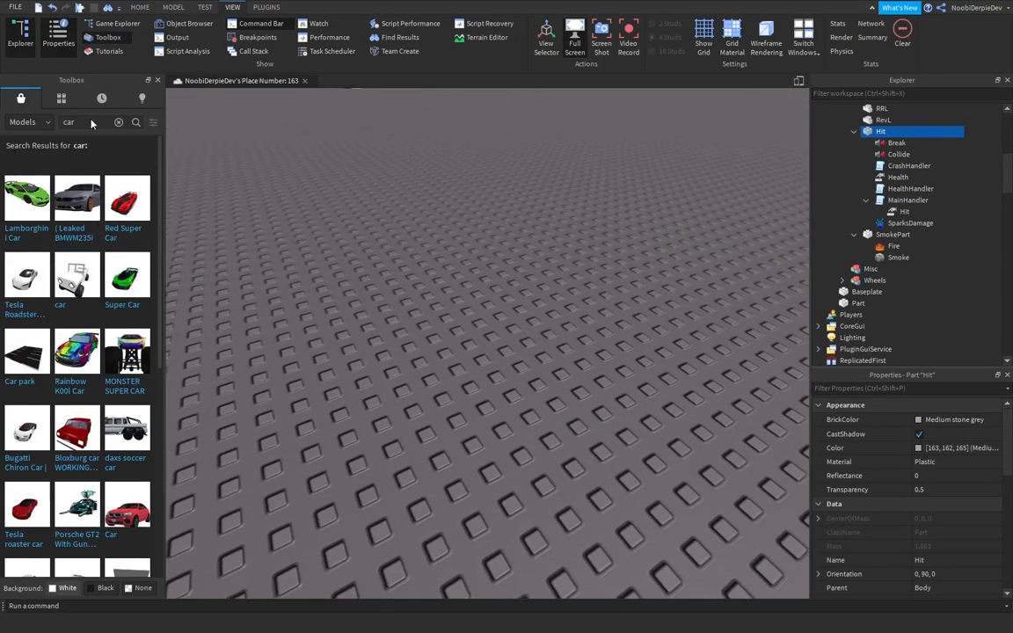
pyautogui.write('zombie')
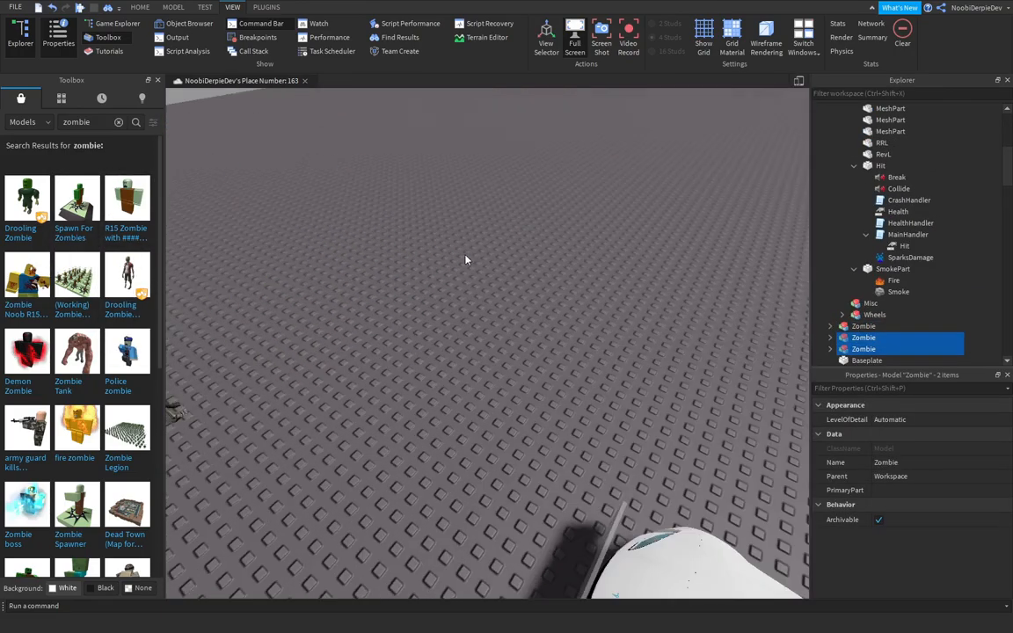
pyautogui.click(863, 349)
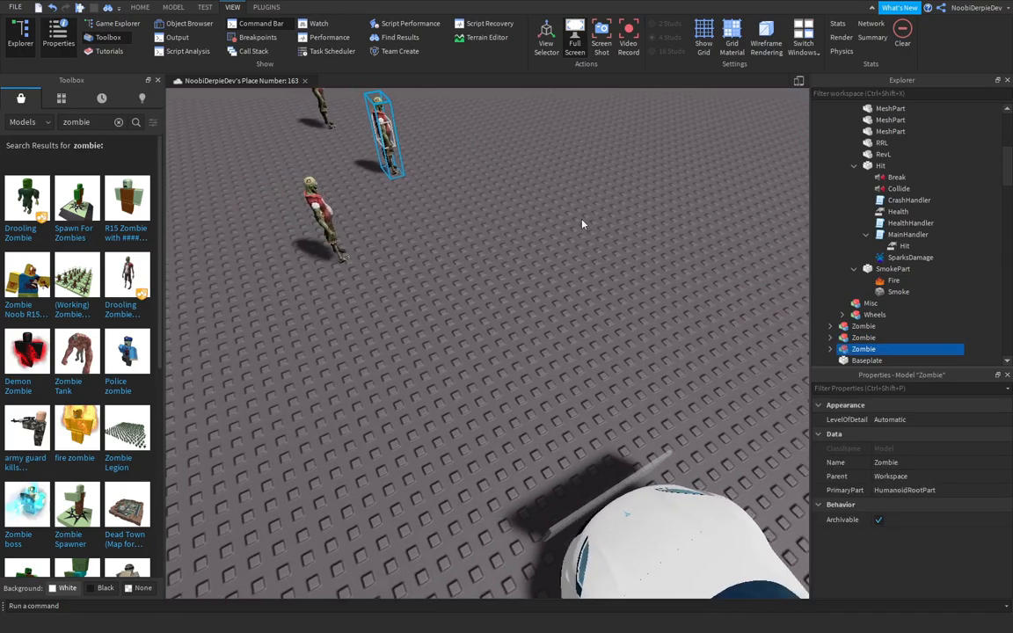
pyautogui.click(504, 32)
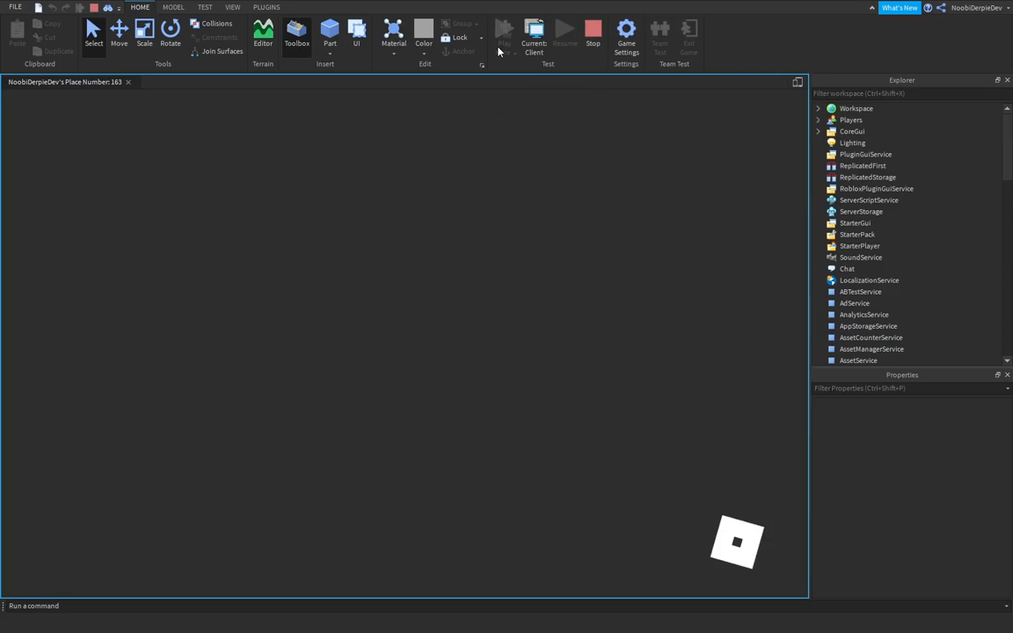
# Drive the car into the zombies until it catches fire, then stop the test
pyautogui.click(505, 37)
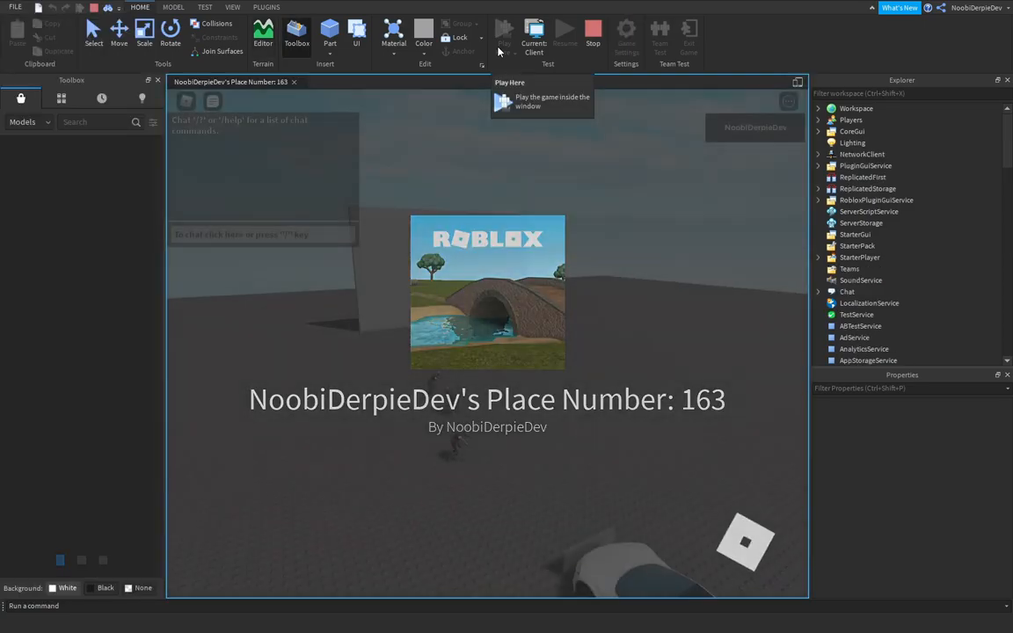
pyautogui.click(504, 32)
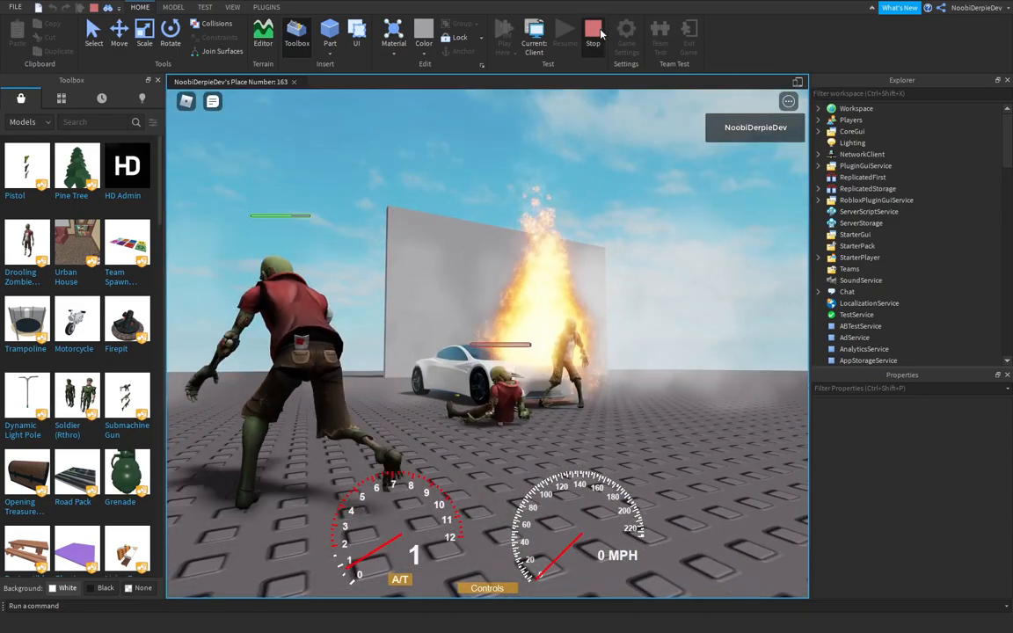
pyautogui.click(593, 31)
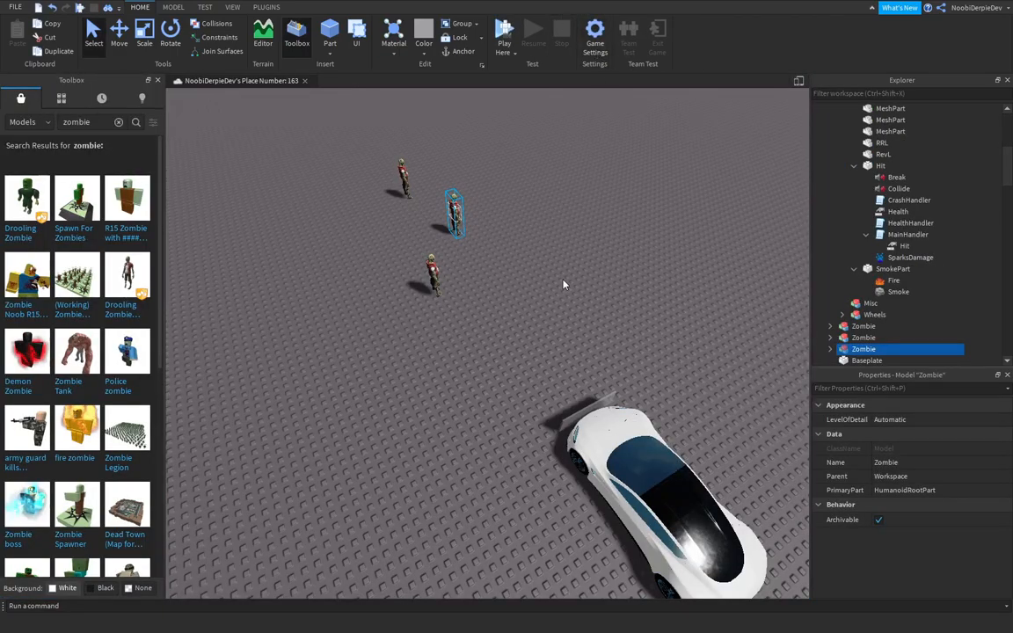